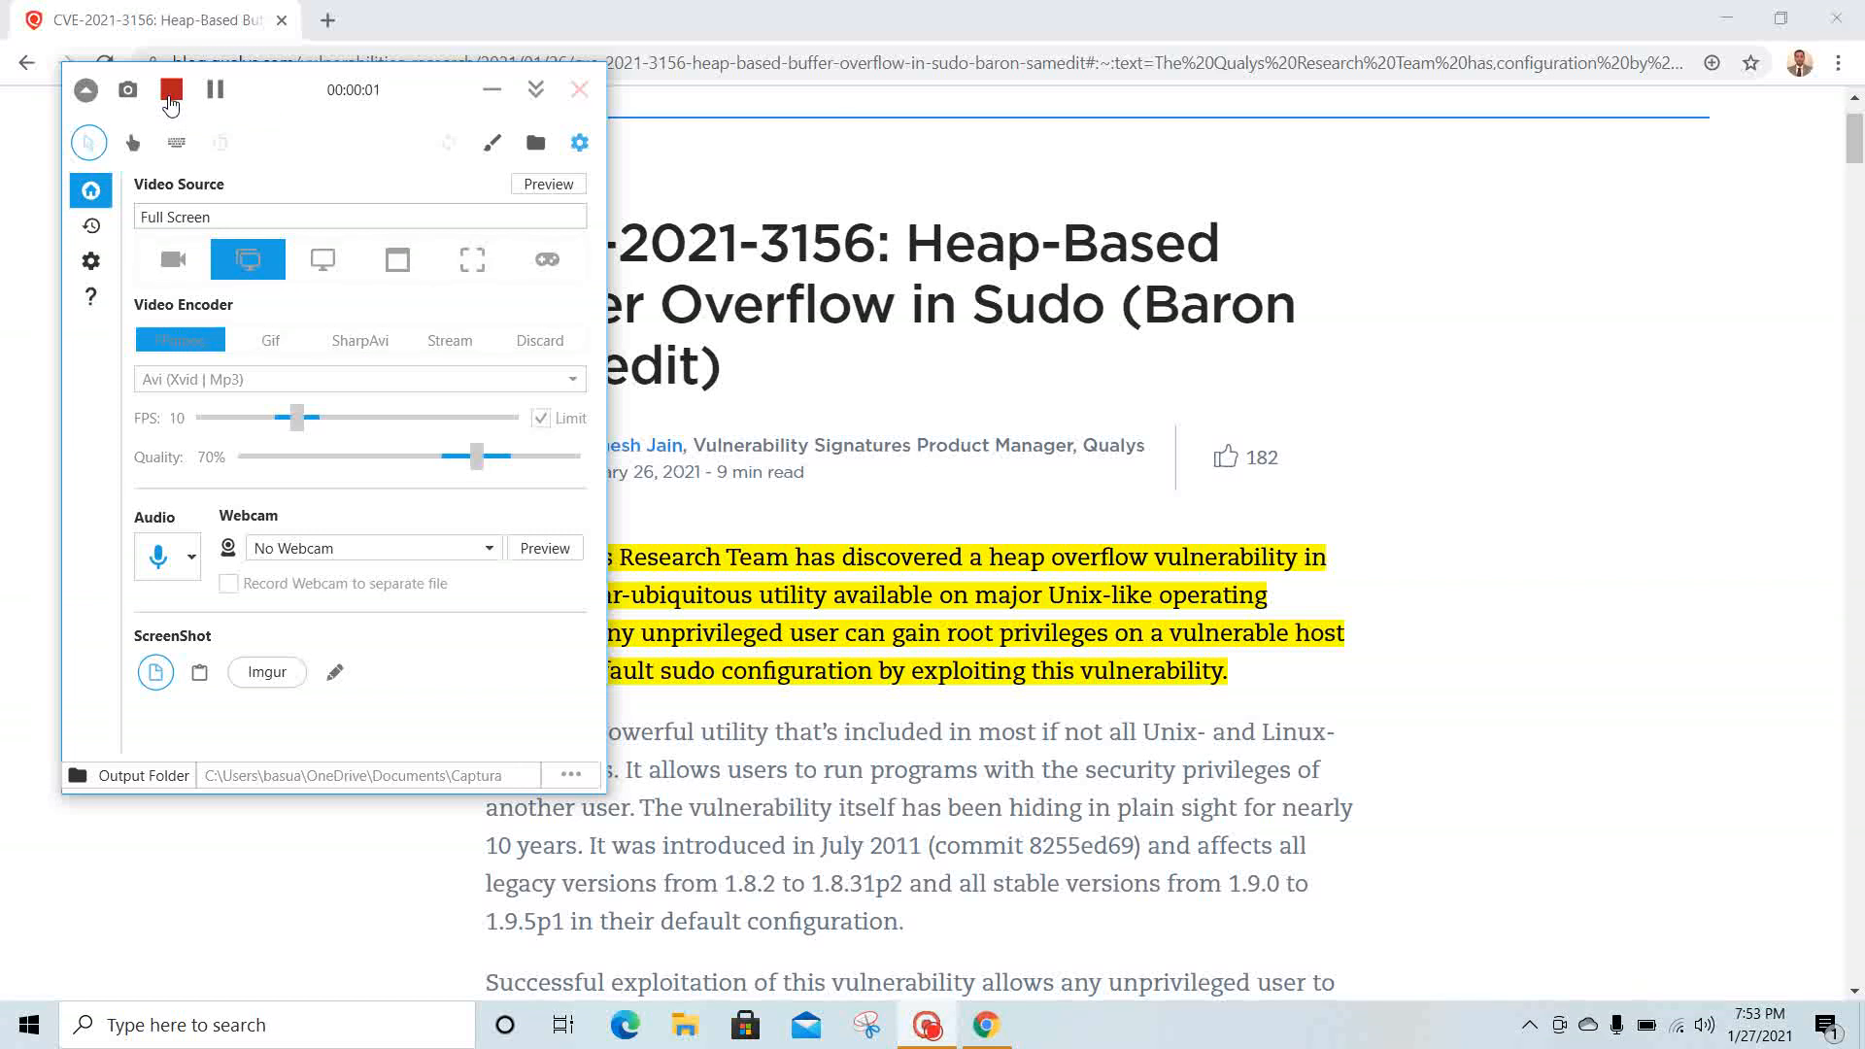
# - Dismiss the context menu and scroll the Qualys article past the disclosure timeline to the Proof of Concept Video
pyautogui.click(579, 89)
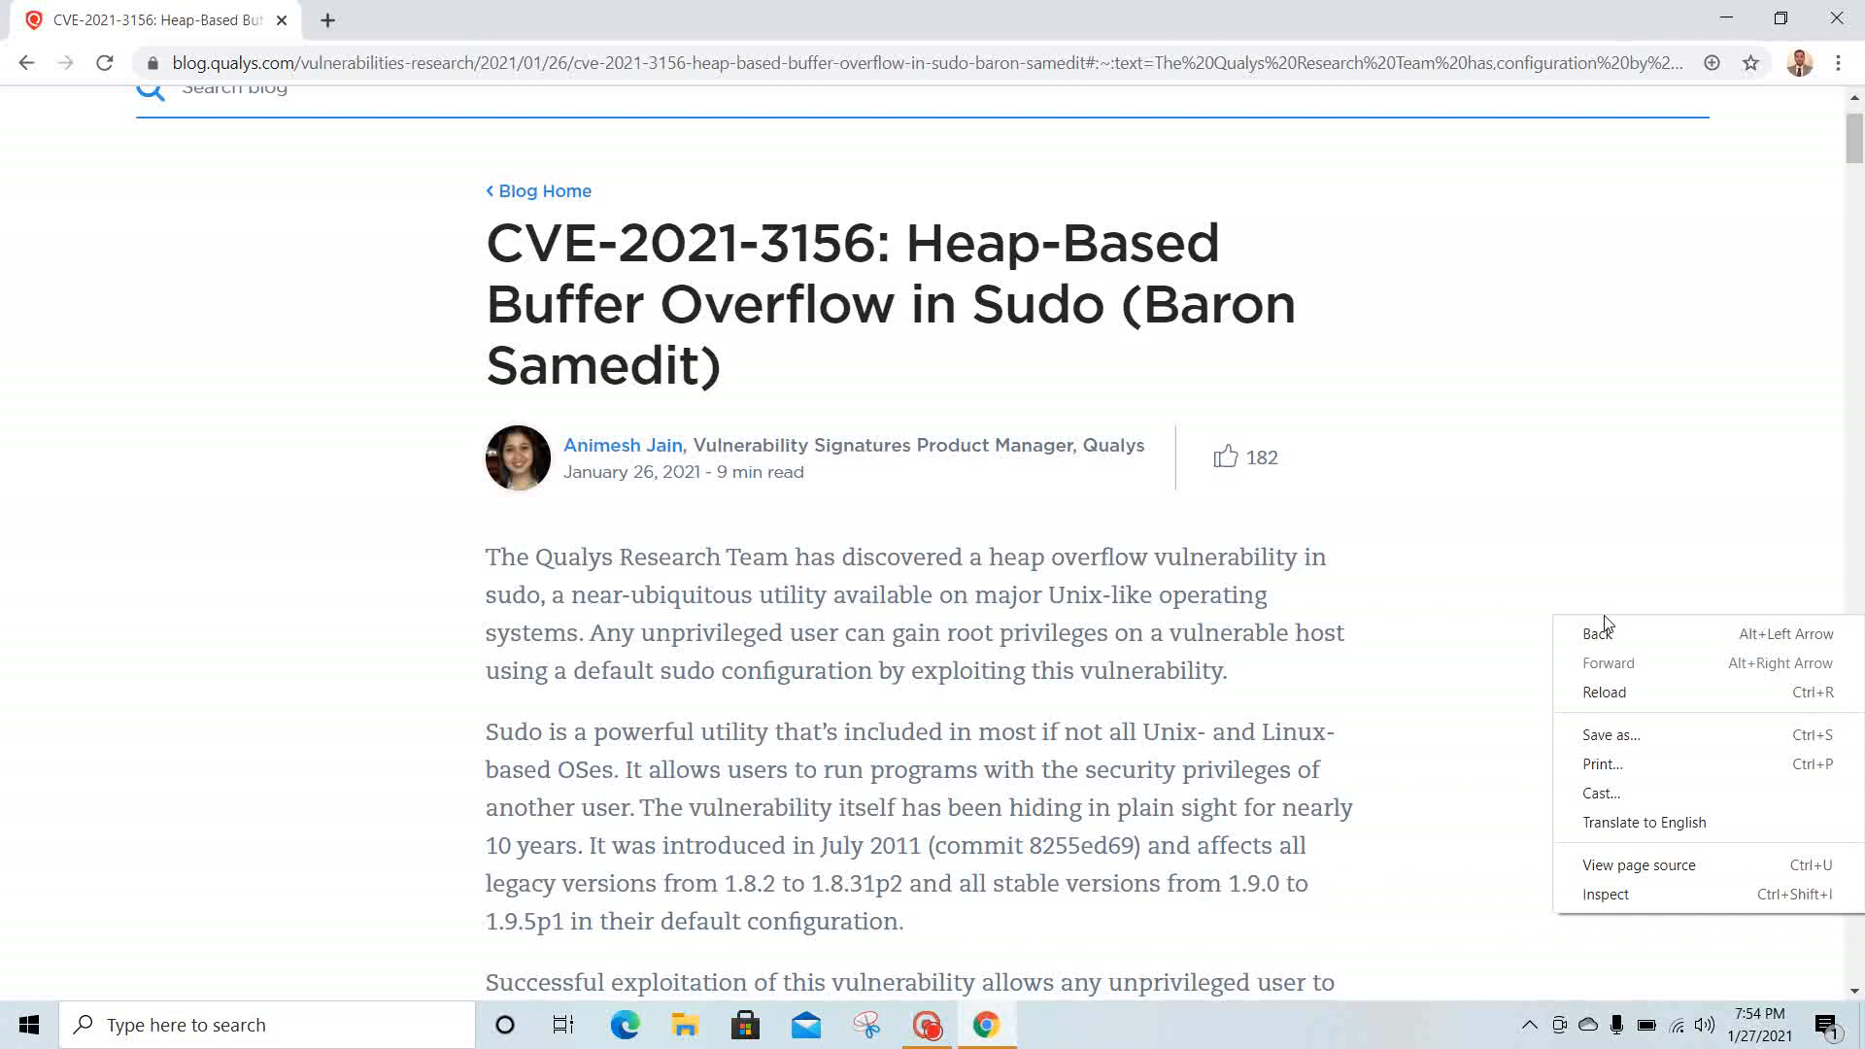
pyautogui.click(1556, 587)
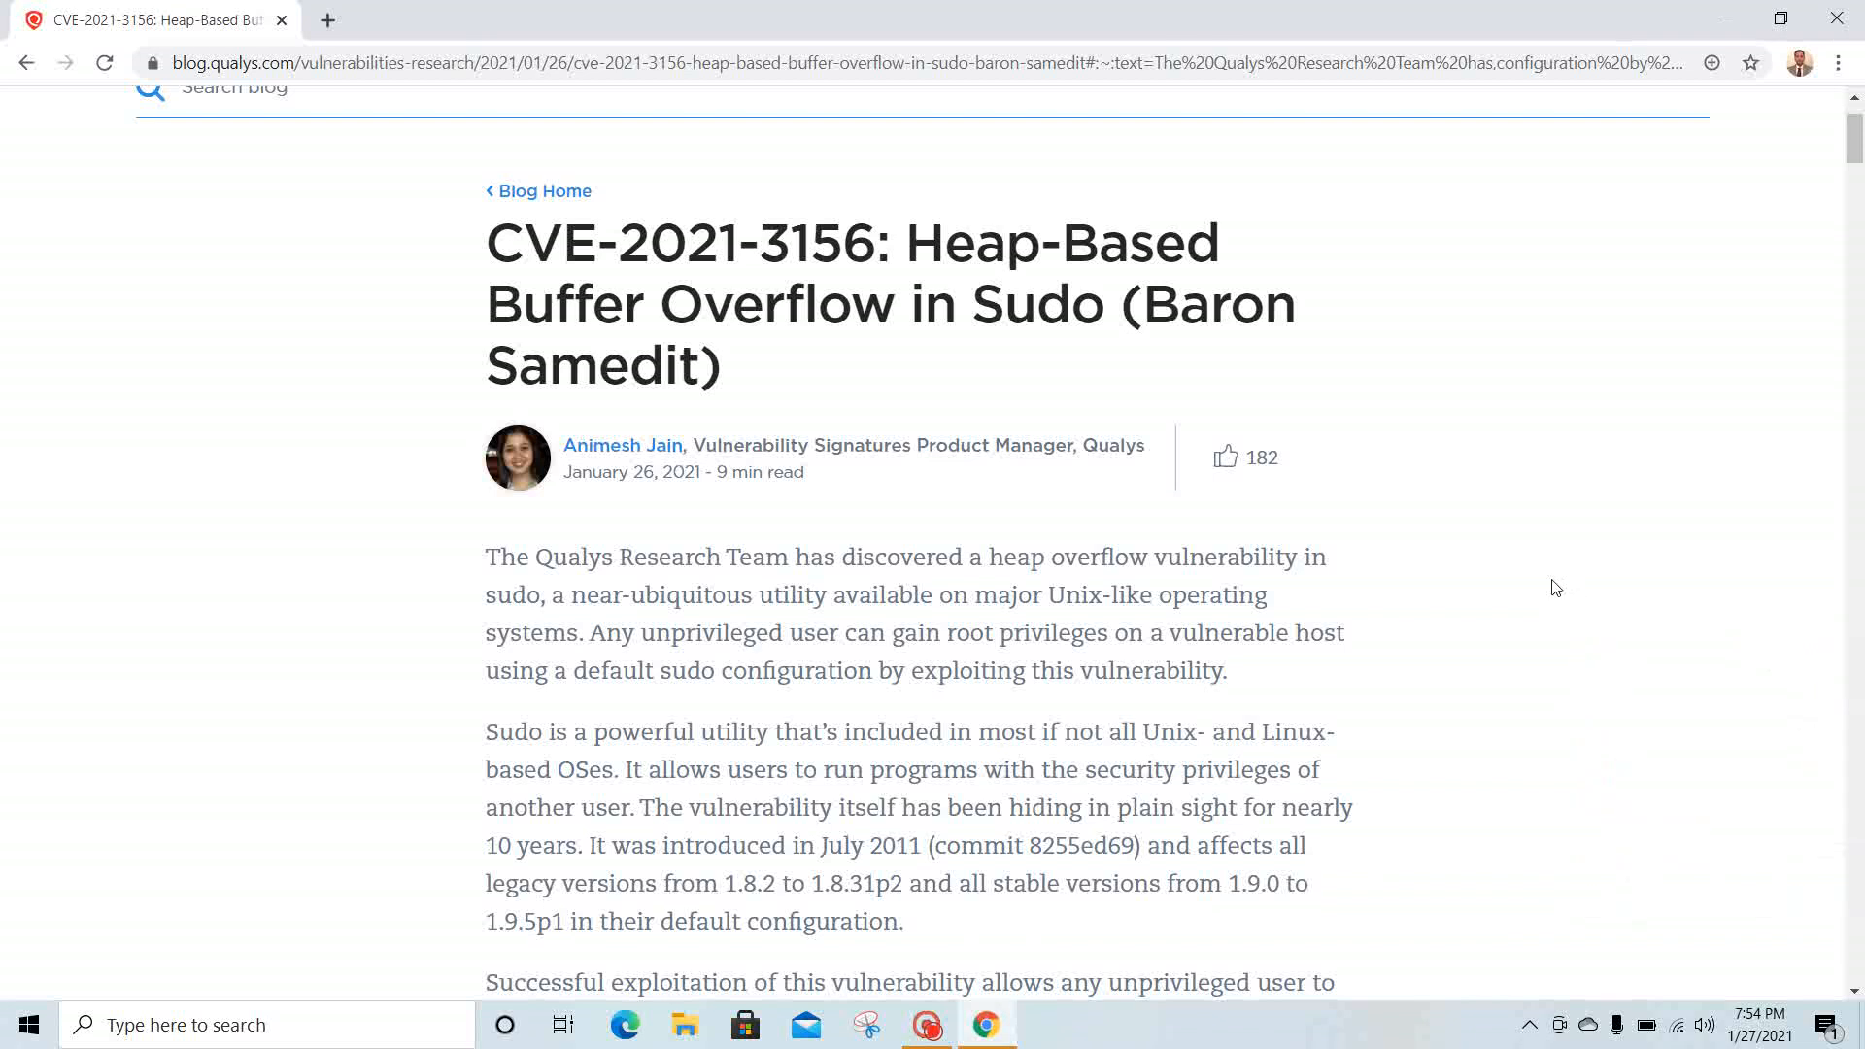
pyautogui.scroll(-3)
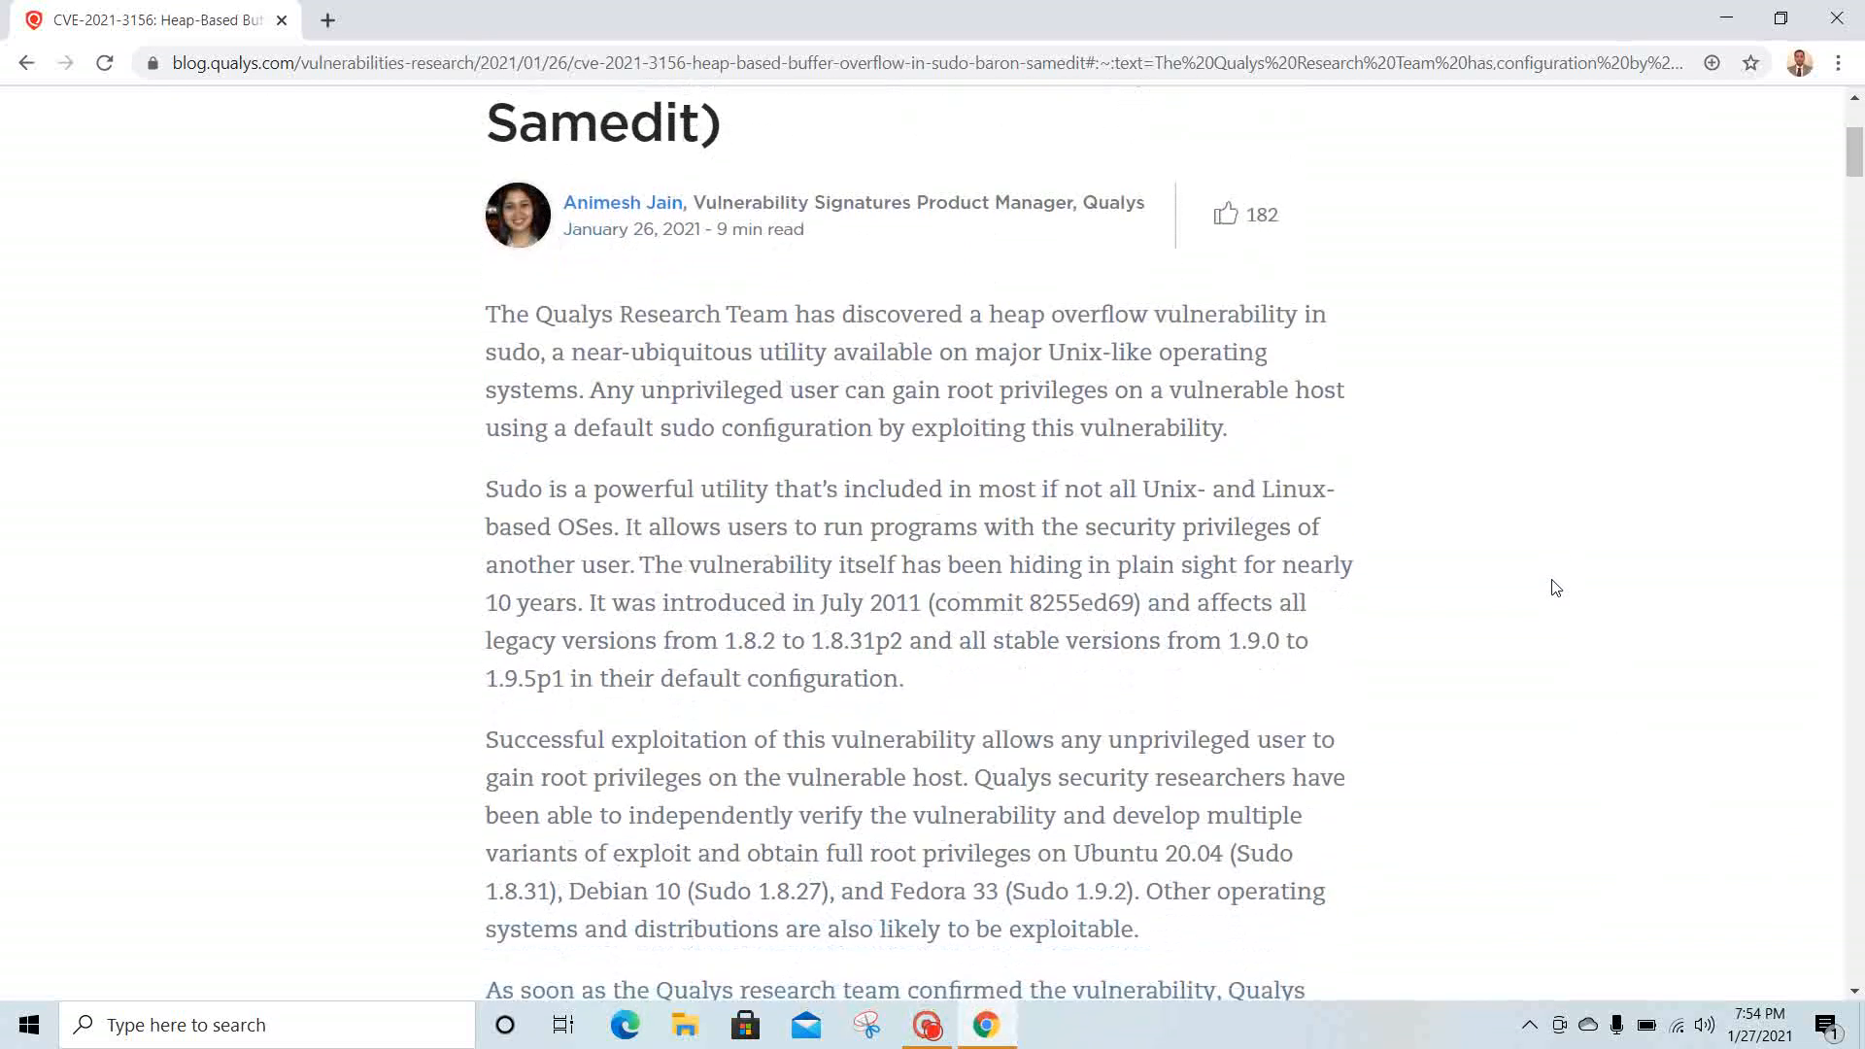
pyautogui.scroll(-3)
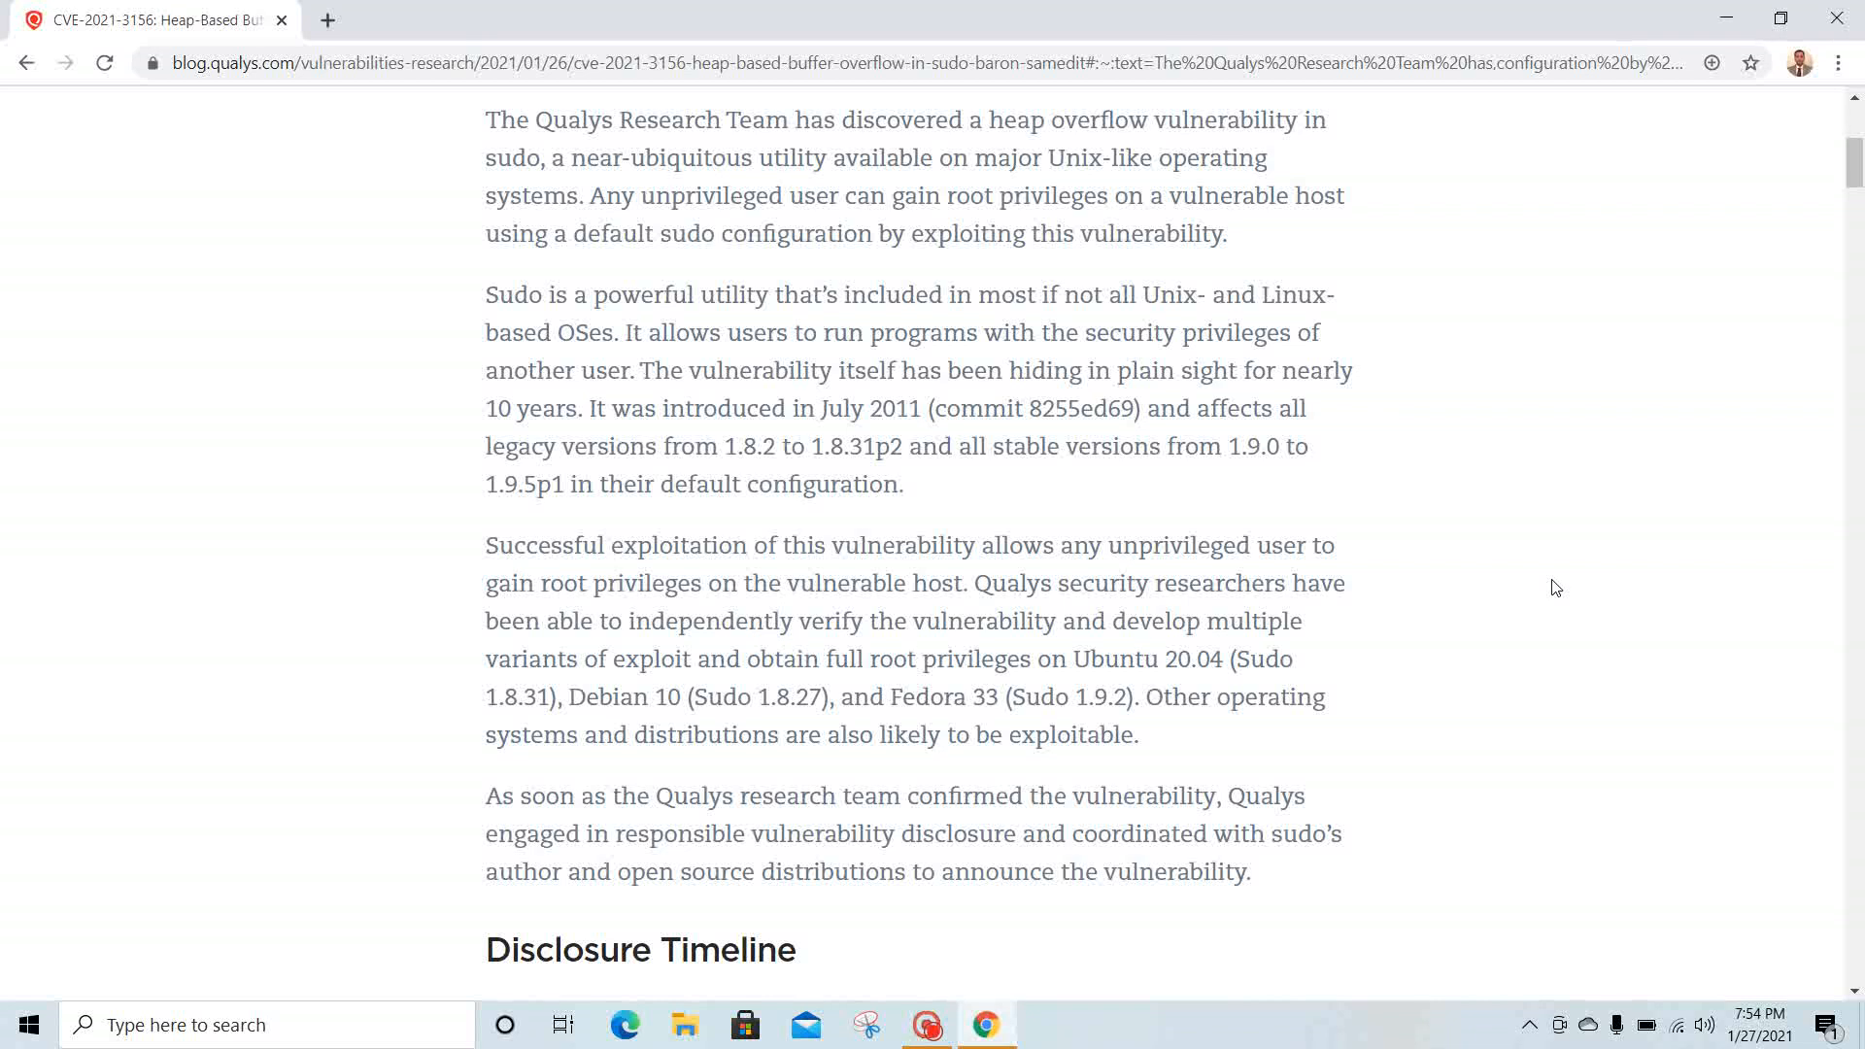
pyautogui.scroll(-3)
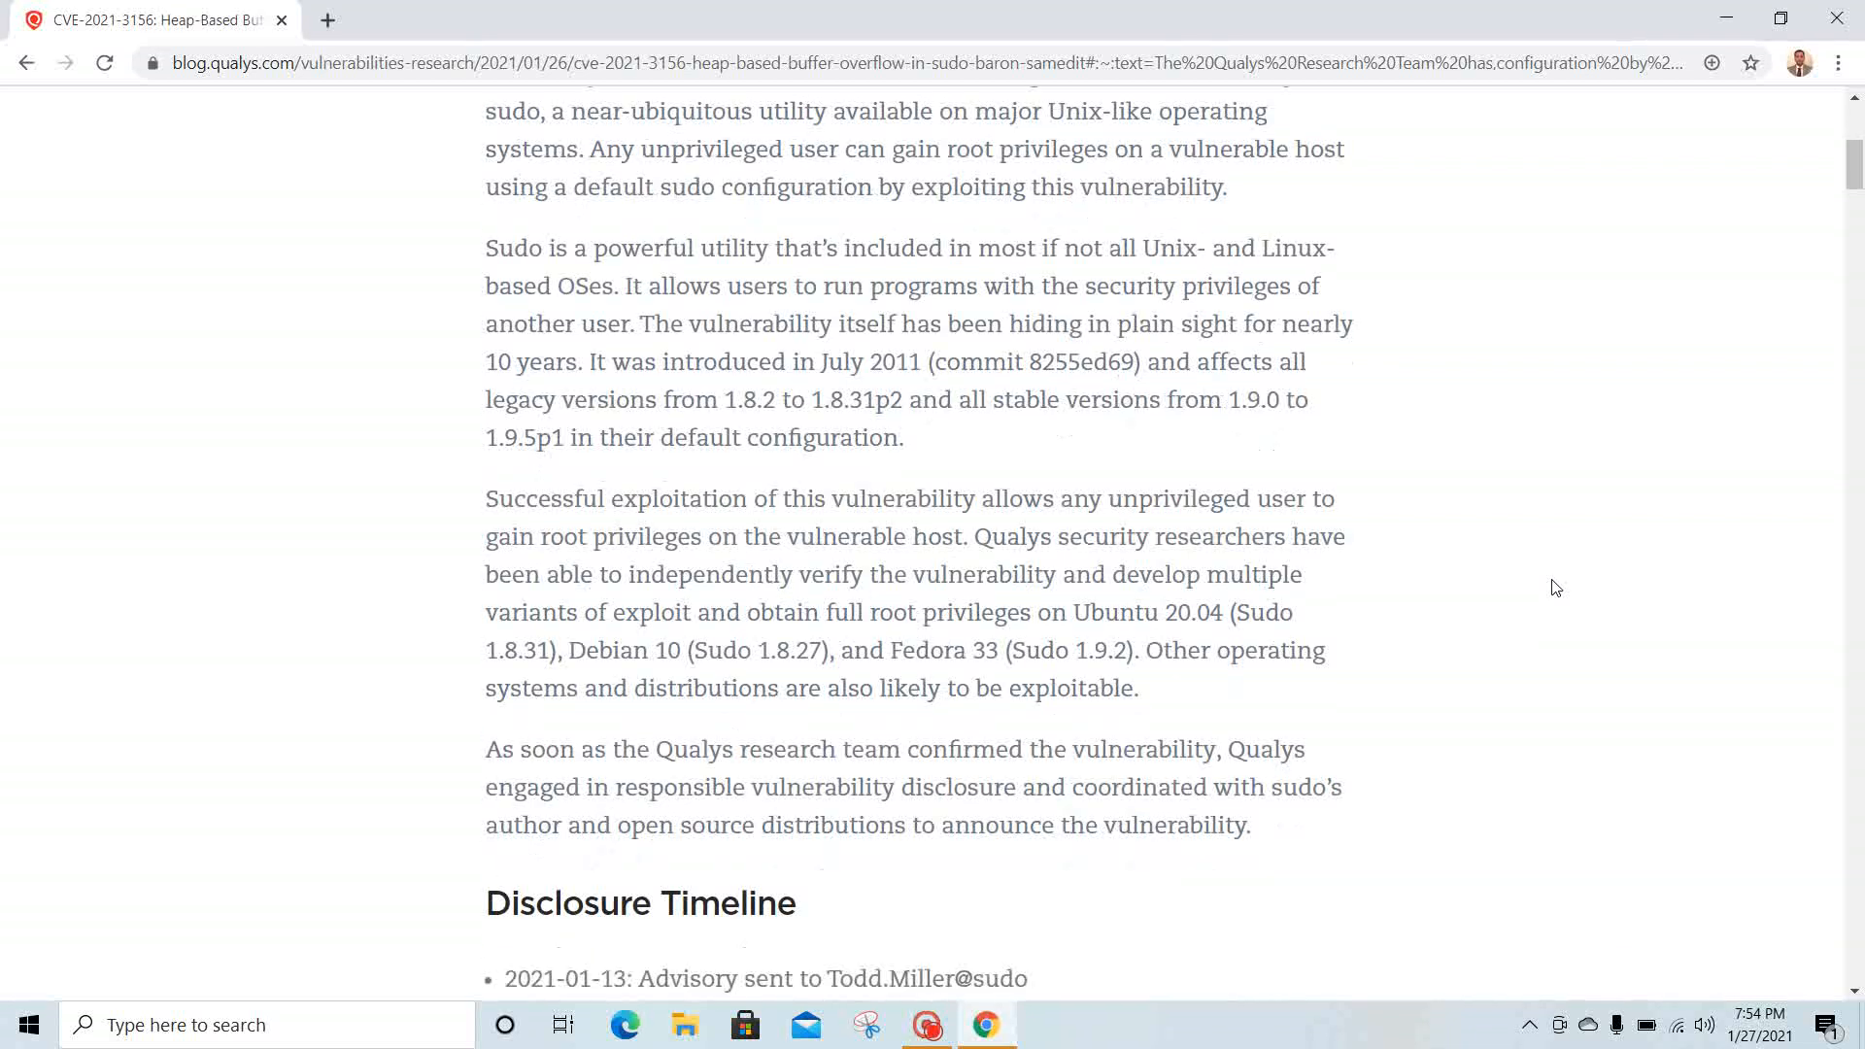
pyautogui.scroll(-3)
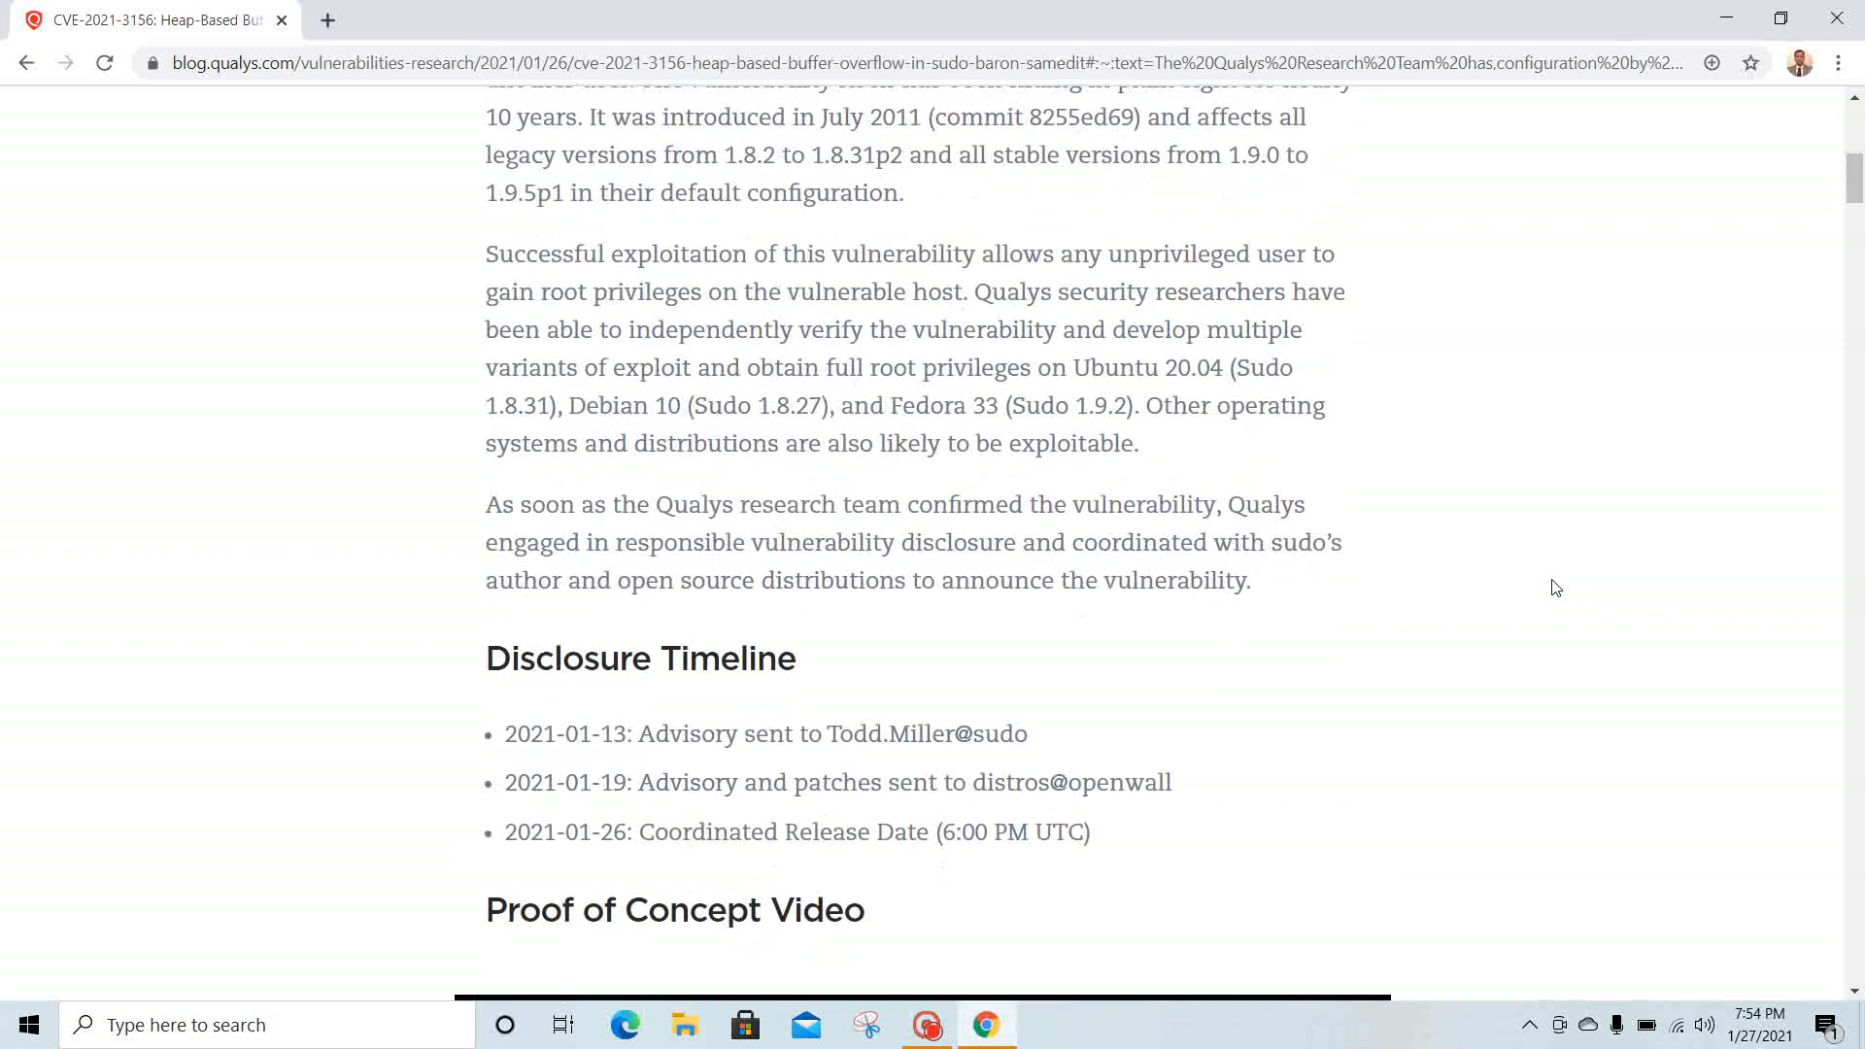
pyautogui.scroll(-3)
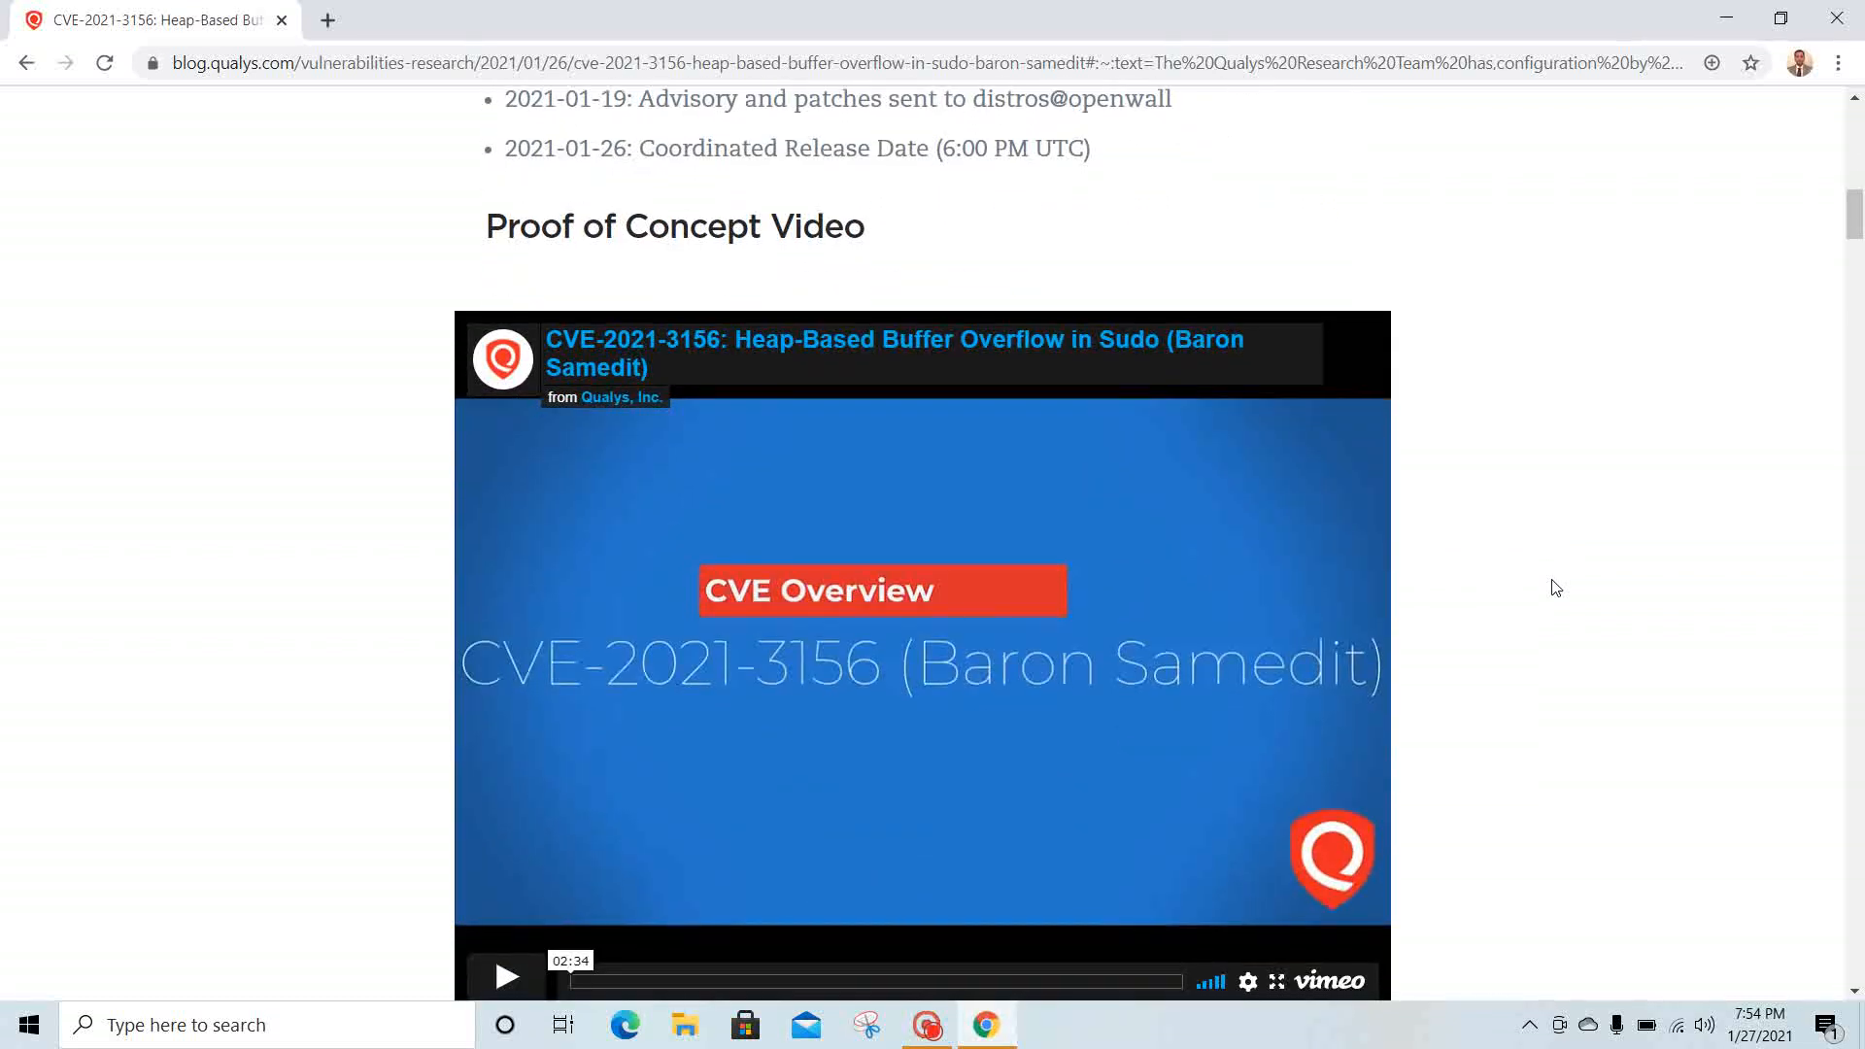
pyautogui.scroll(-3)
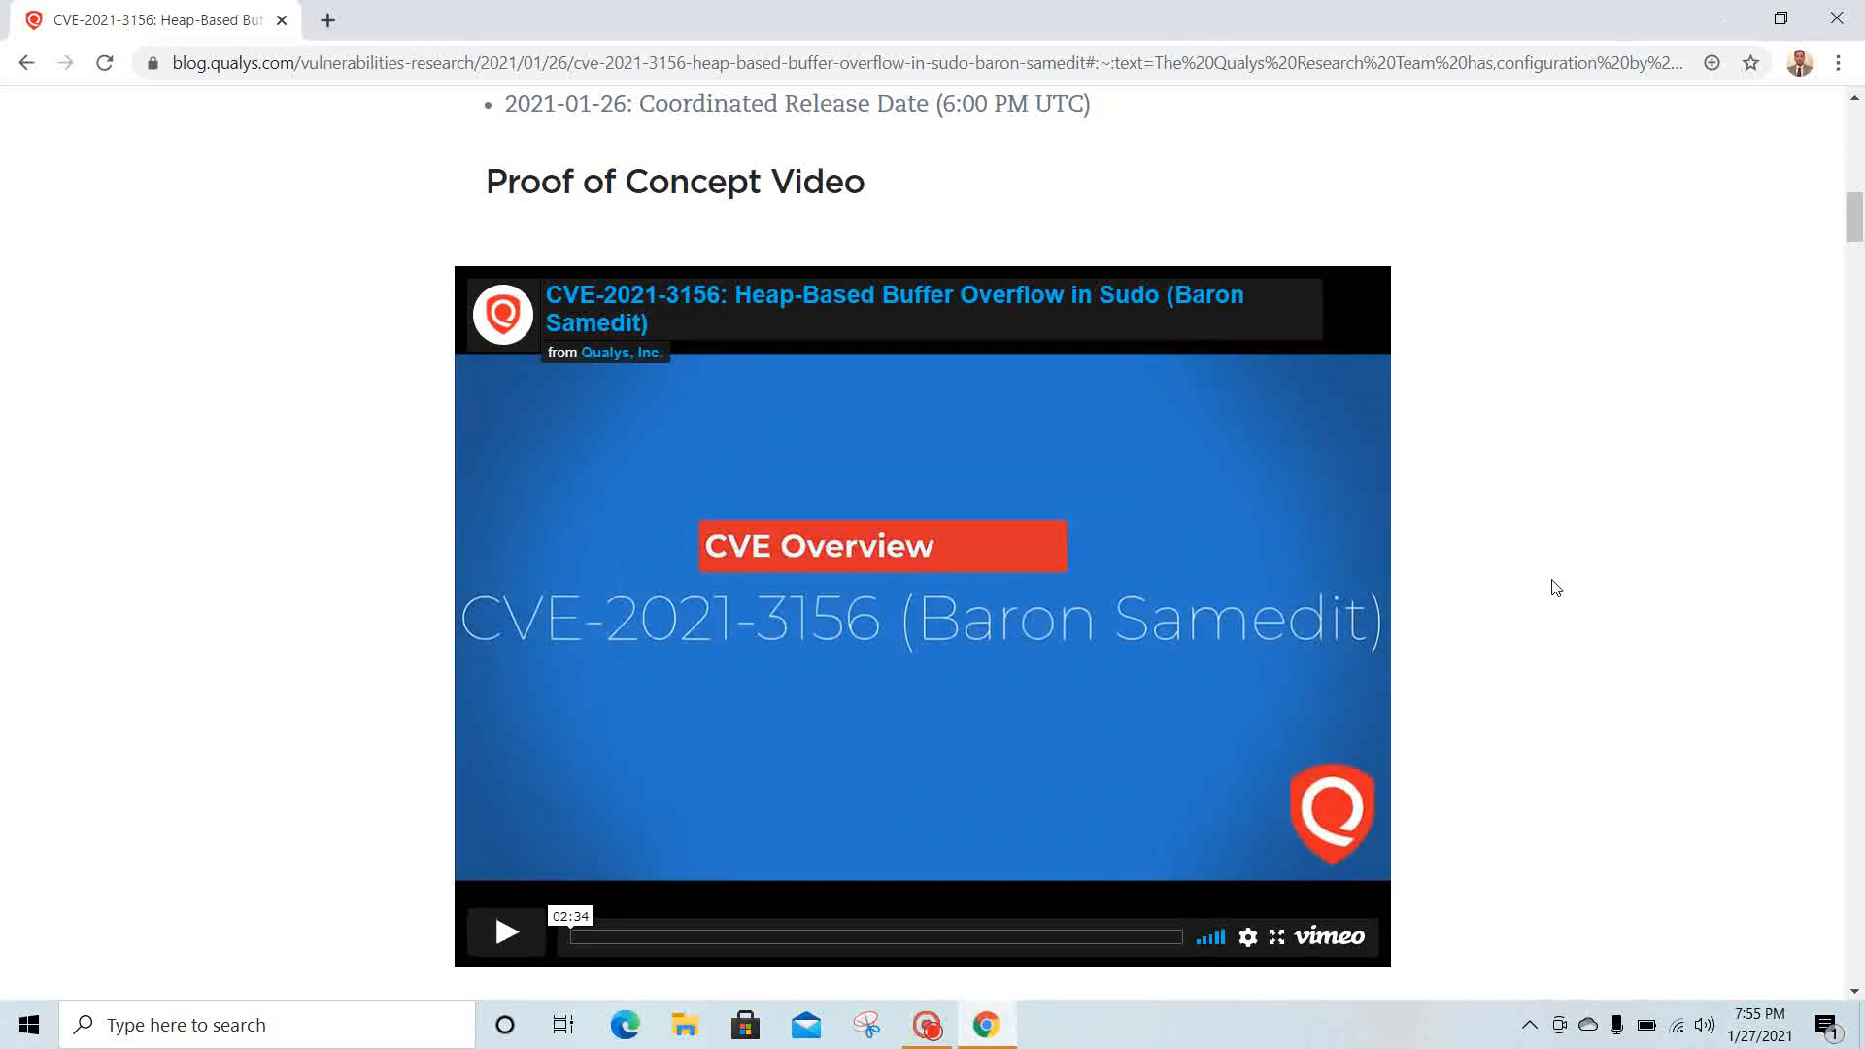
# - Scroll through the Technical Details code walkthrough down to the Solution and Qualys Coverage sections
pyautogui.scroll(-3)
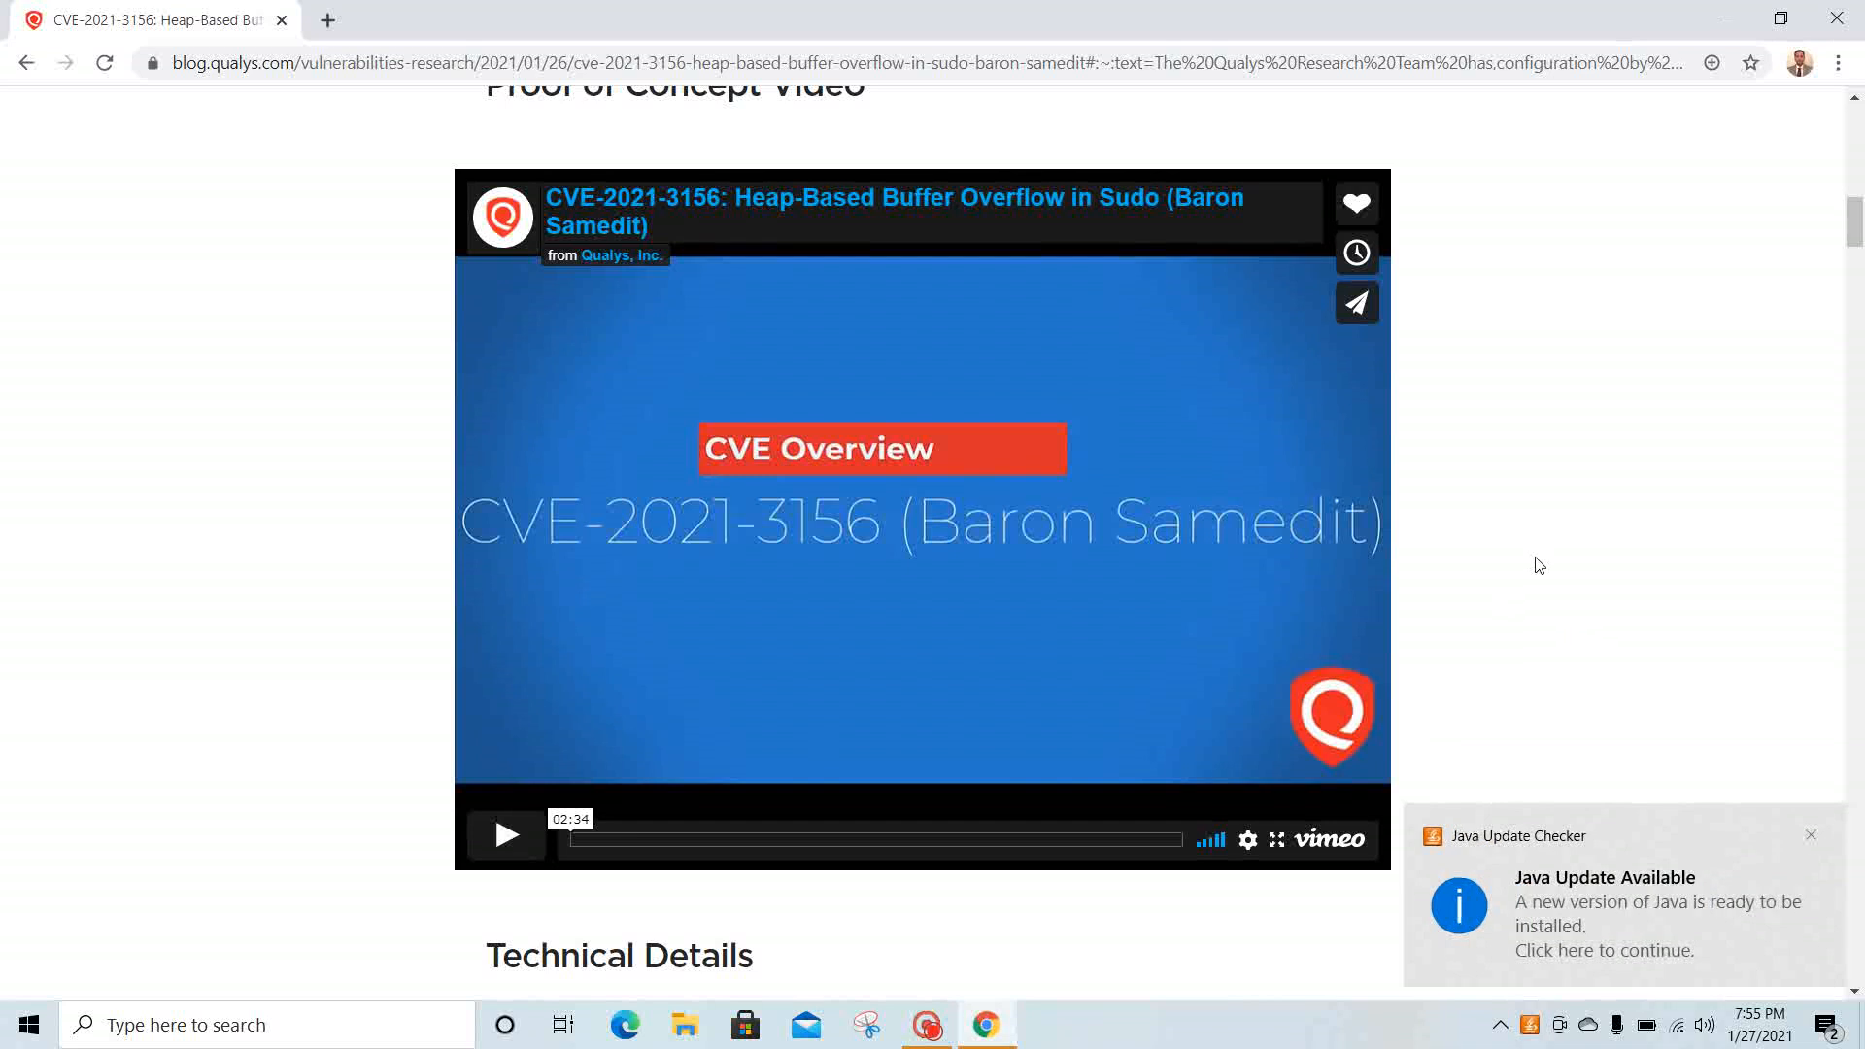
pyautogui.scroll(-3)
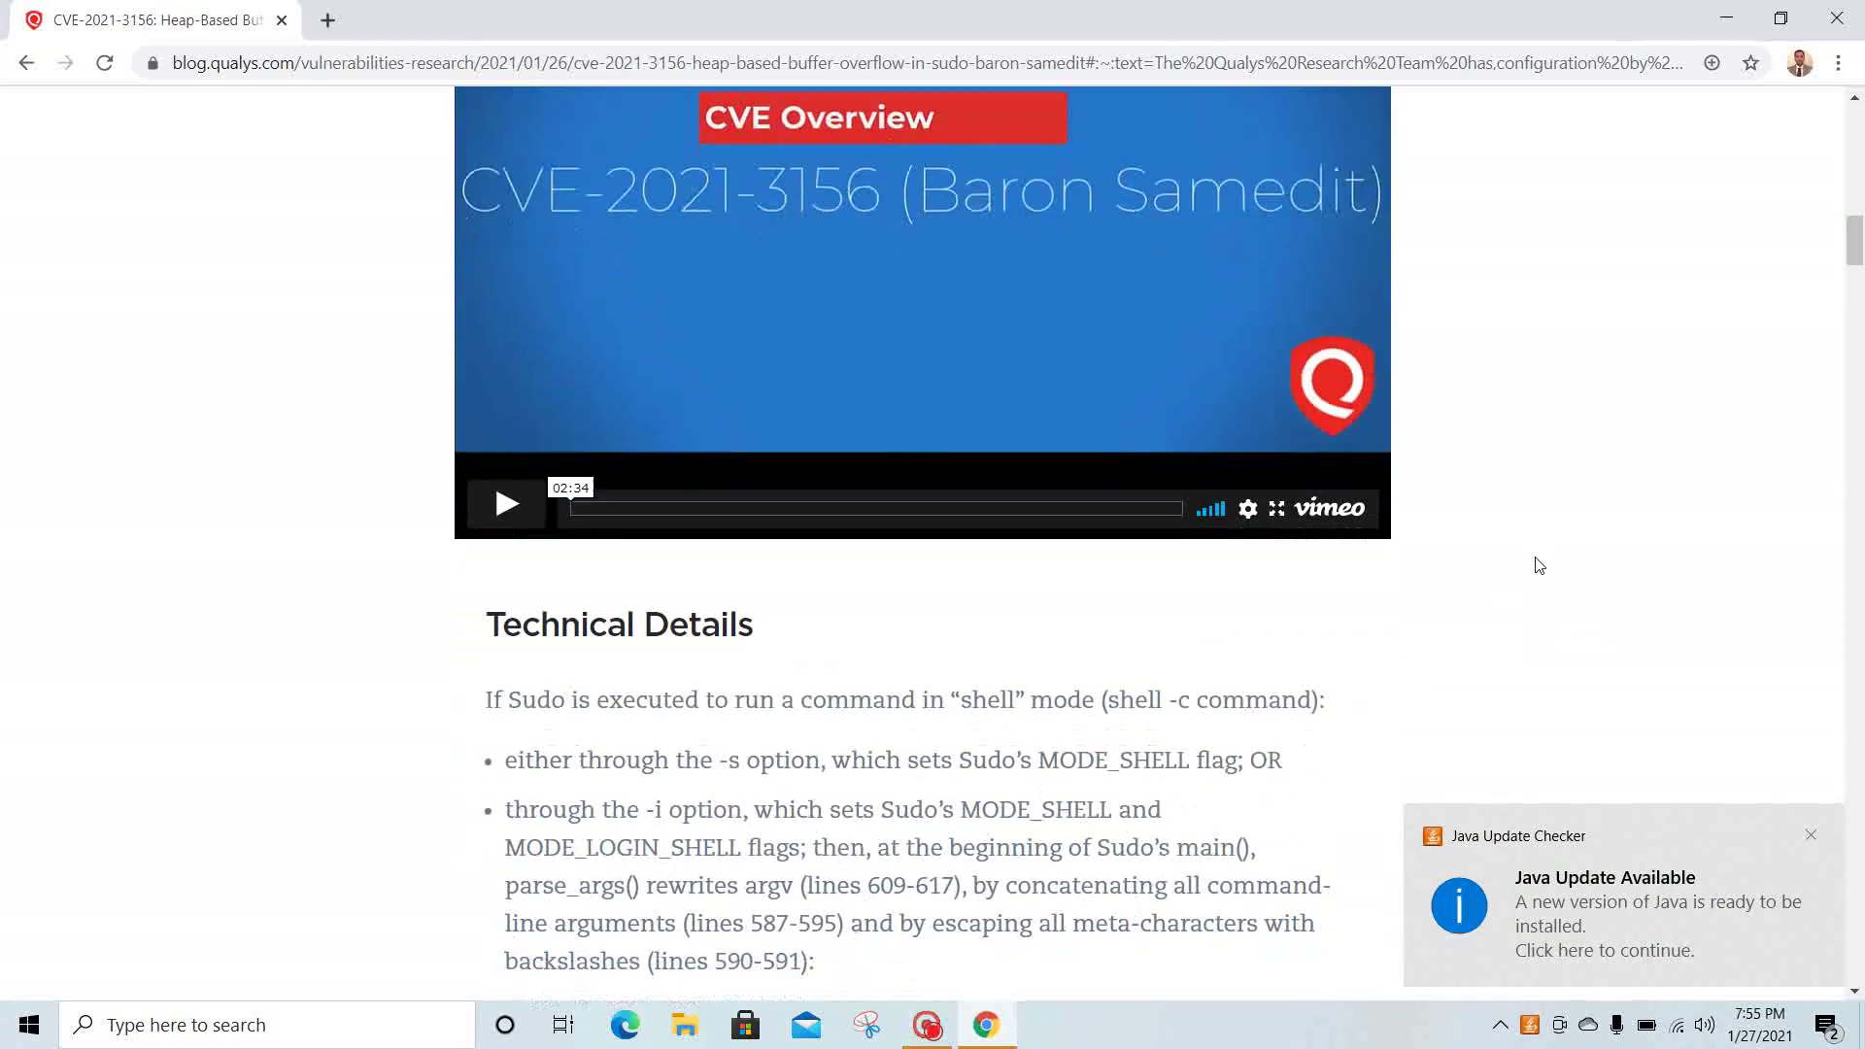
pyautogui.scroll(-3)
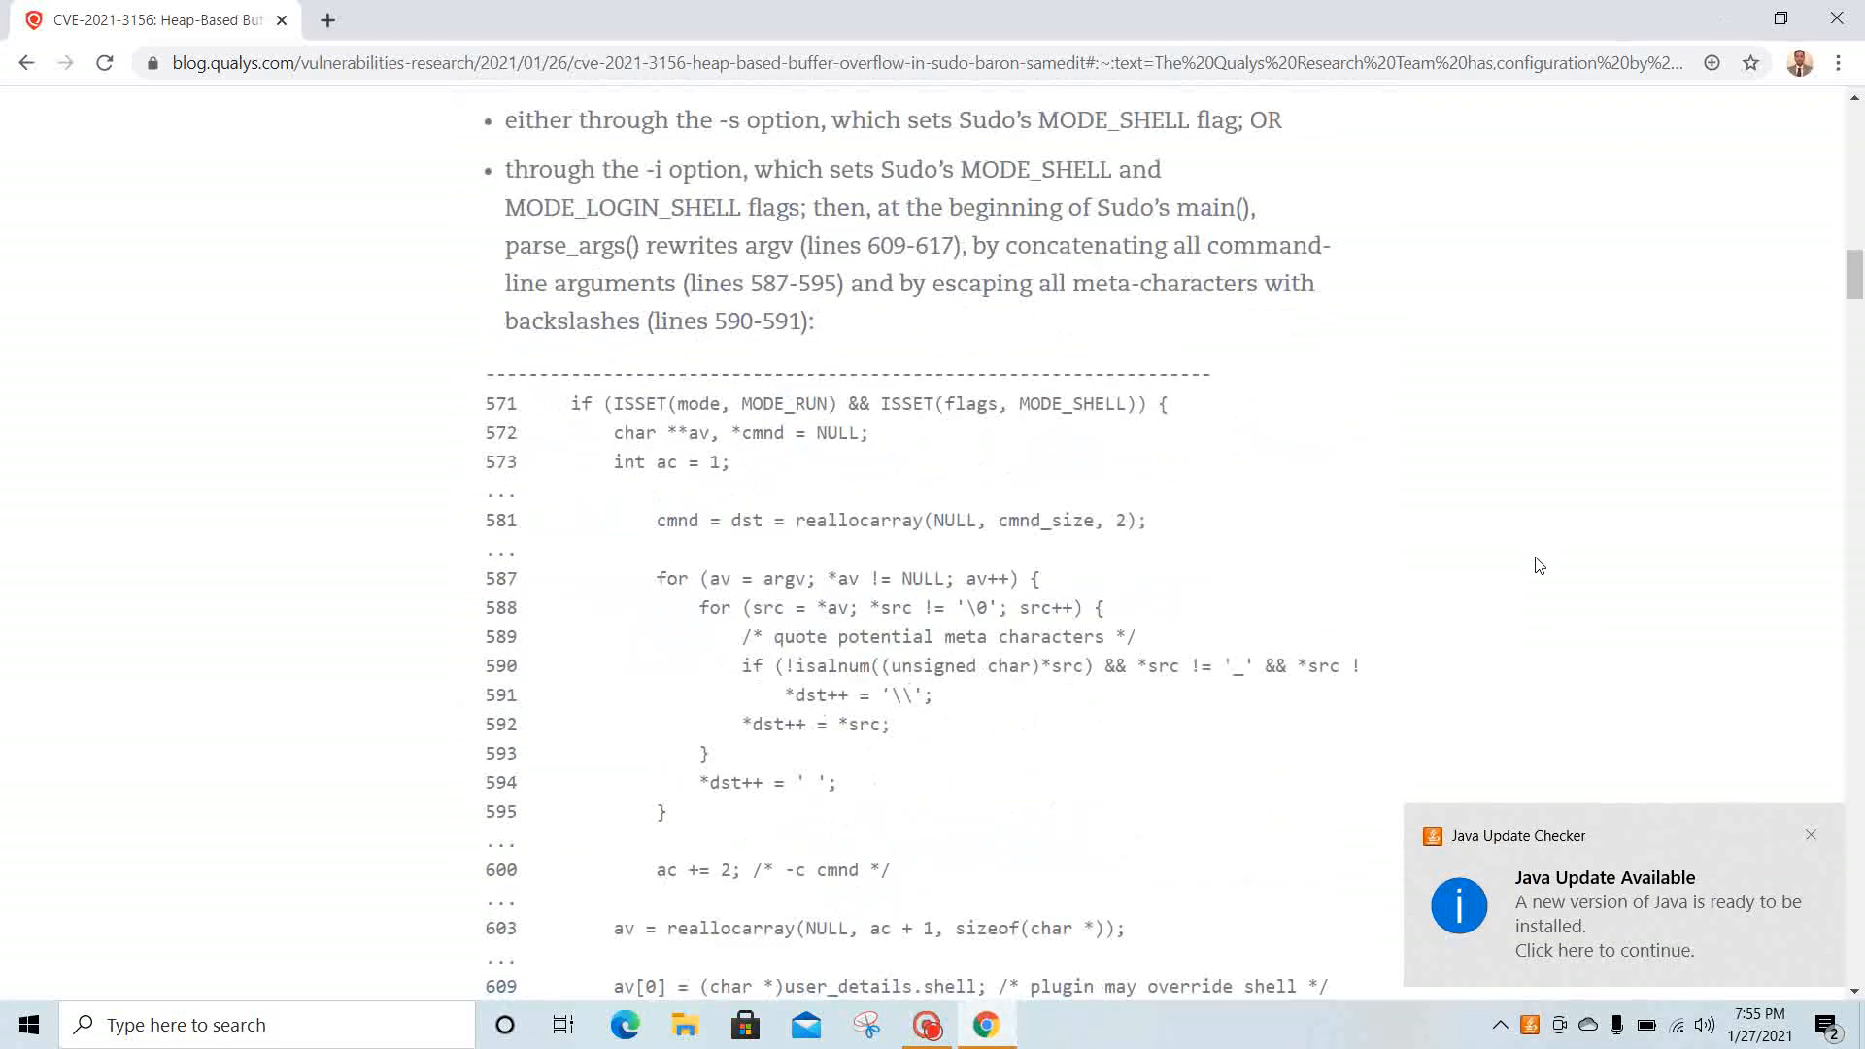
pyautogui.scroll(-3)
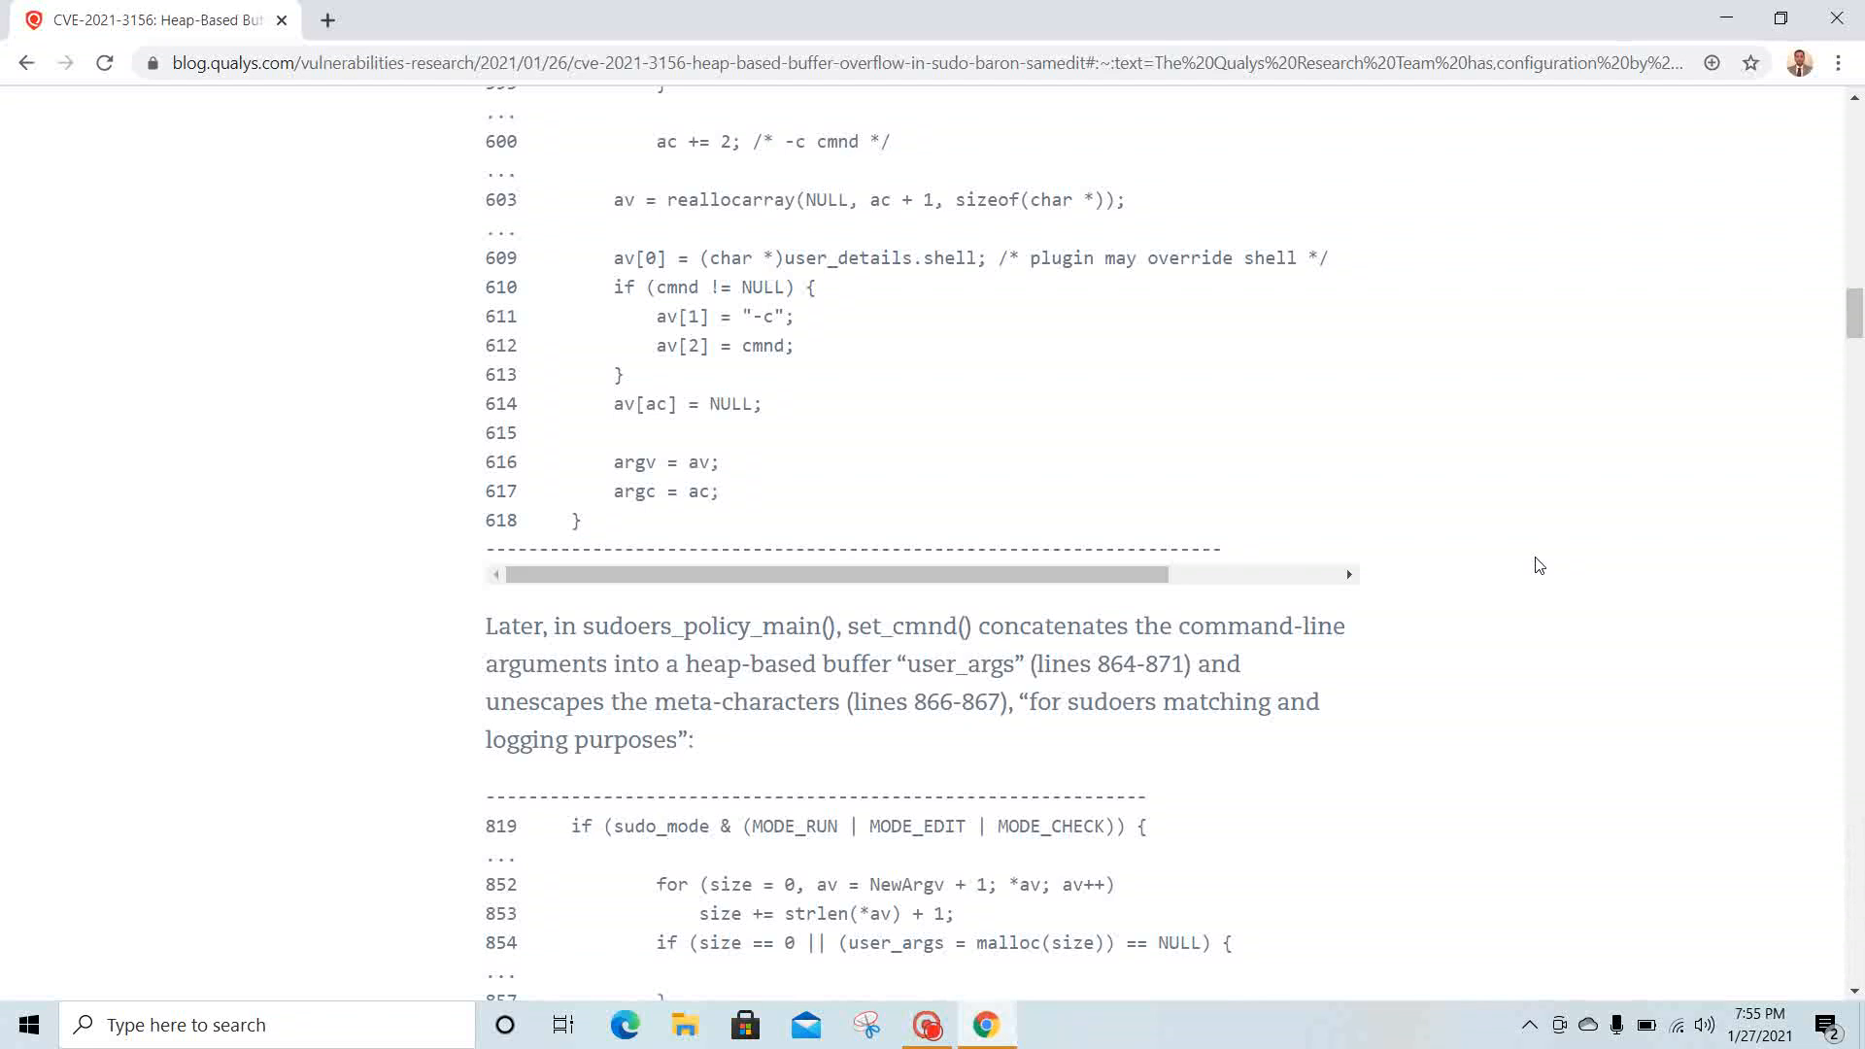
pyautogui.scroll(-3)
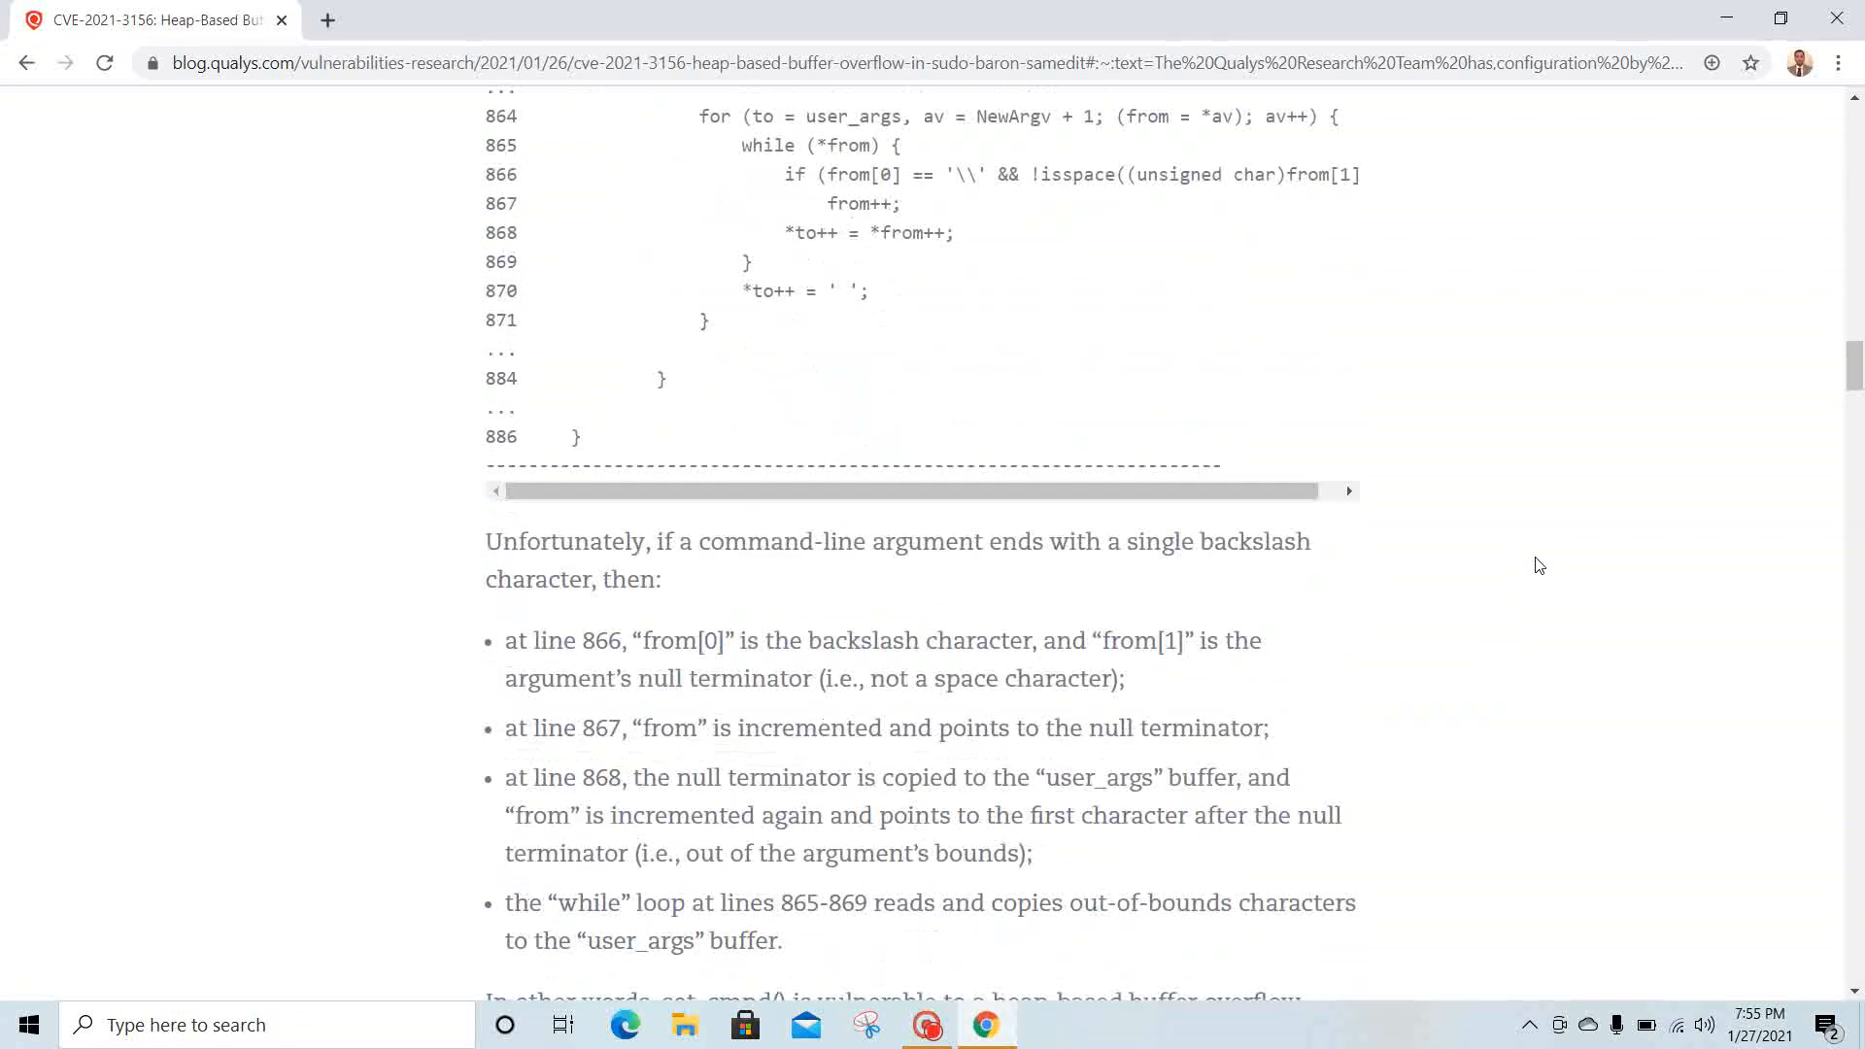
pyautogui.scroll(-3)
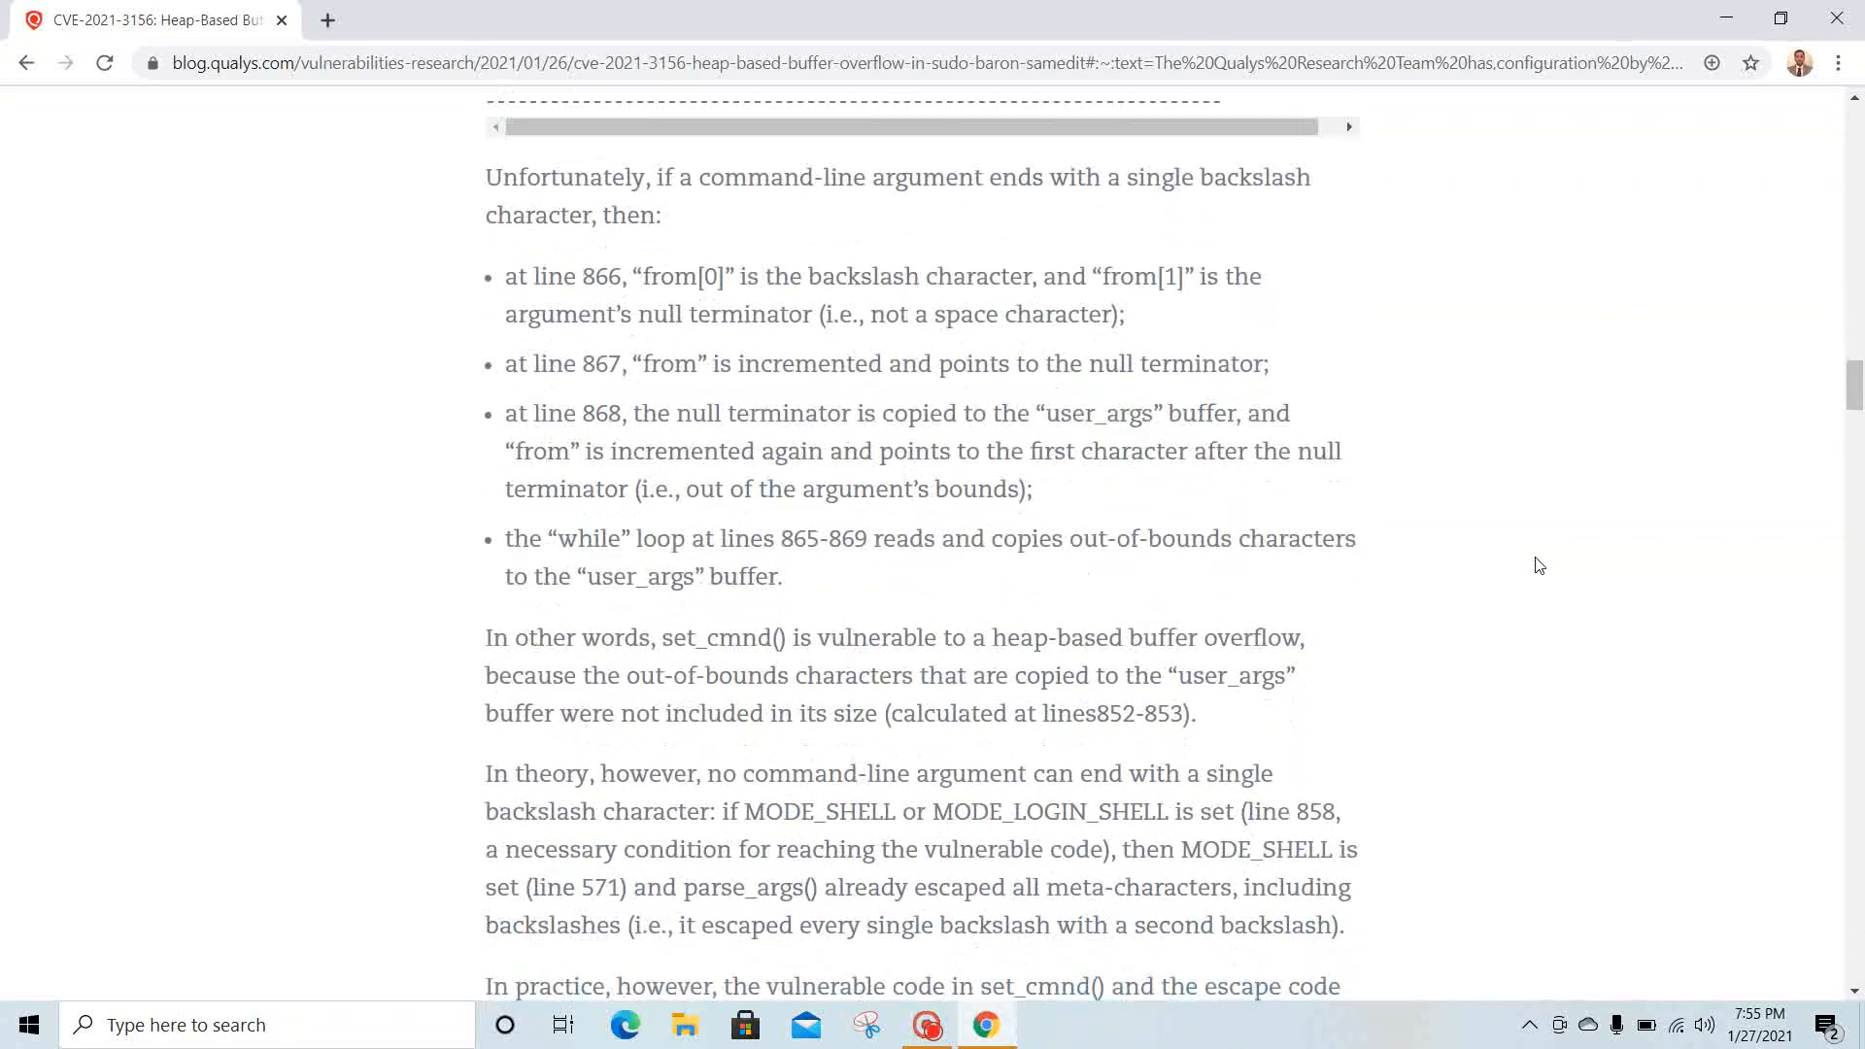
pyautogui.scroll(-3)
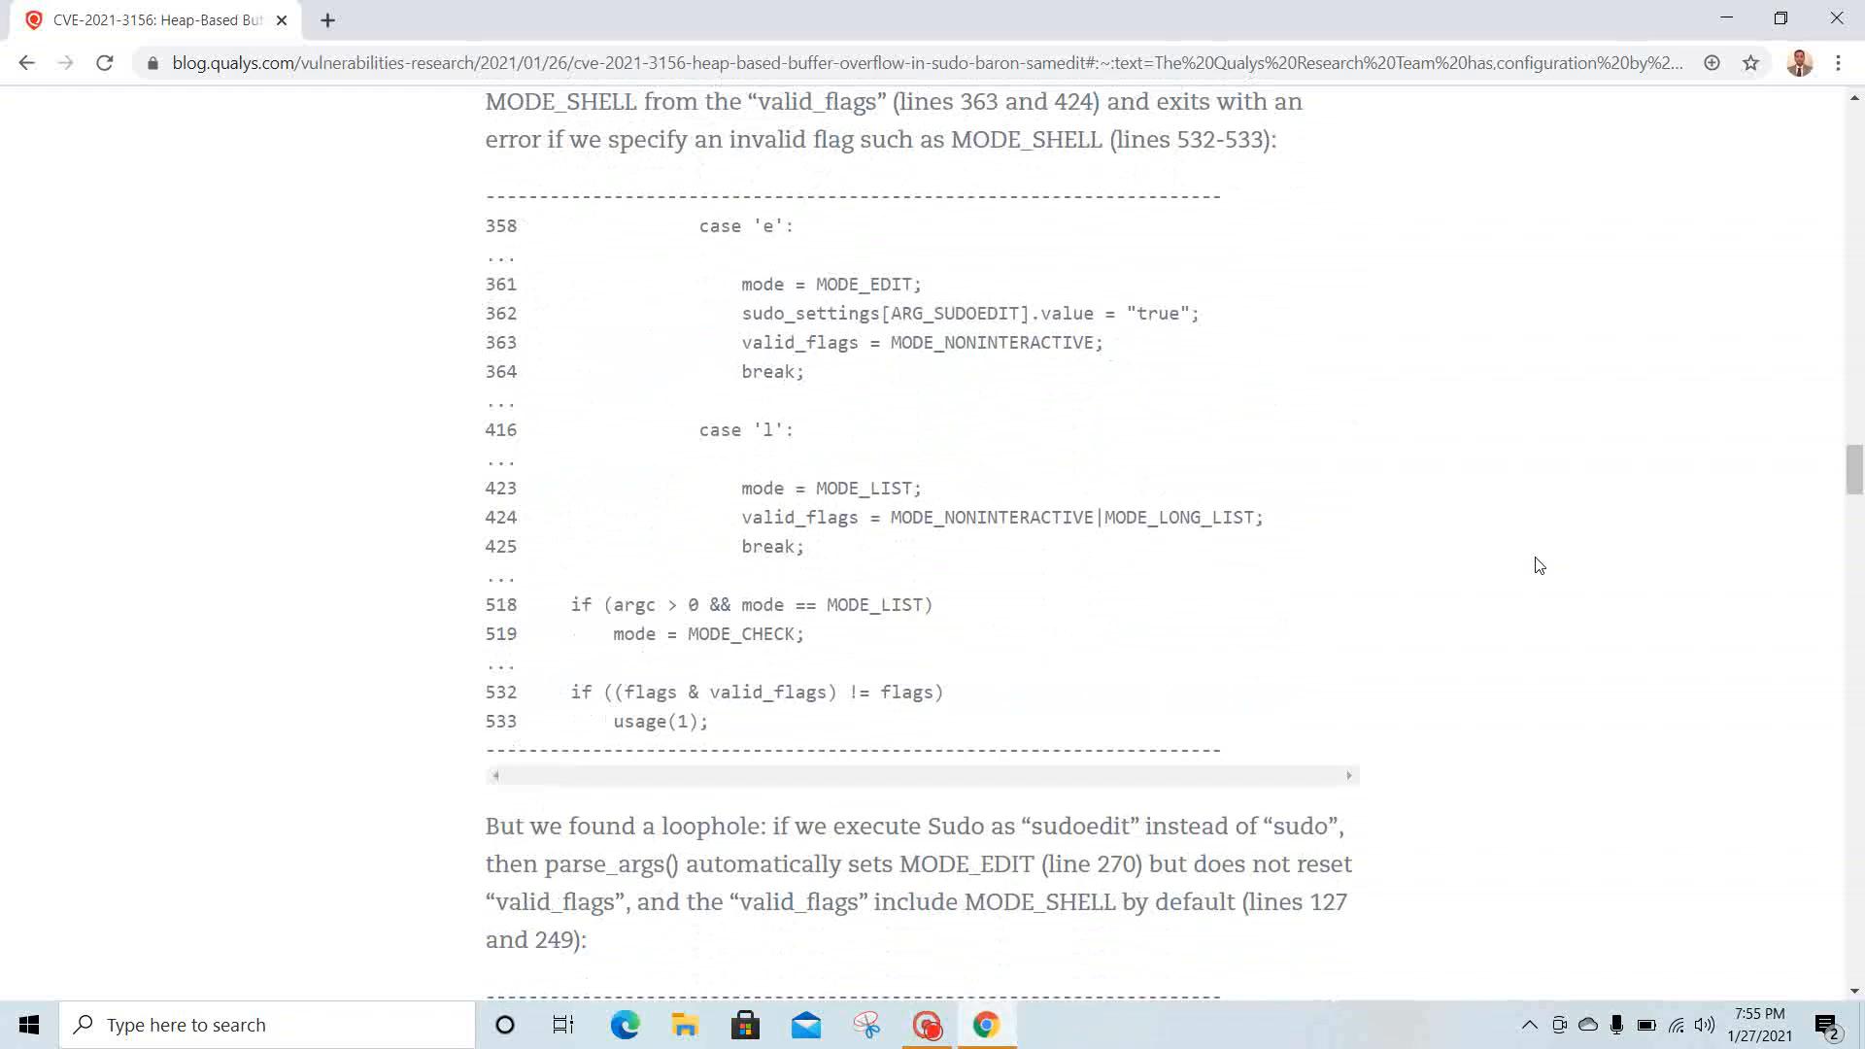
pyautogui.scroll(-3)
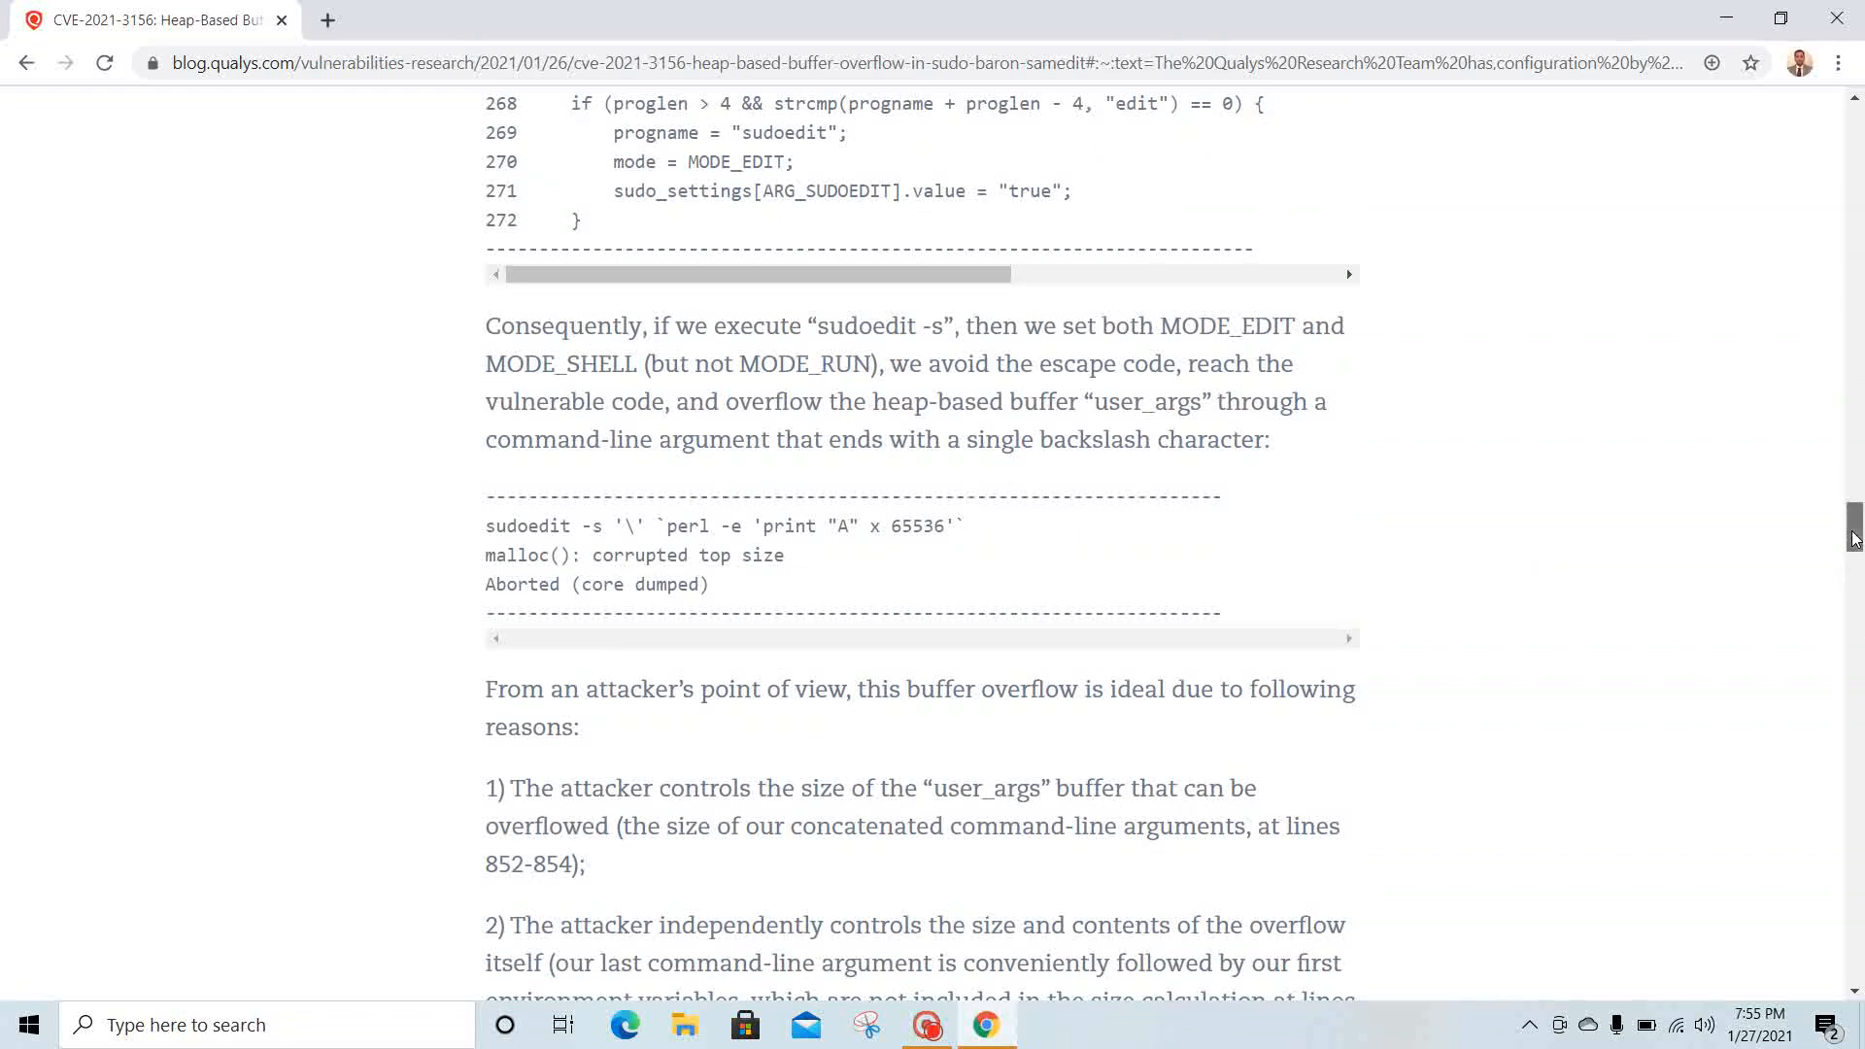
pyautogui.scroll(-3)
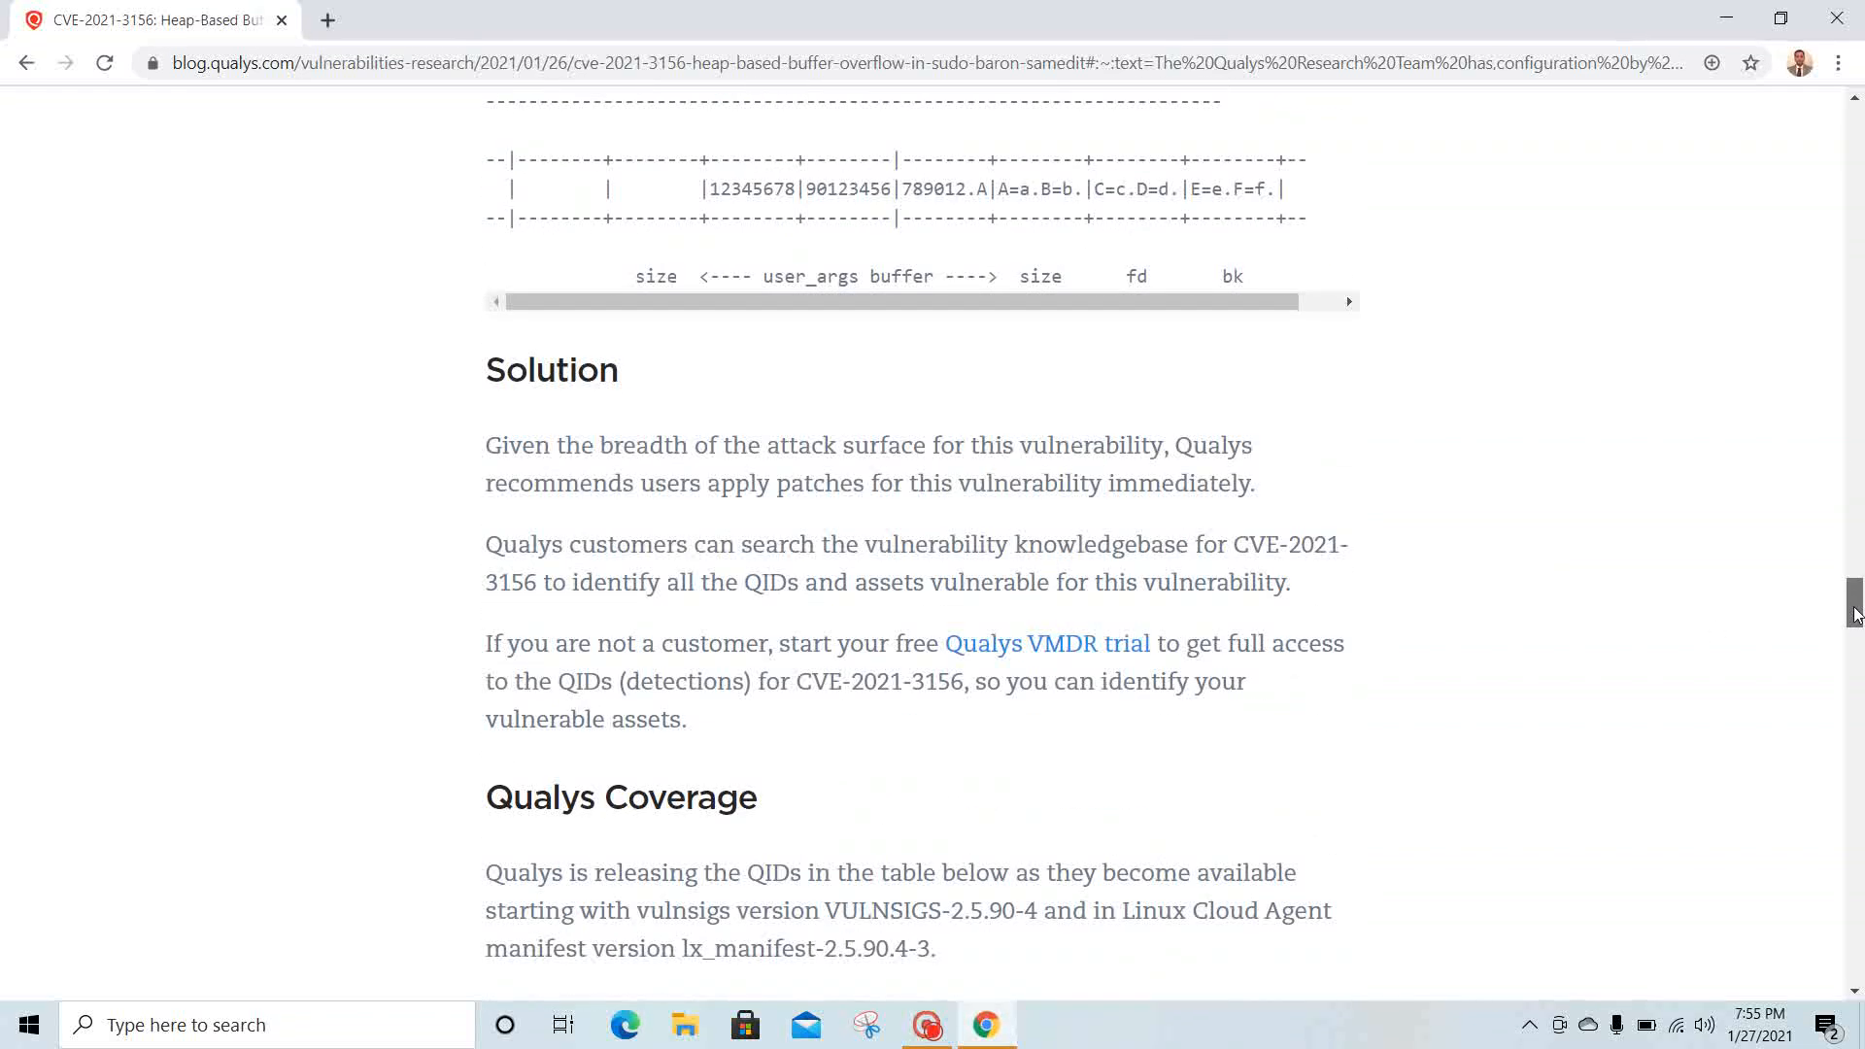
# - Scroll the Qualys post down to the table of detection QIDs and vendor advisories
pyautogui.scroll(-3)
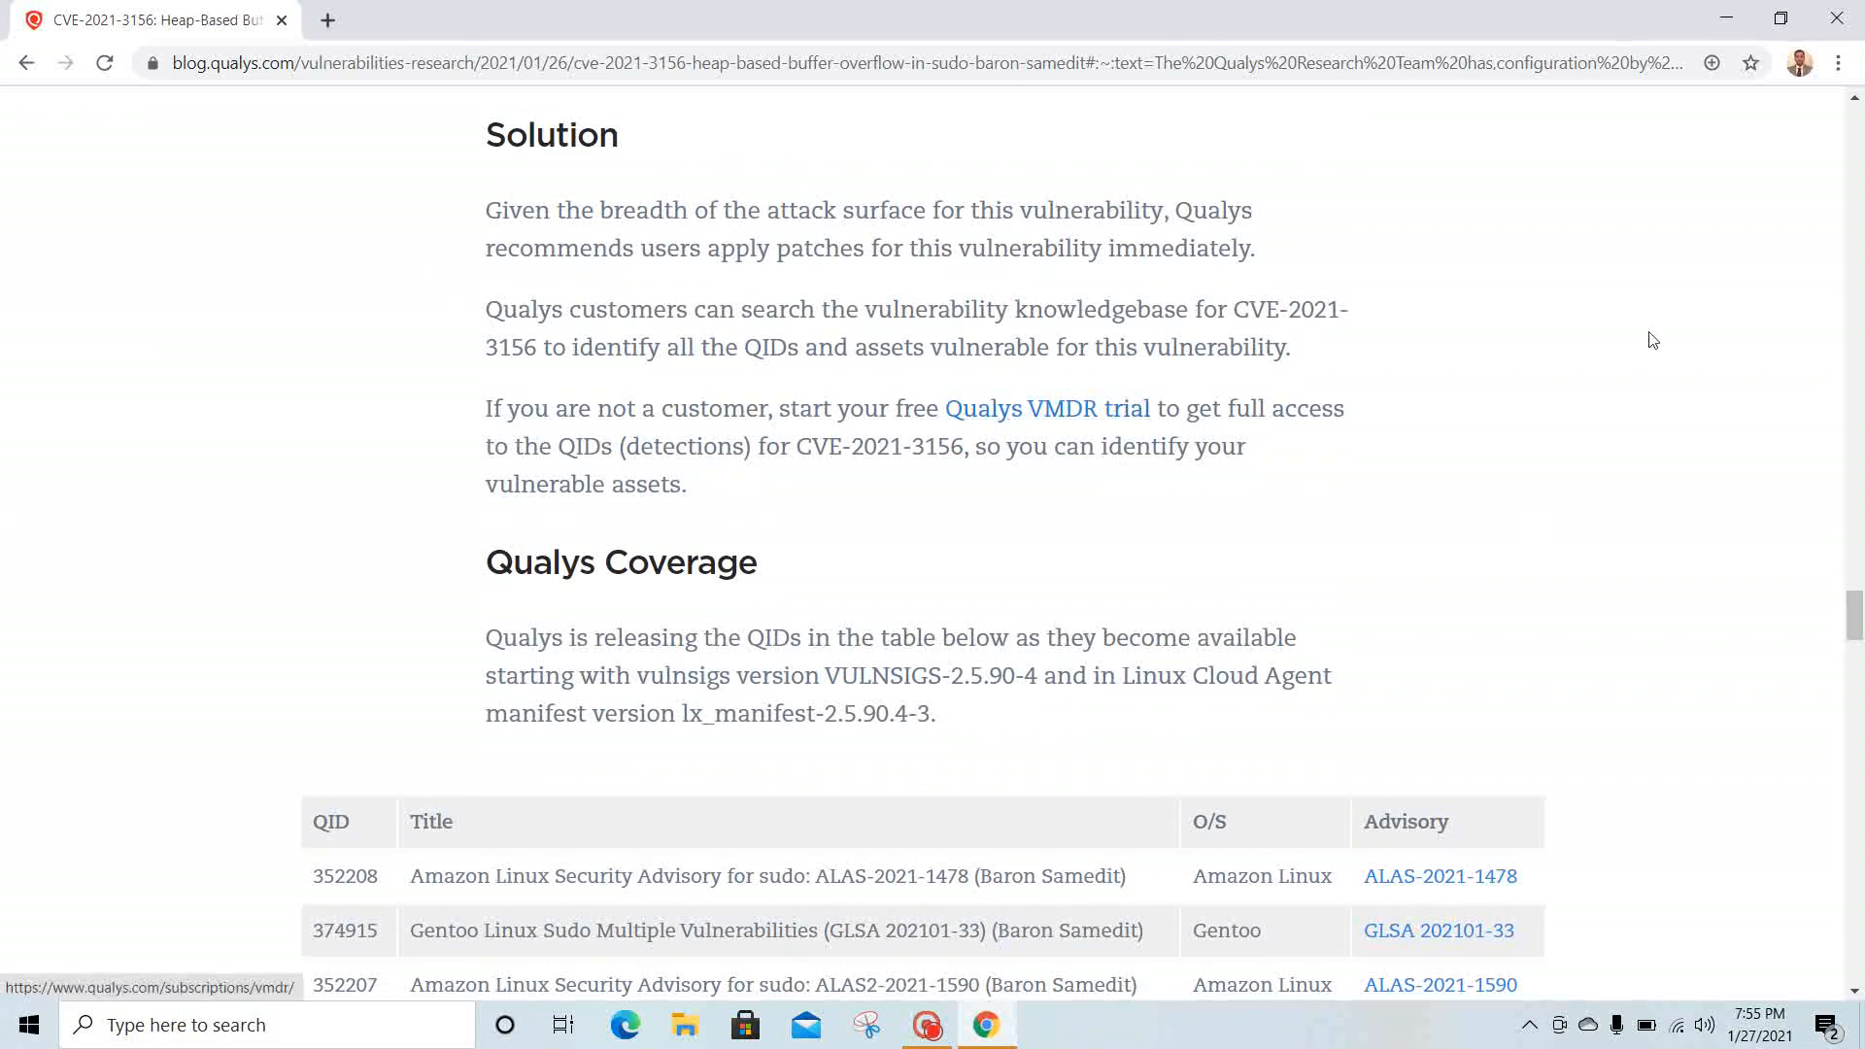
pyautogui.scroll(-3)
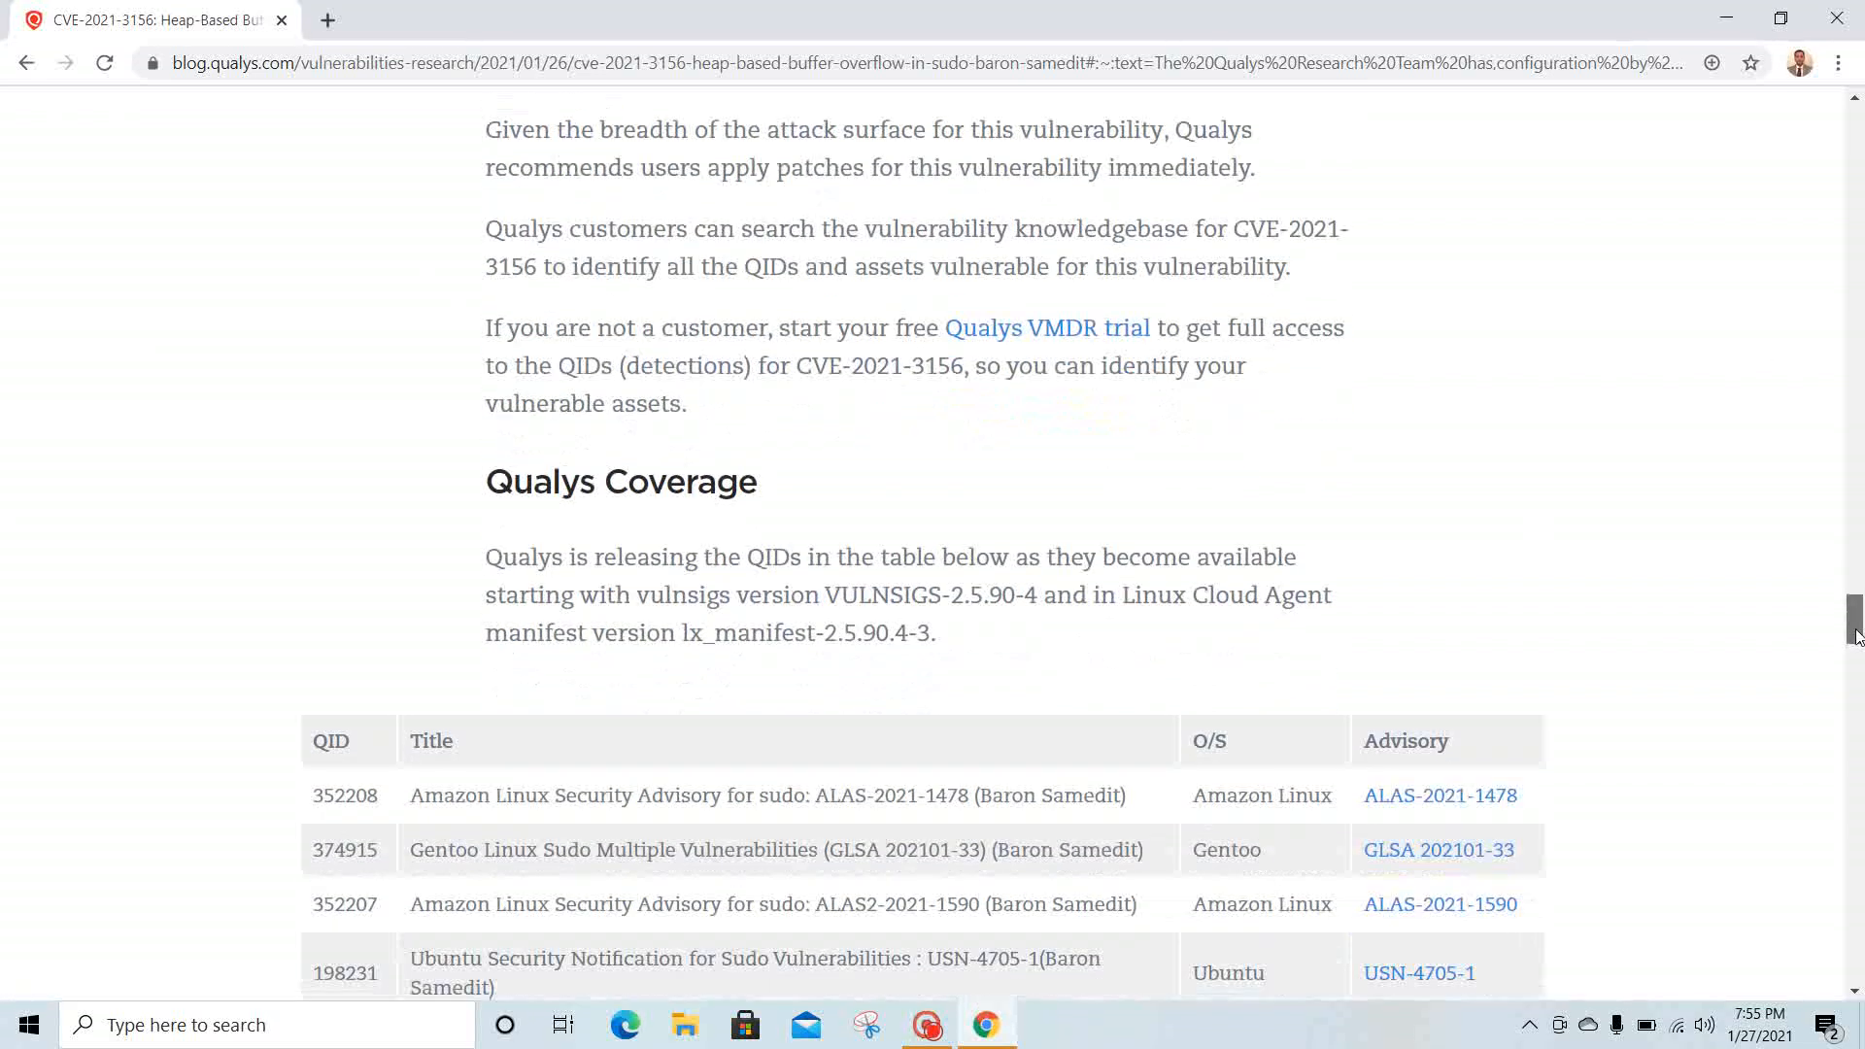
pyautogui.scroll(-3)
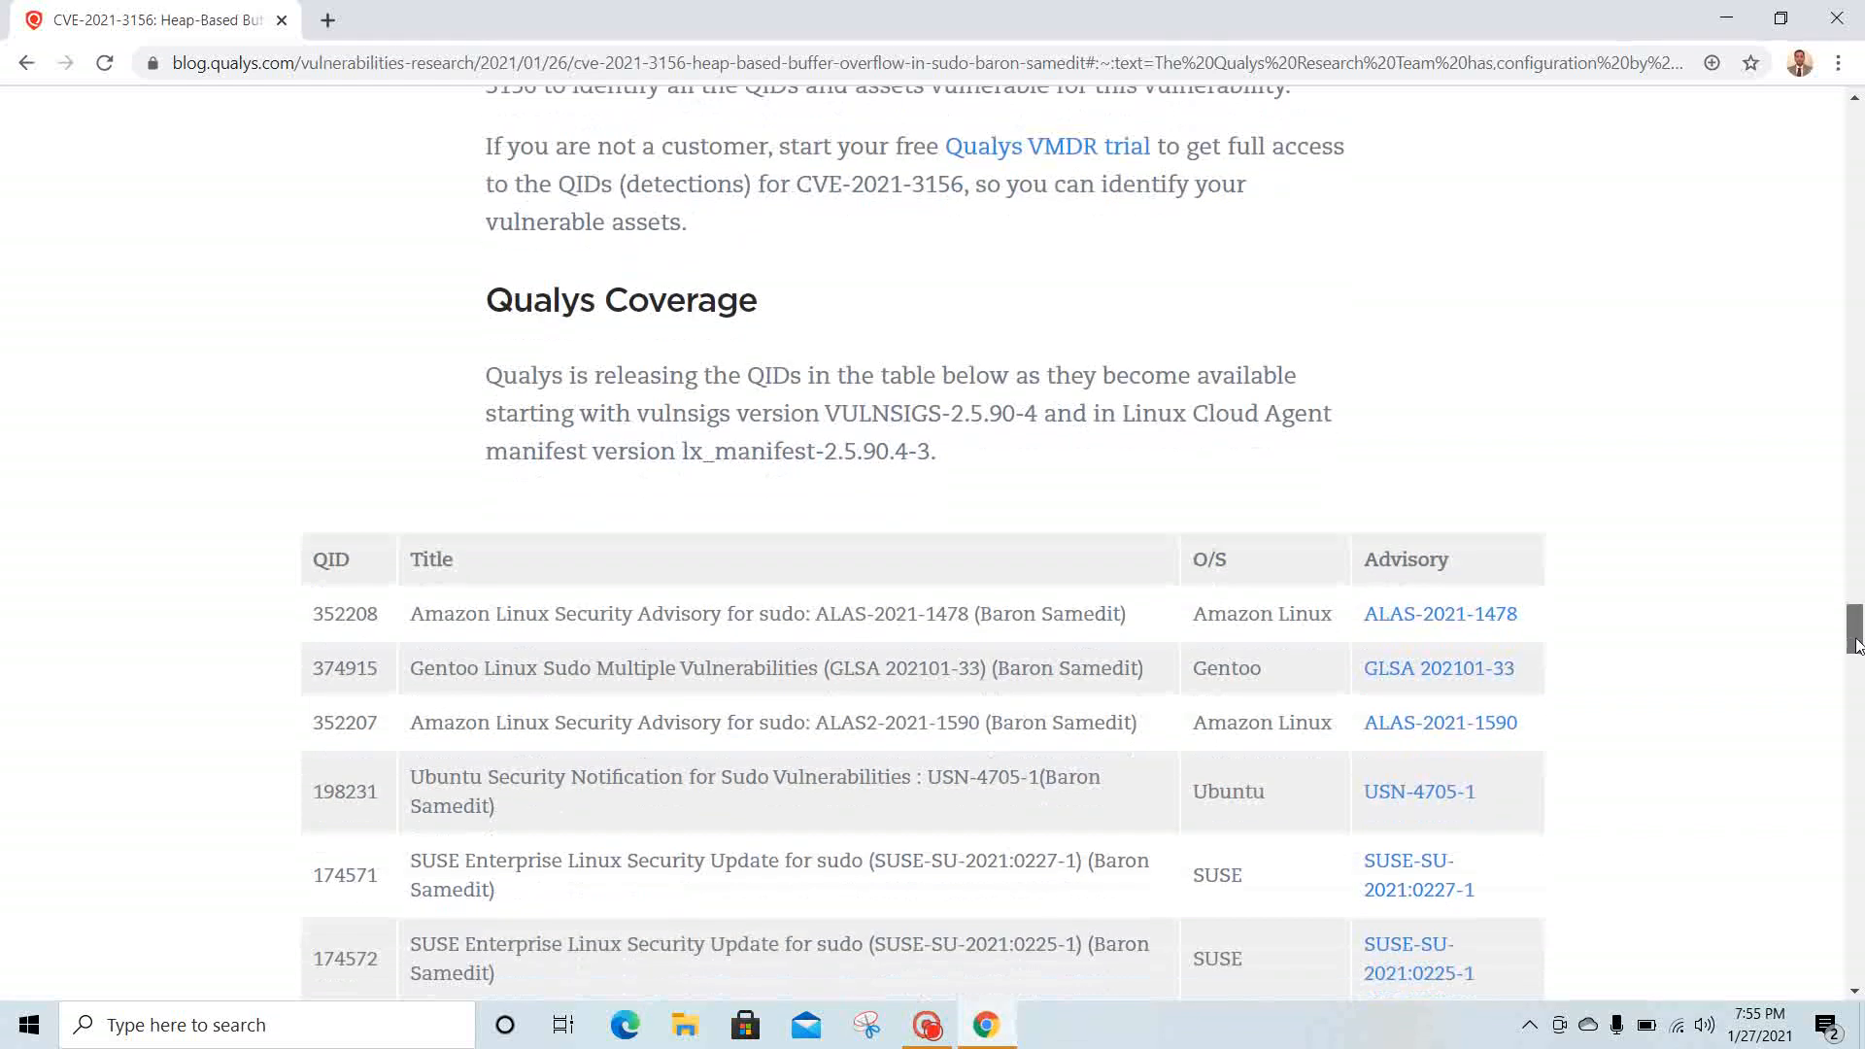
pyautogui.scroll(-3)
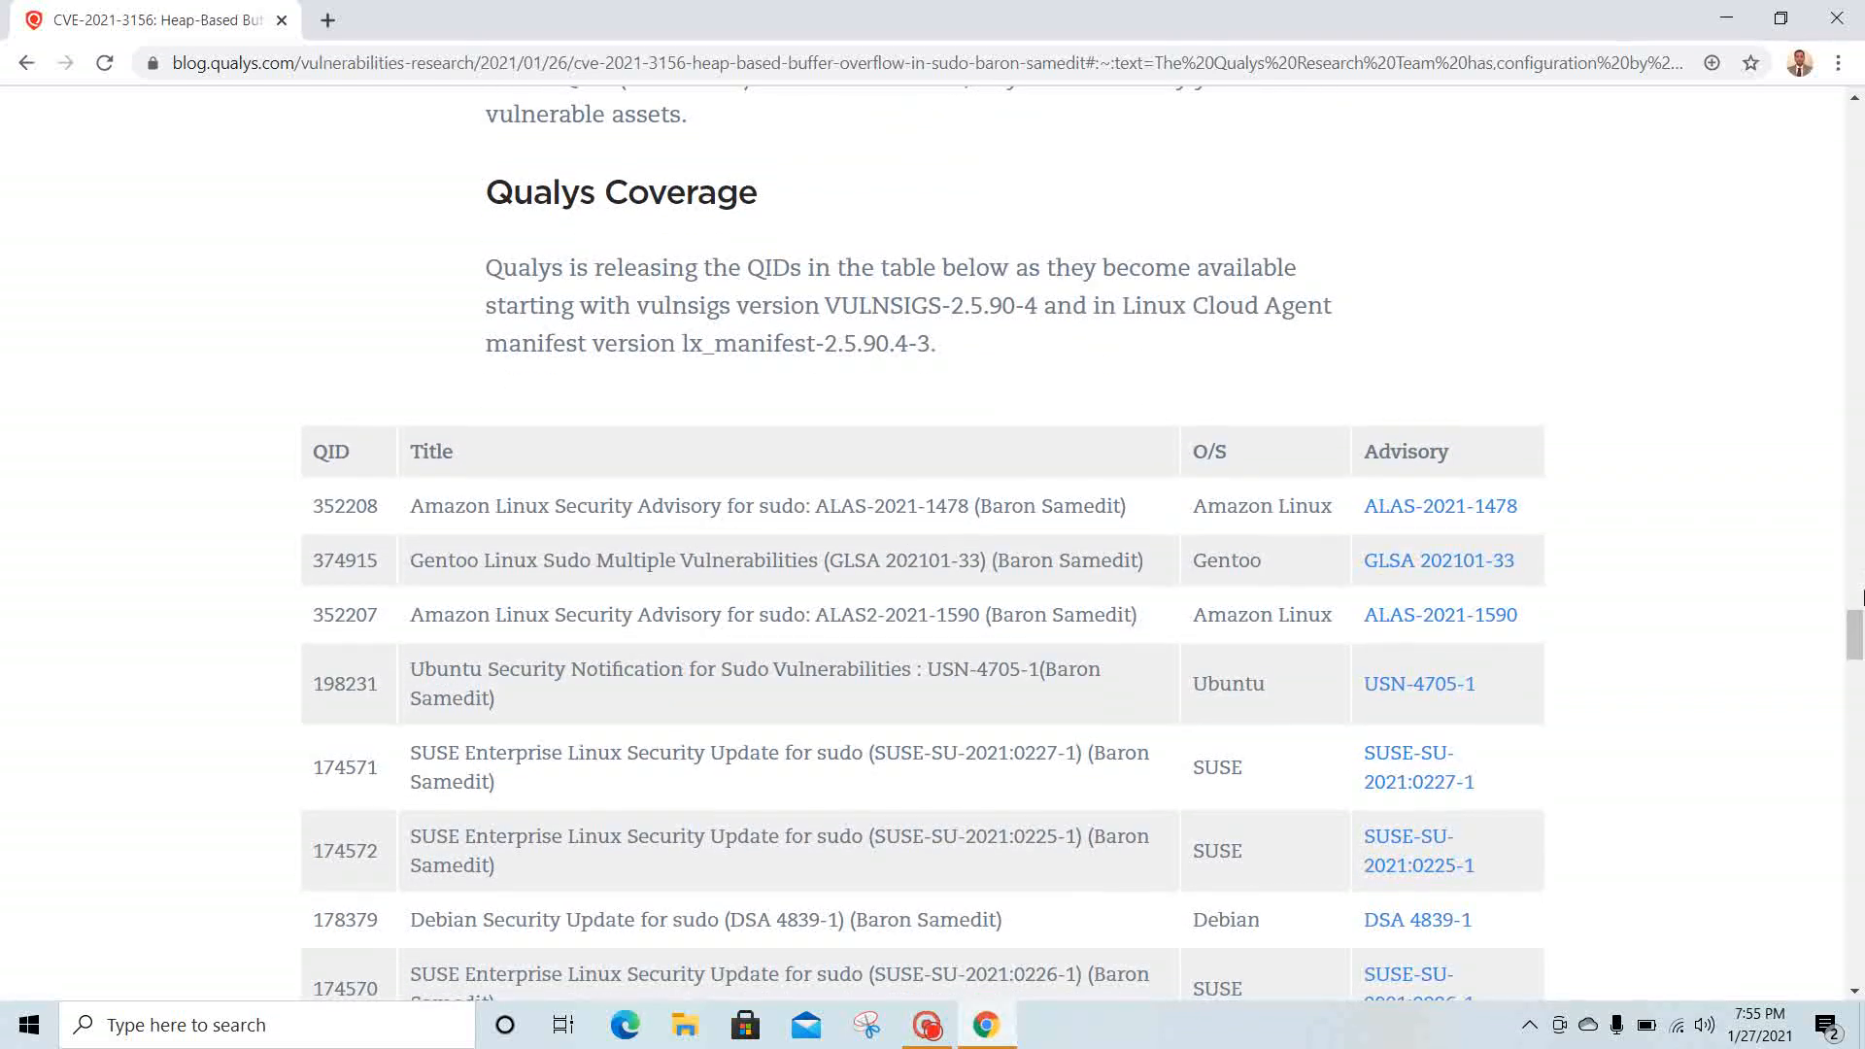
pyautogui.scroll(-3)
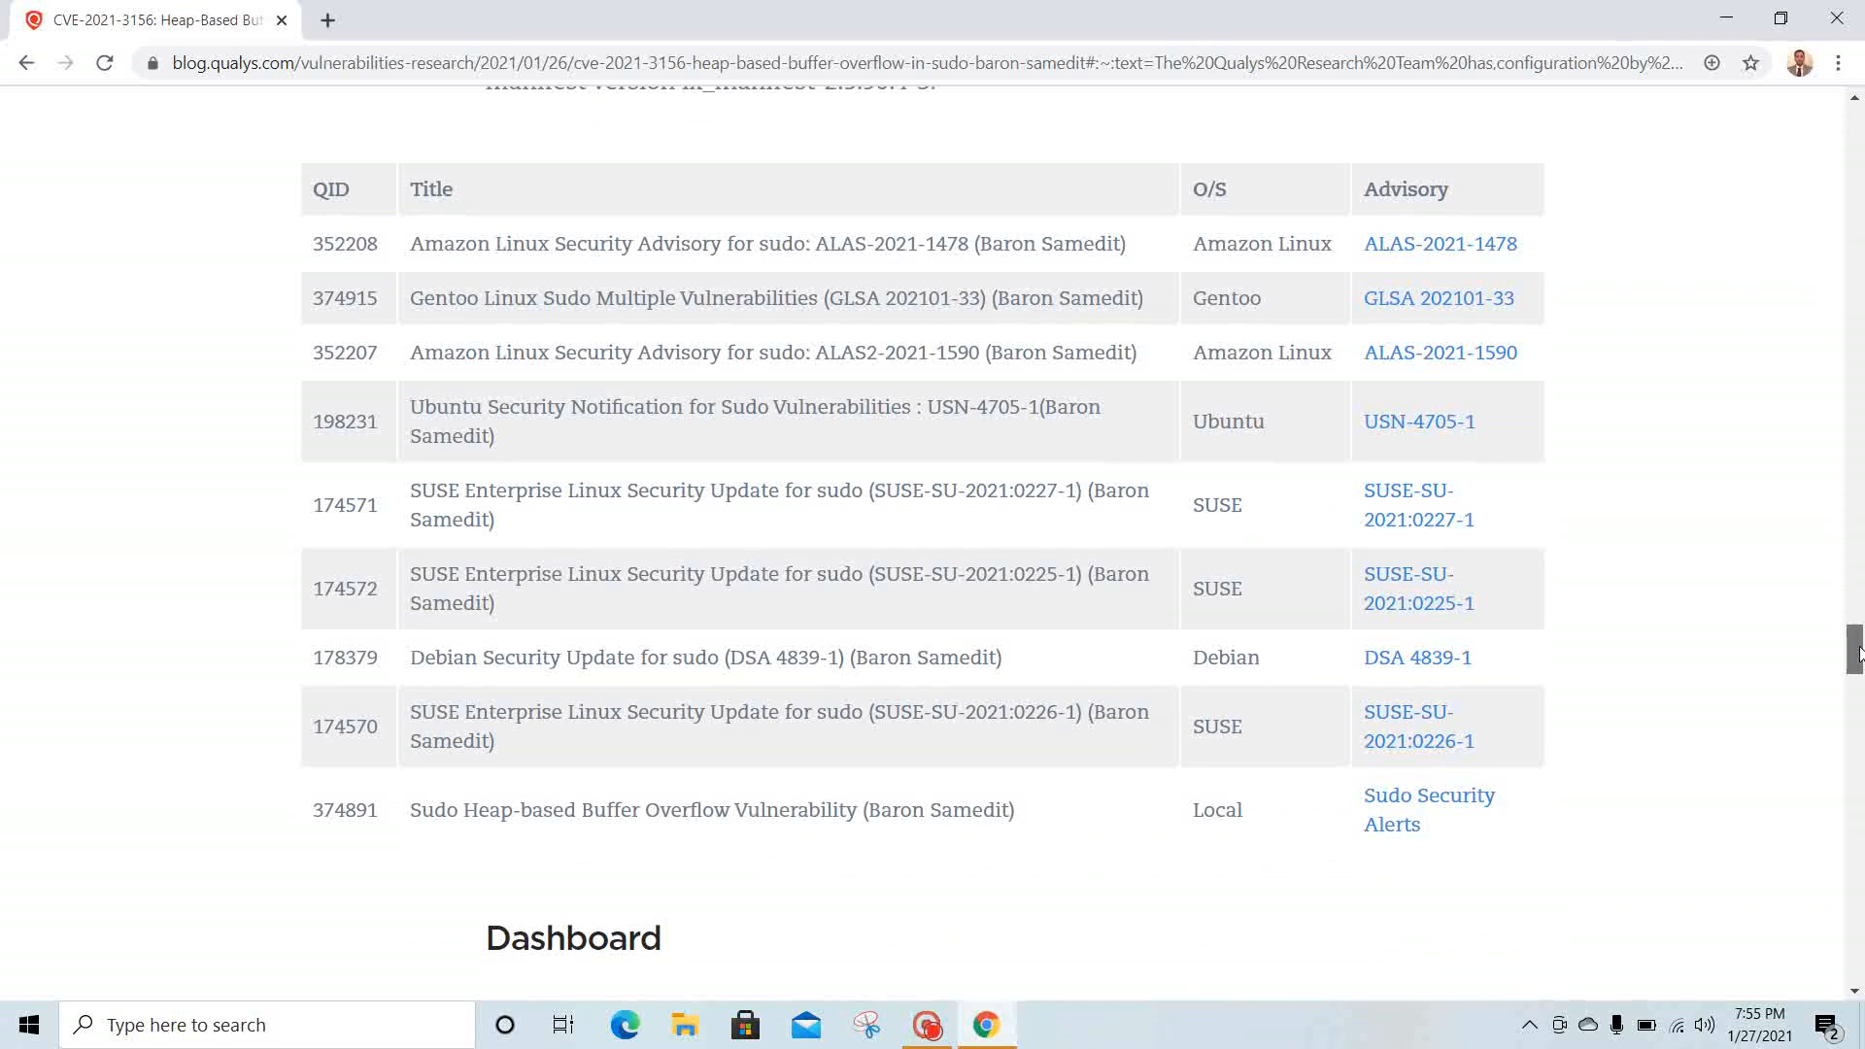
pyautogui.moveTo(852, 149)
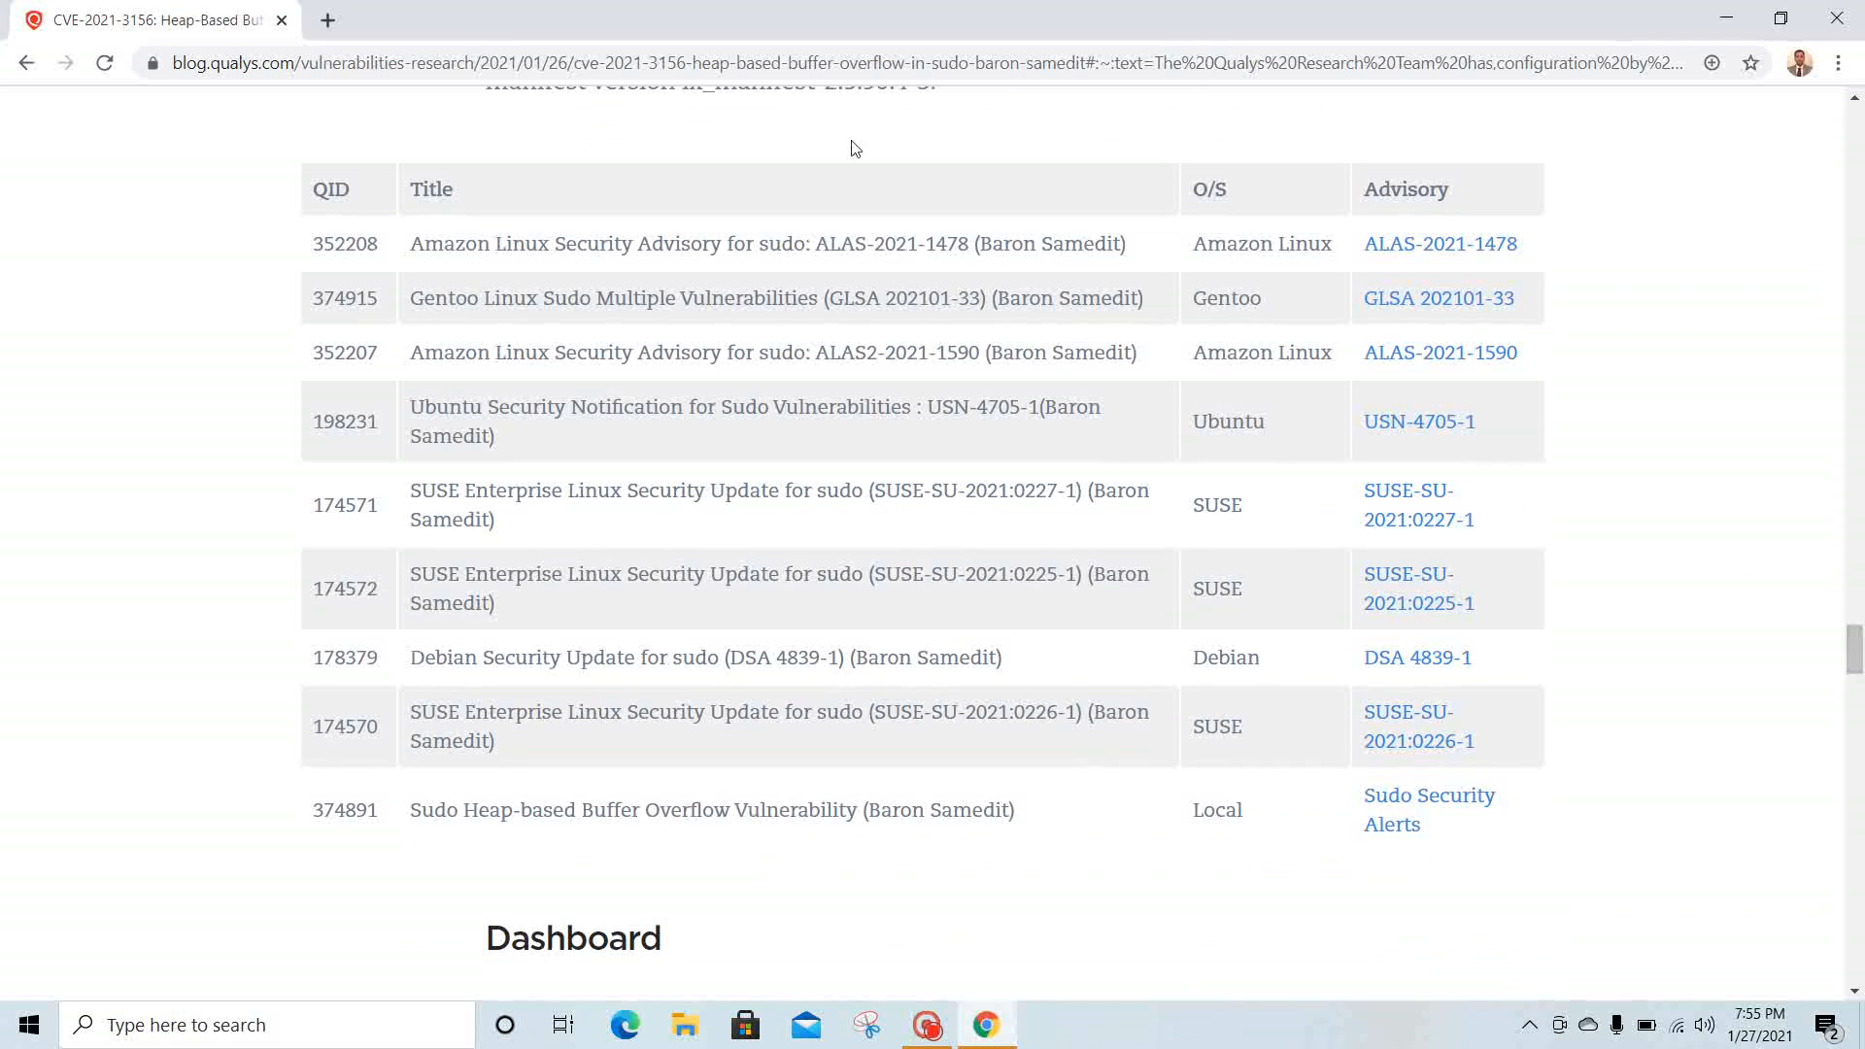
pyautogui.moveTo(393, 290)
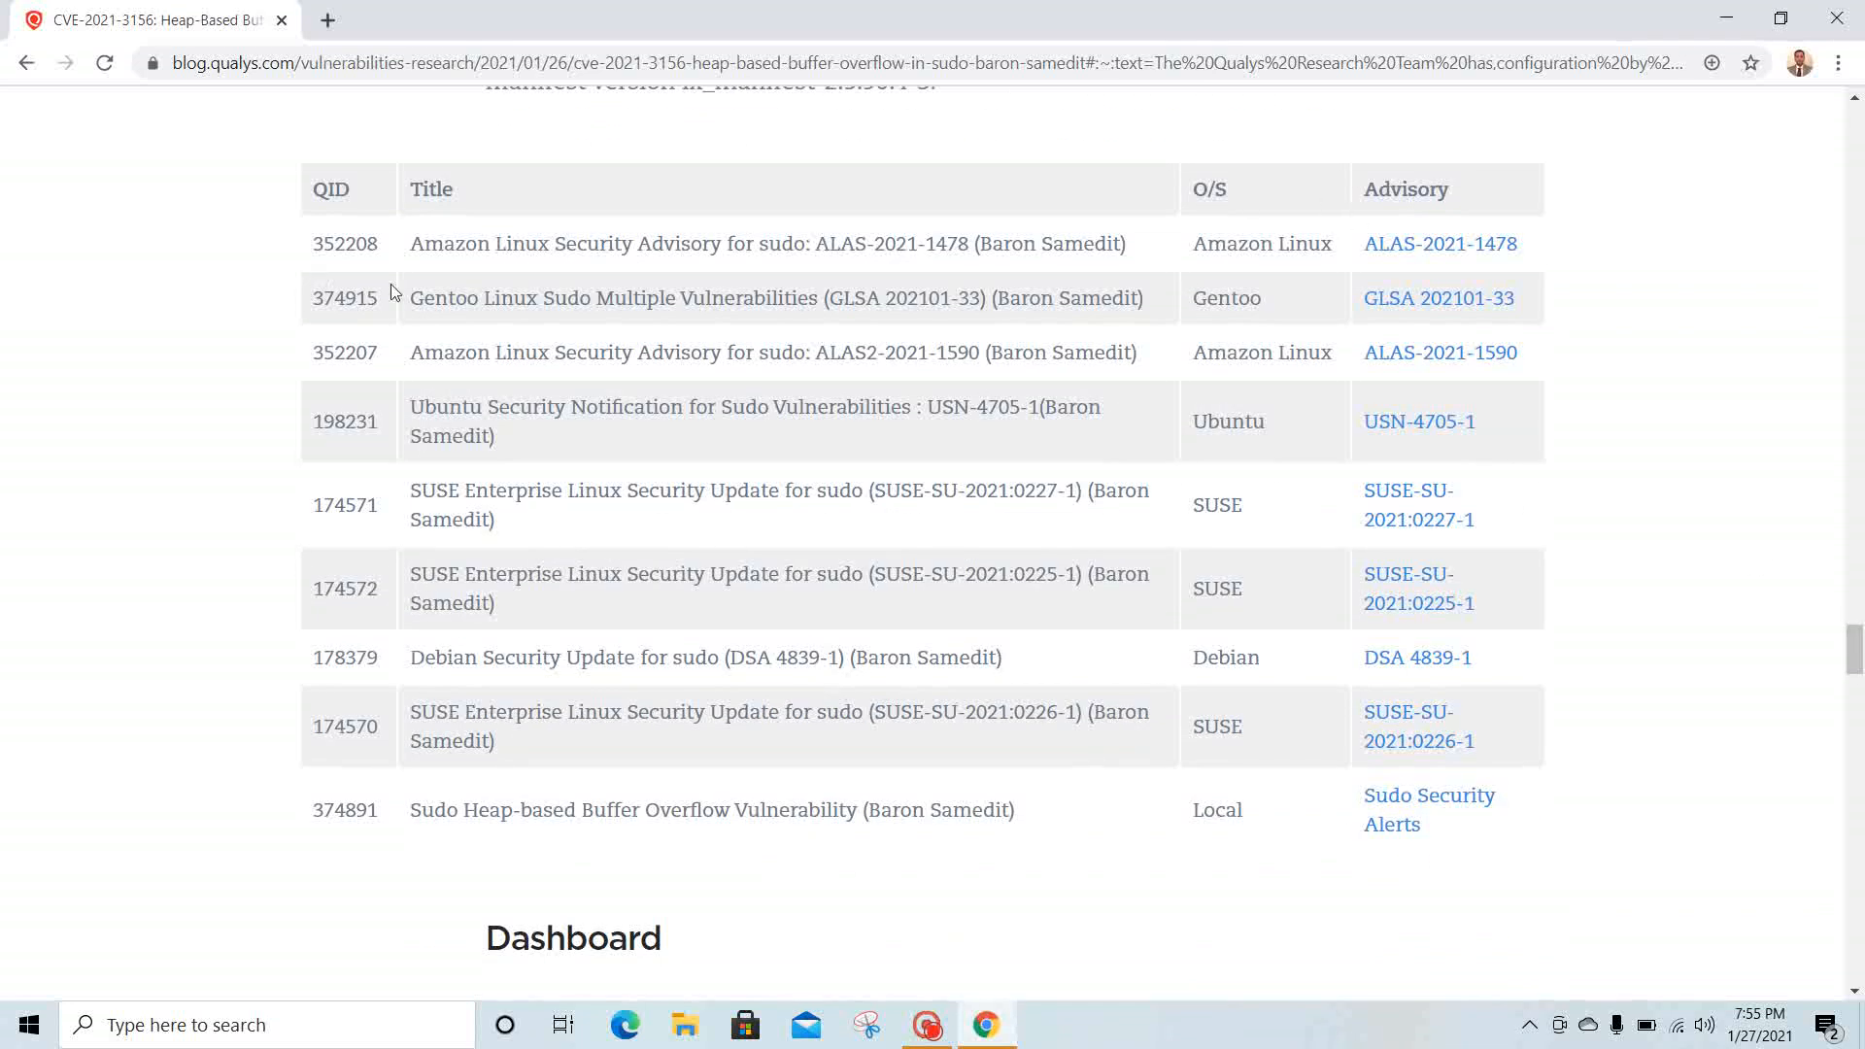
pyautogui.moveTo(737, 377)
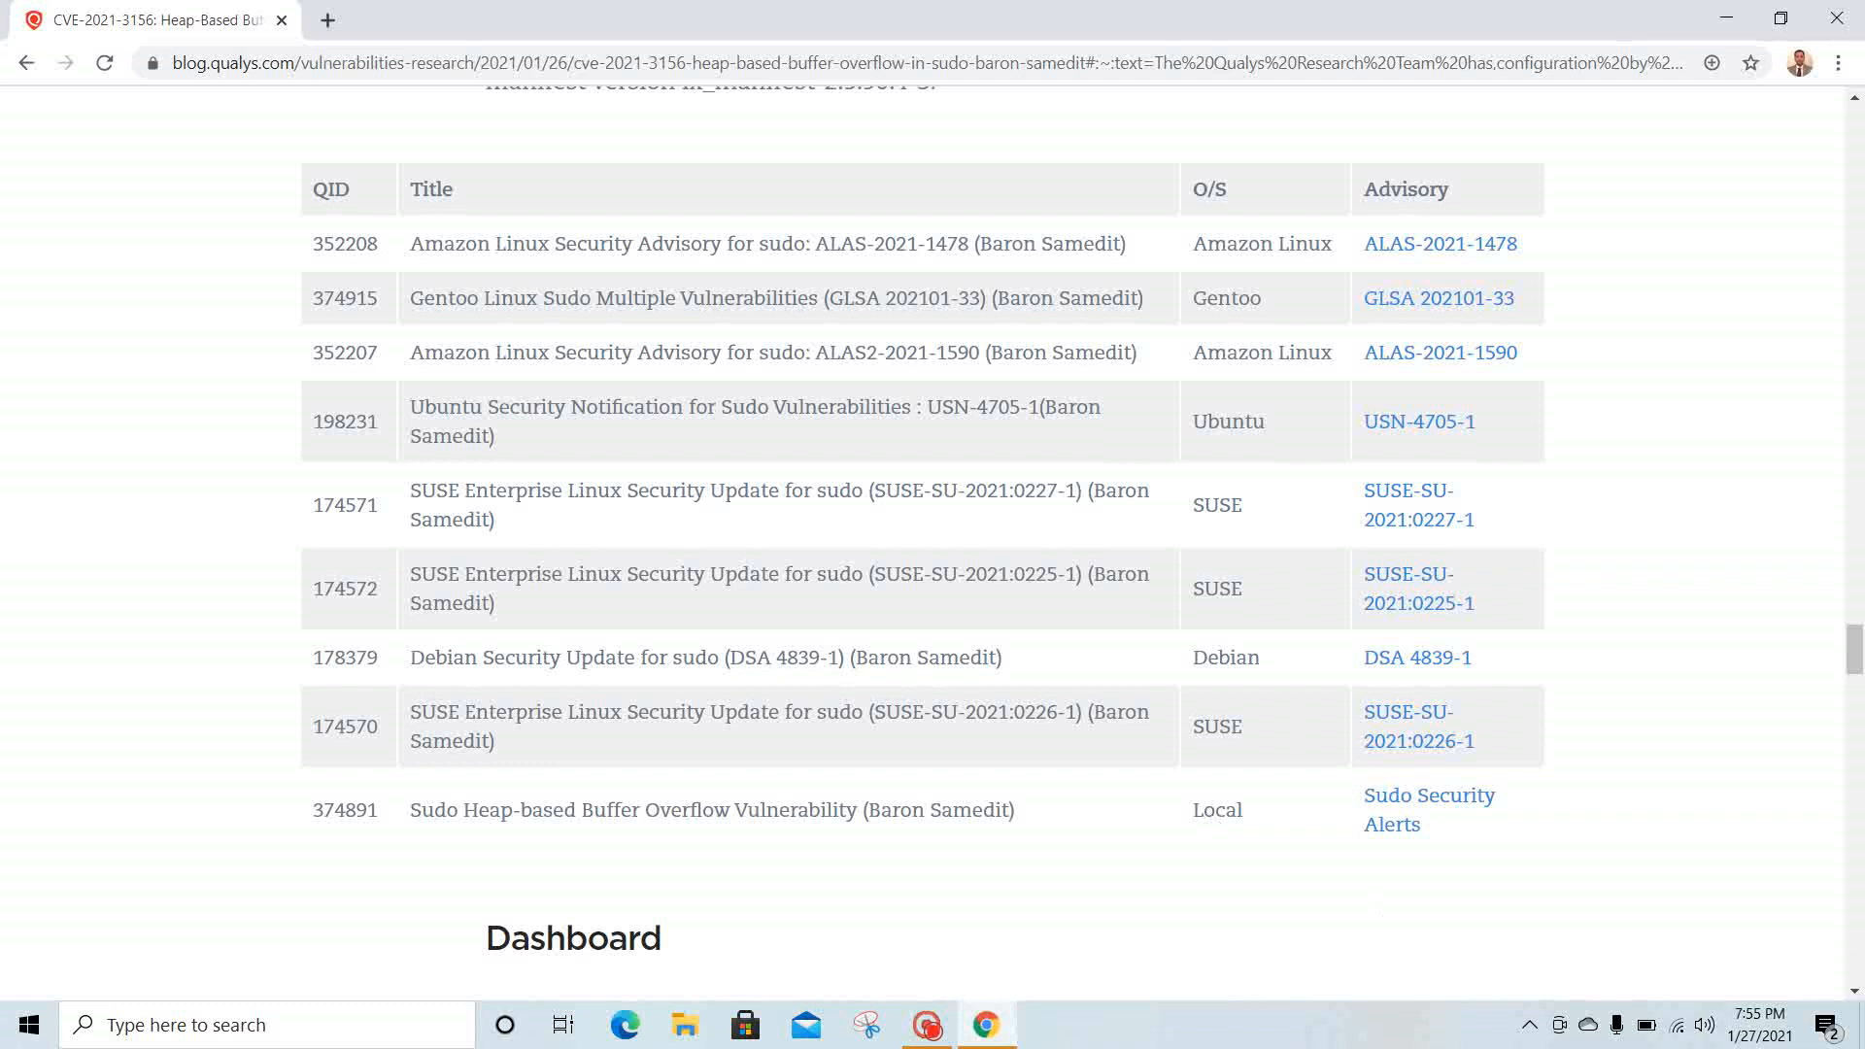
pyautogui.moveTo(1170, 854)
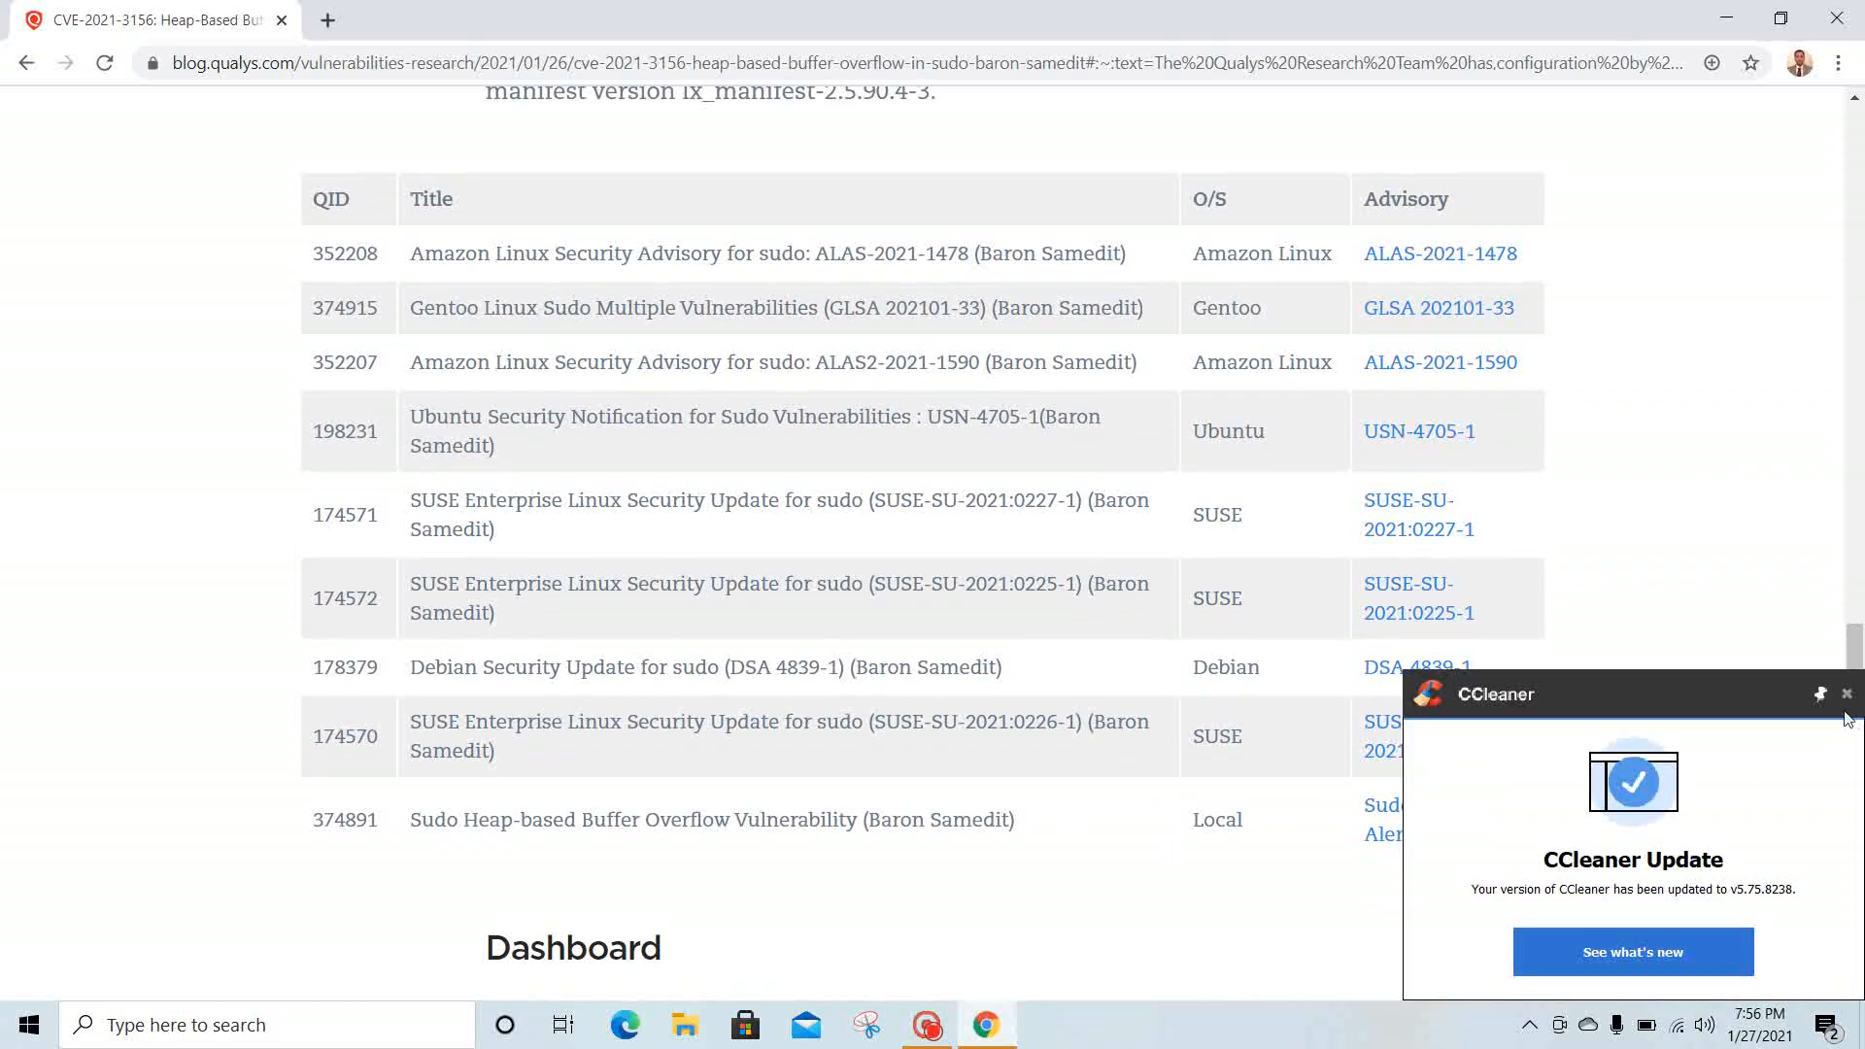
# - Dismiss the CCleaner update notice and follow the Debian DSA 4839-1 advisory link
pyautogui.click(1848, 694)
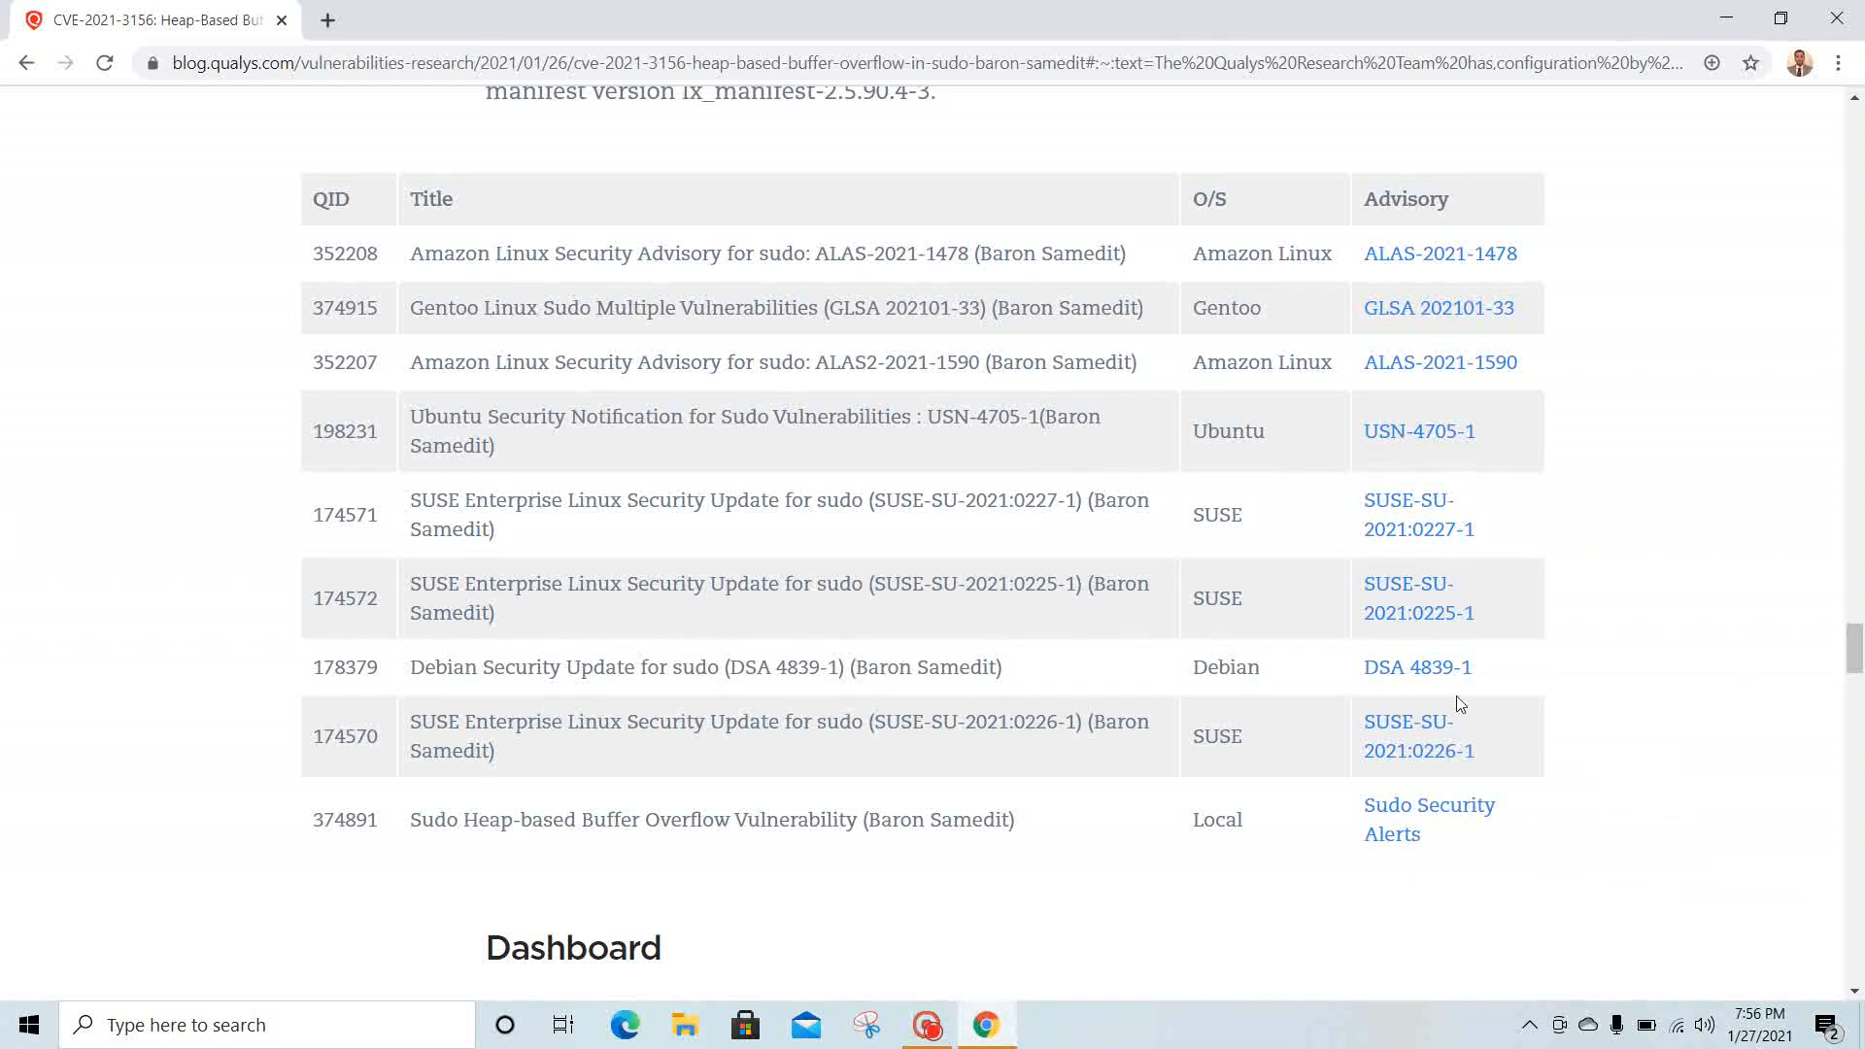
pyautogui.moveTo(1433, 680)
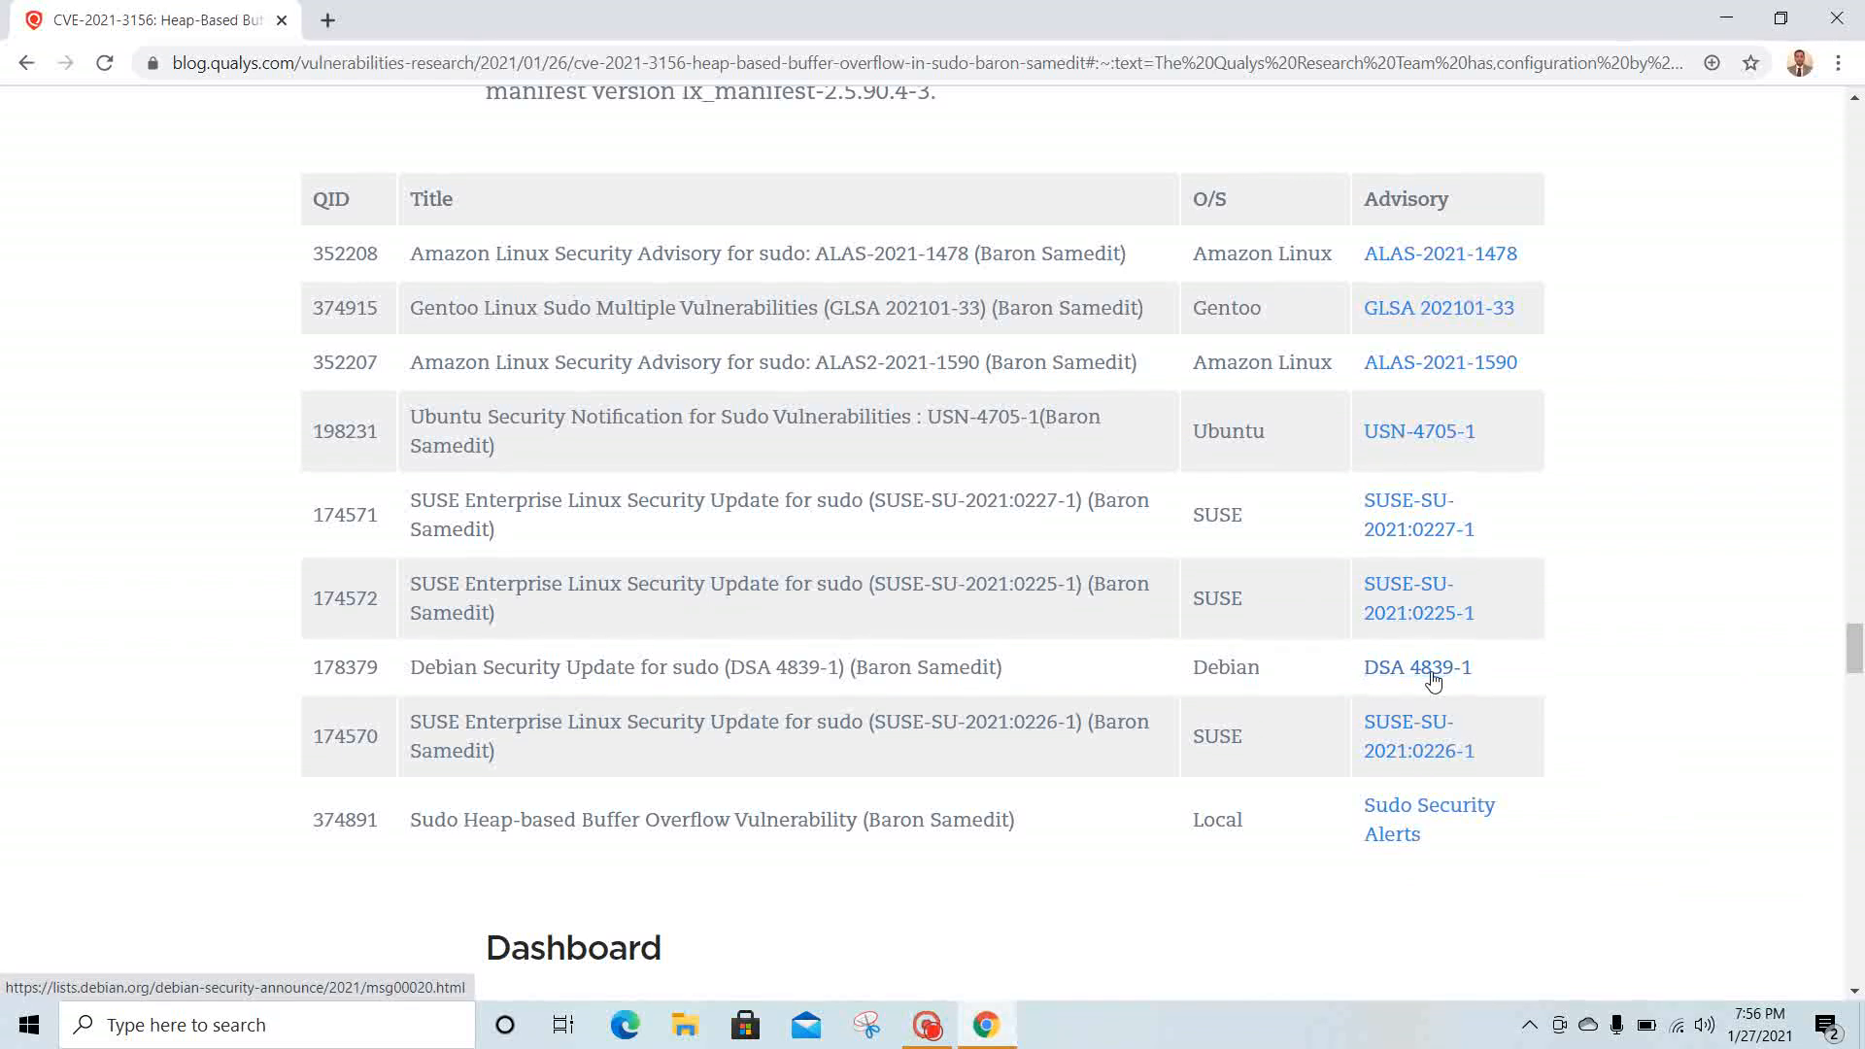
pyautogui.click(1417, 667)
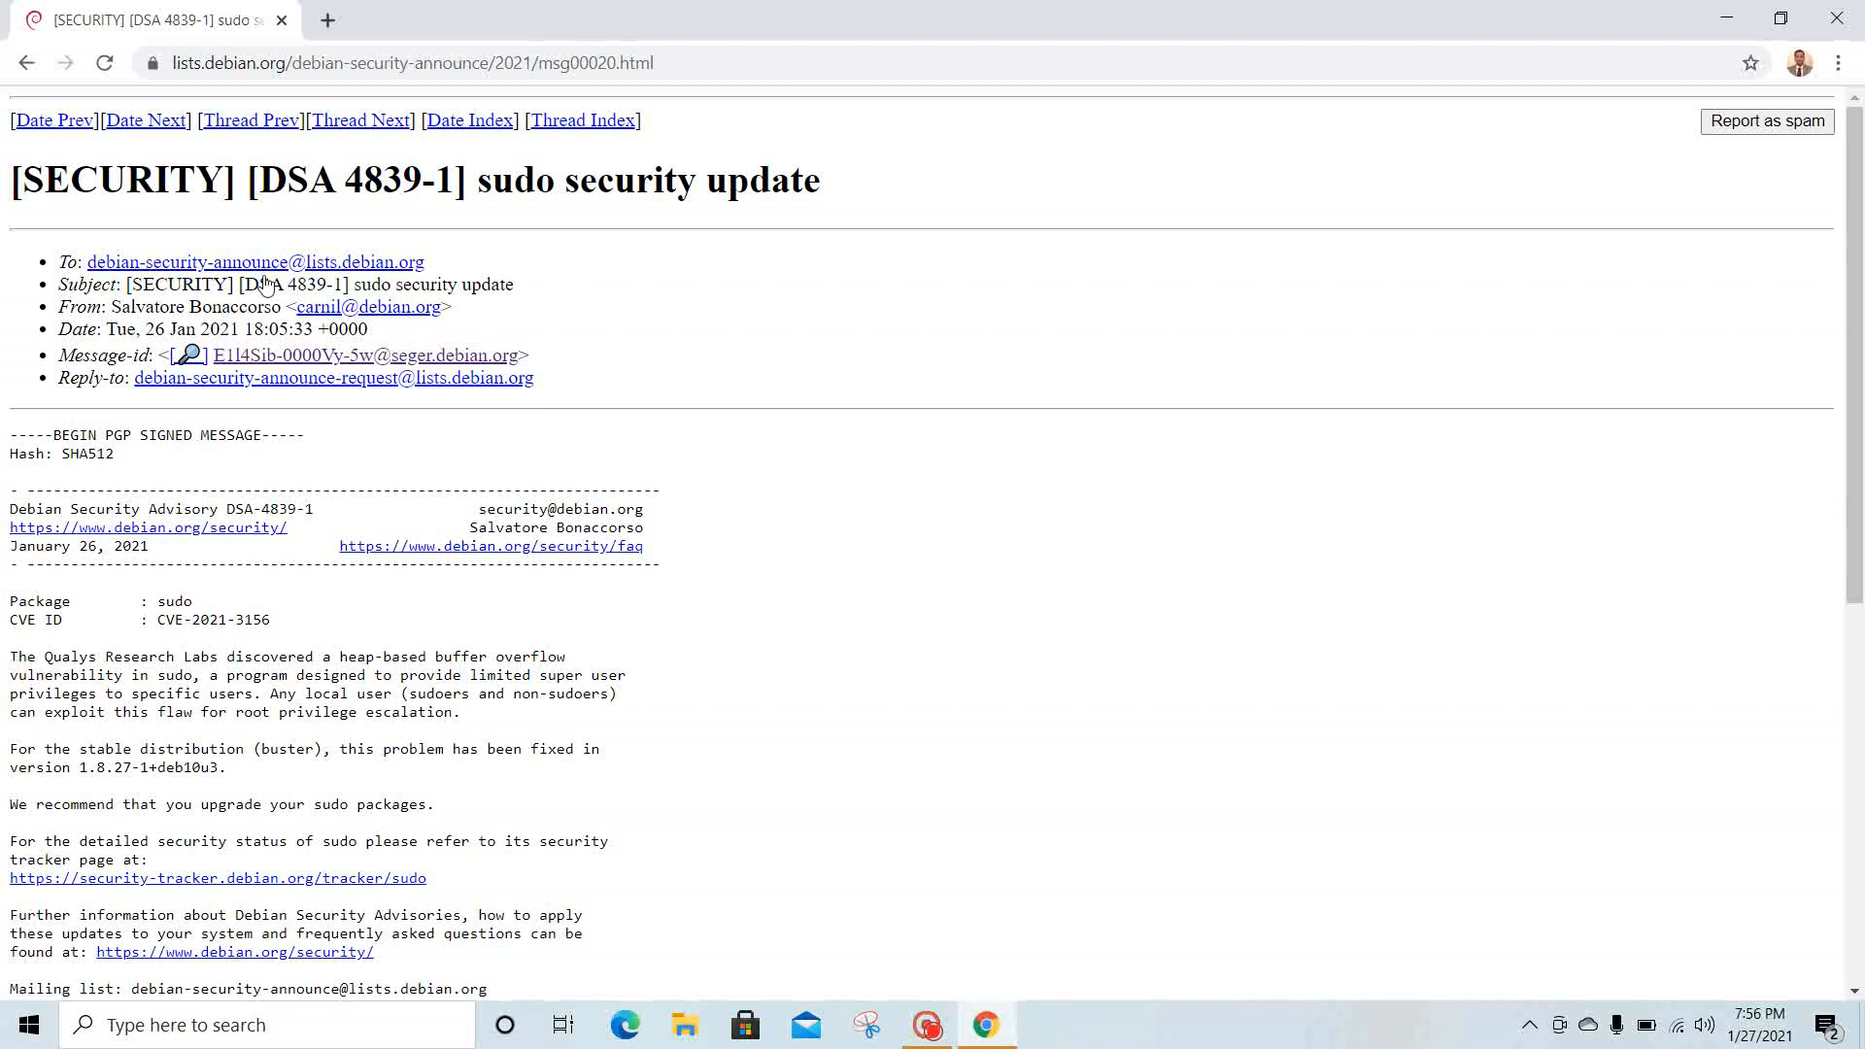
# - Go back from the Debian DSA 4839-1 post to the Qualys CVE-2021-3156 article
pyautogui.click(32, 60)
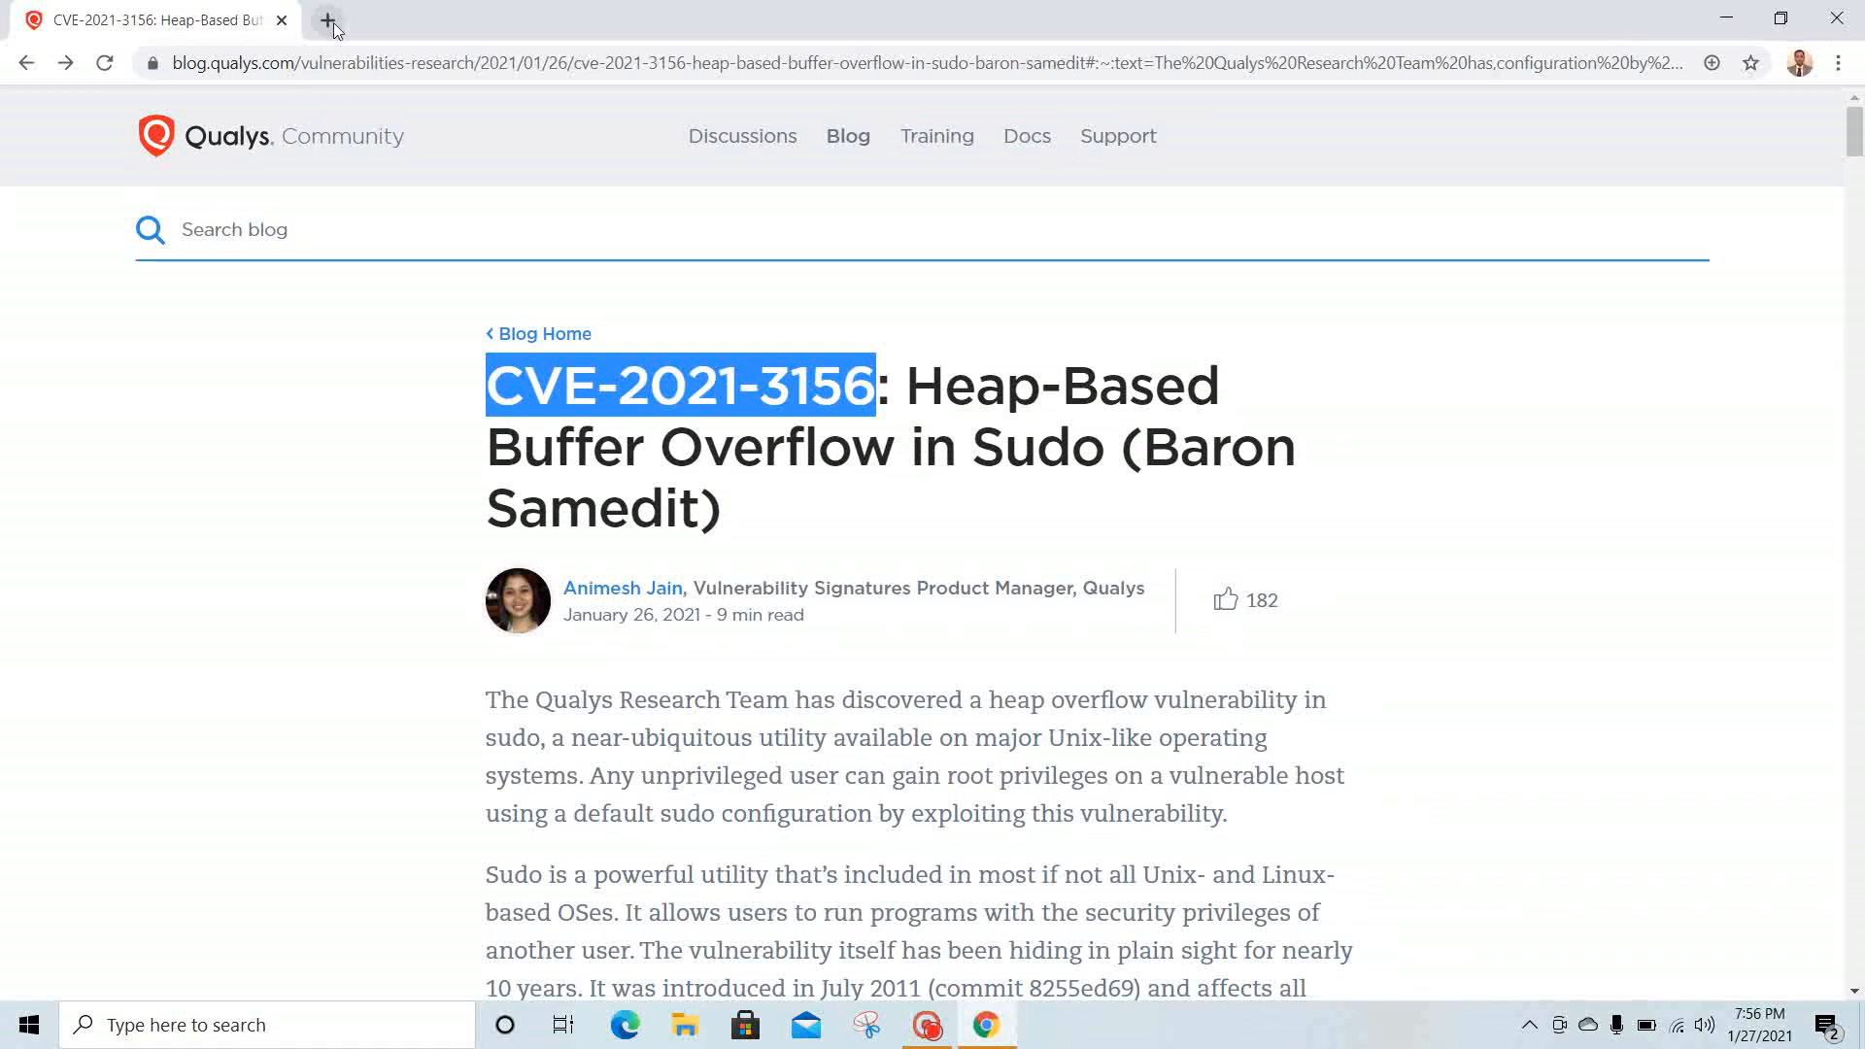
# - Search Google for 'CVE-2021-3156 RHEL' in a new tab and open the Red Hat Customer Portal CVE page
pyautogui.click(333, 23)
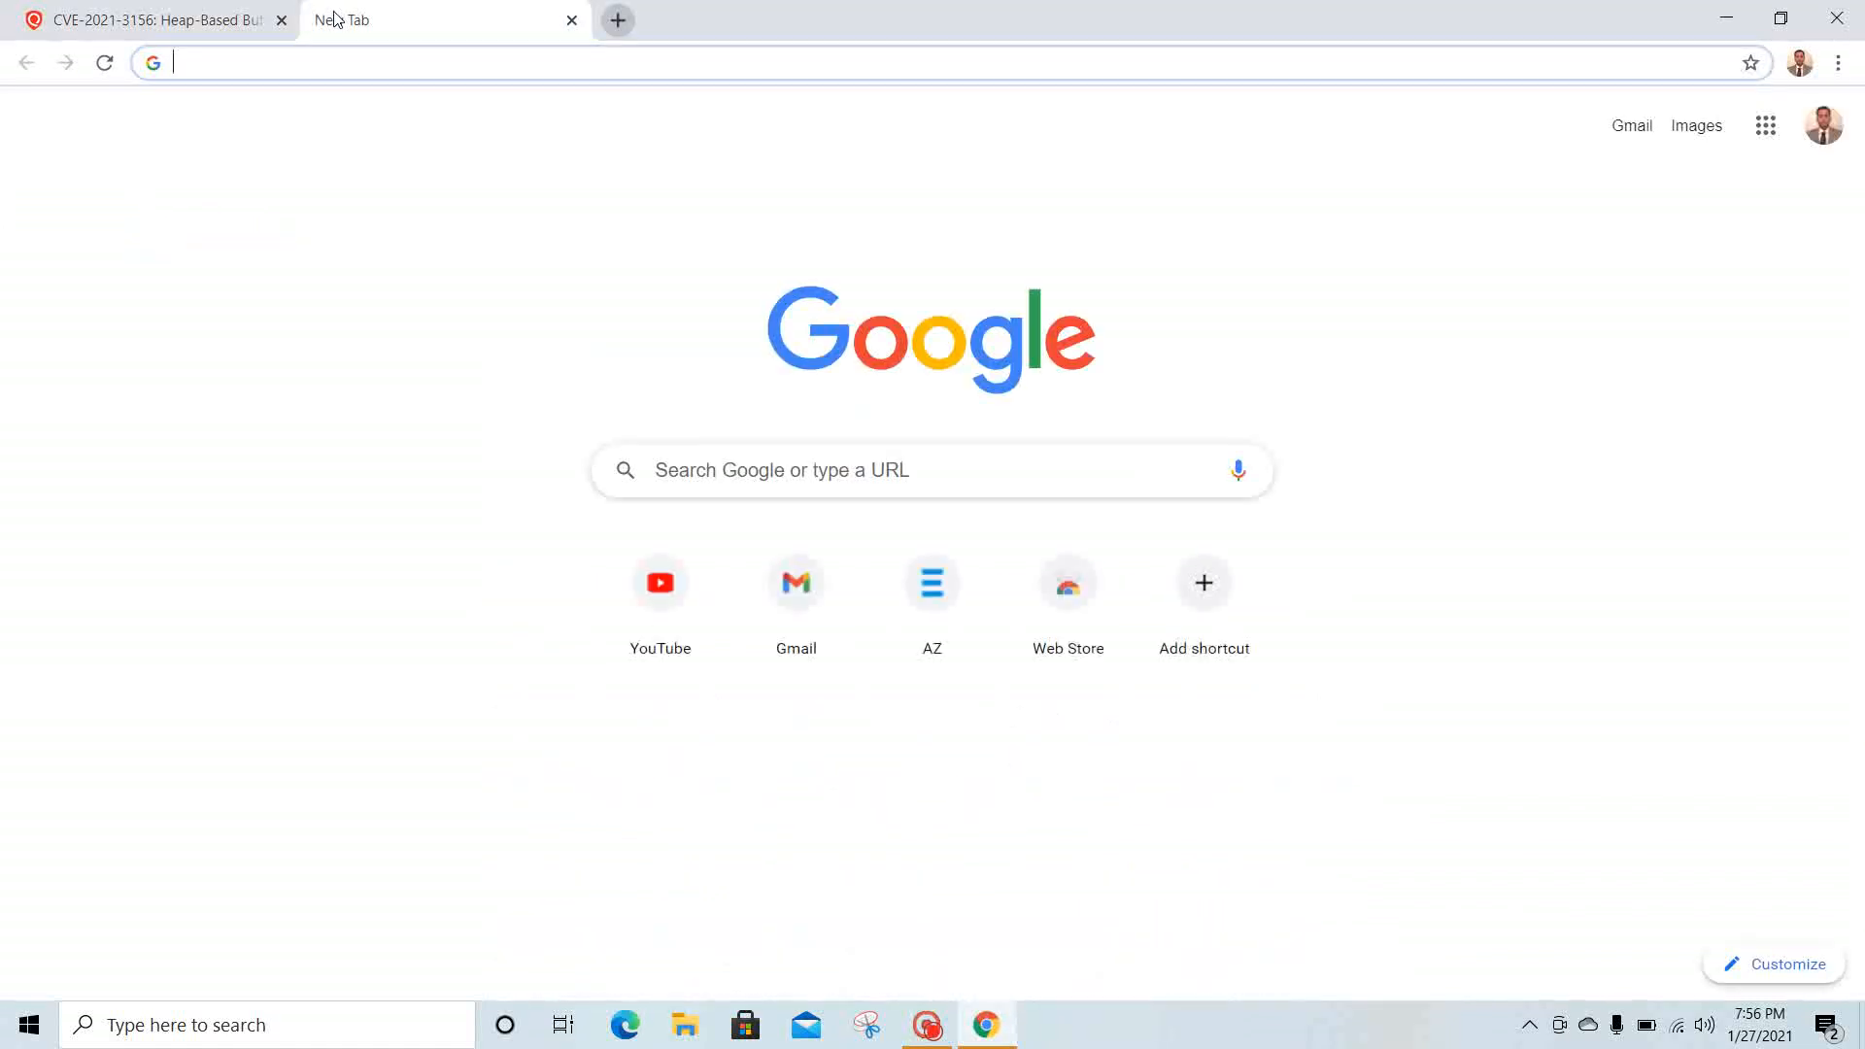
pyautogui.write('CVE-2021-3156 RHEL')
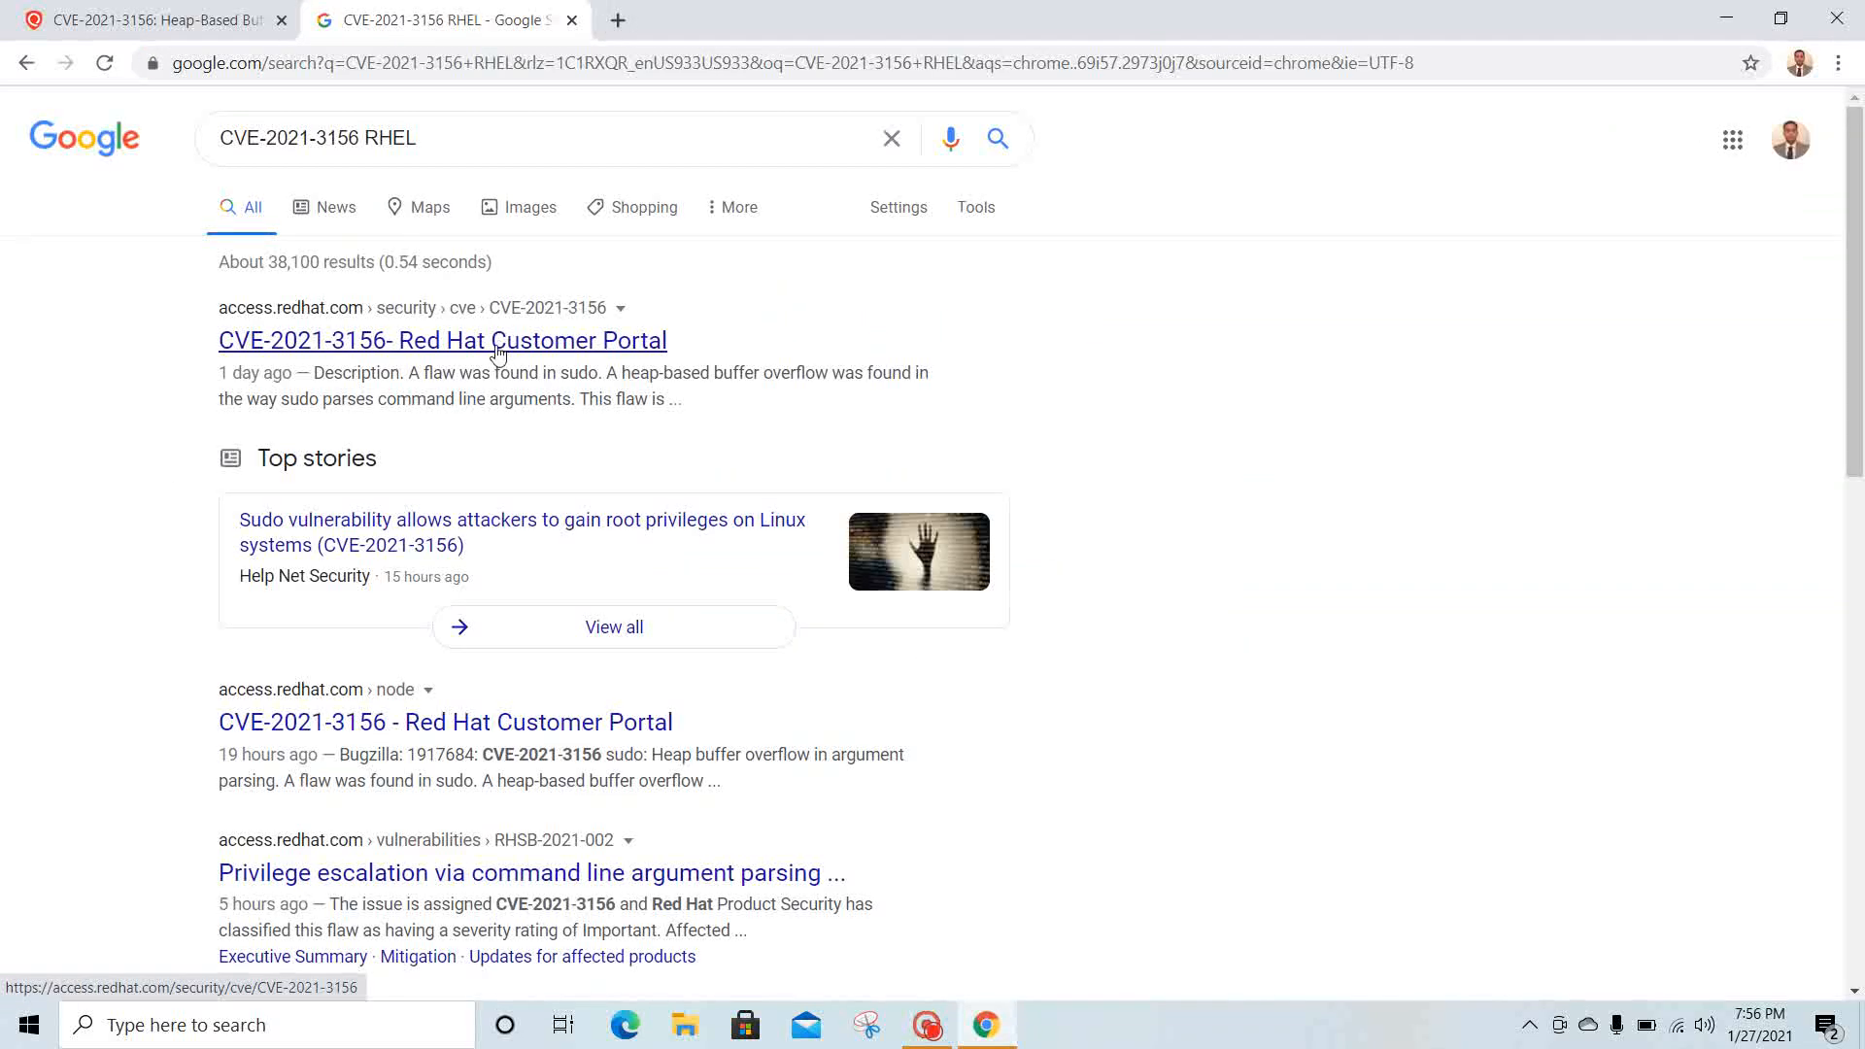
pyautogui.click(497, 339)
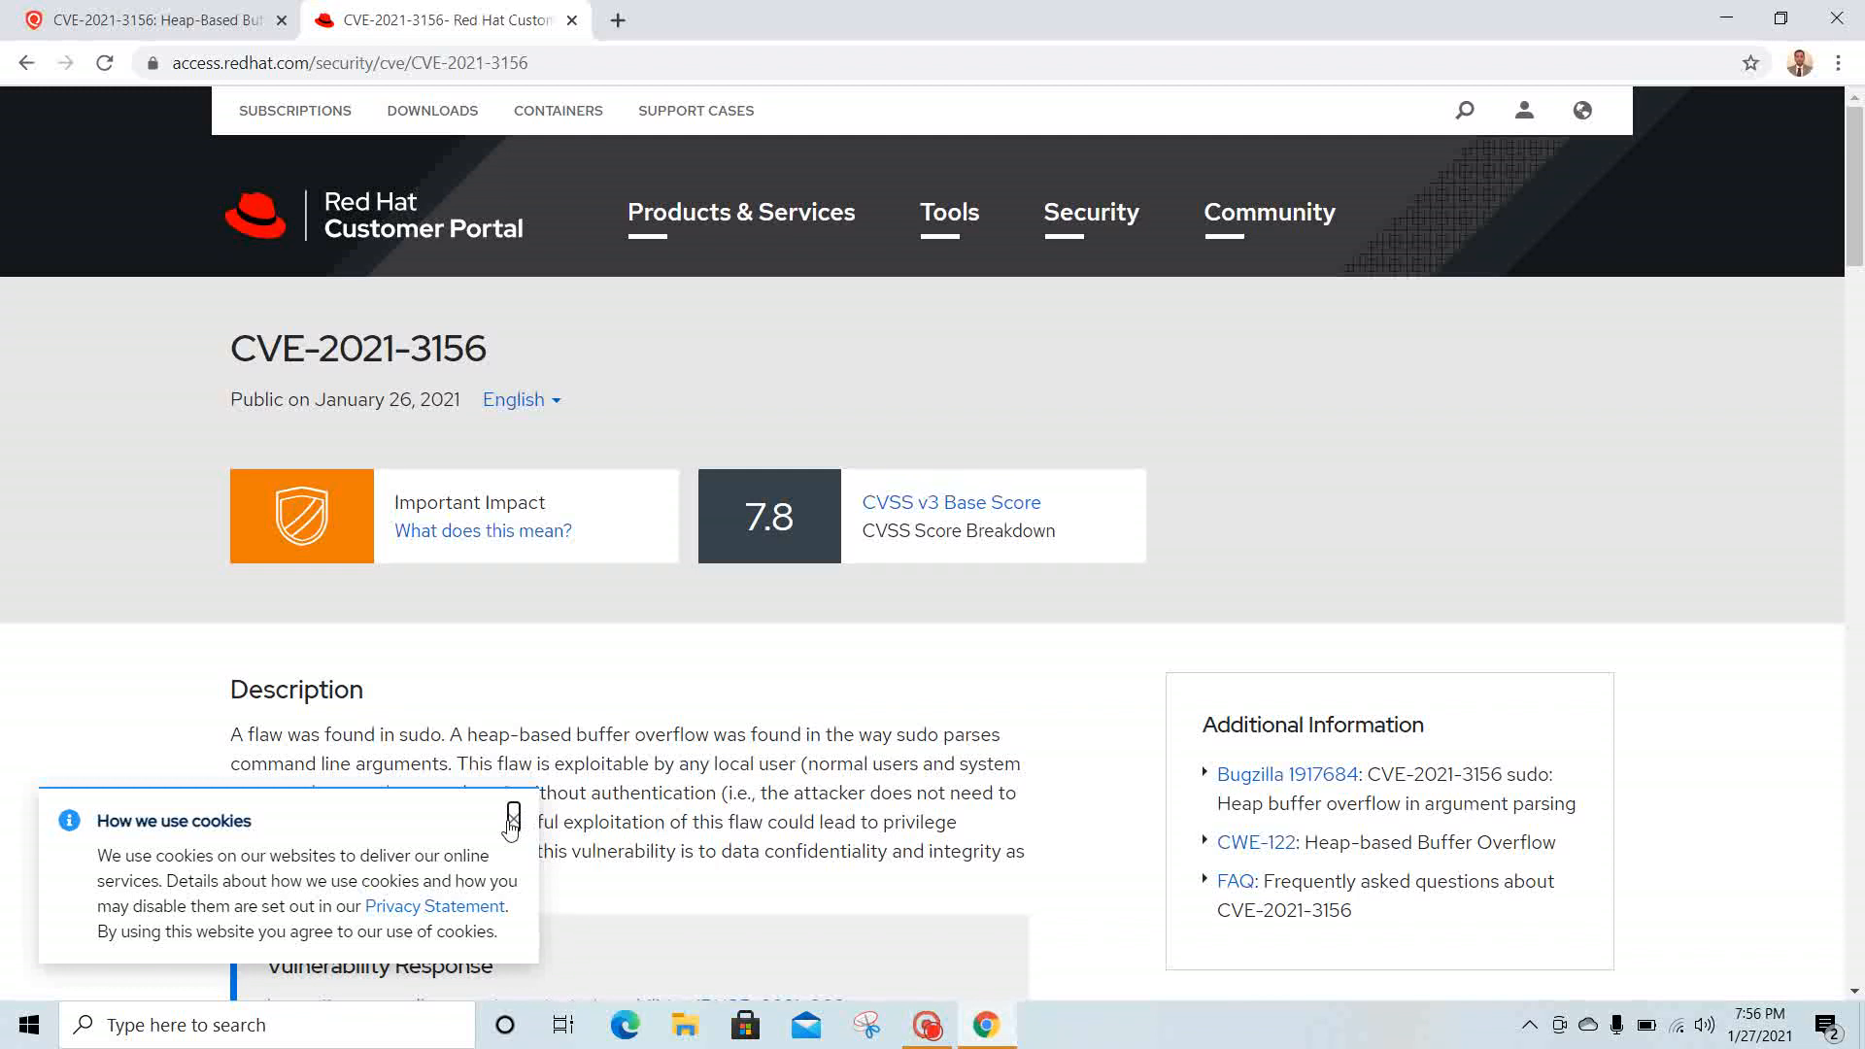
# - Dismiss the cookie notice and jump to the CVSS v3 score breakdown for CVE-2021-3156
pyautogui.click(512, 814)
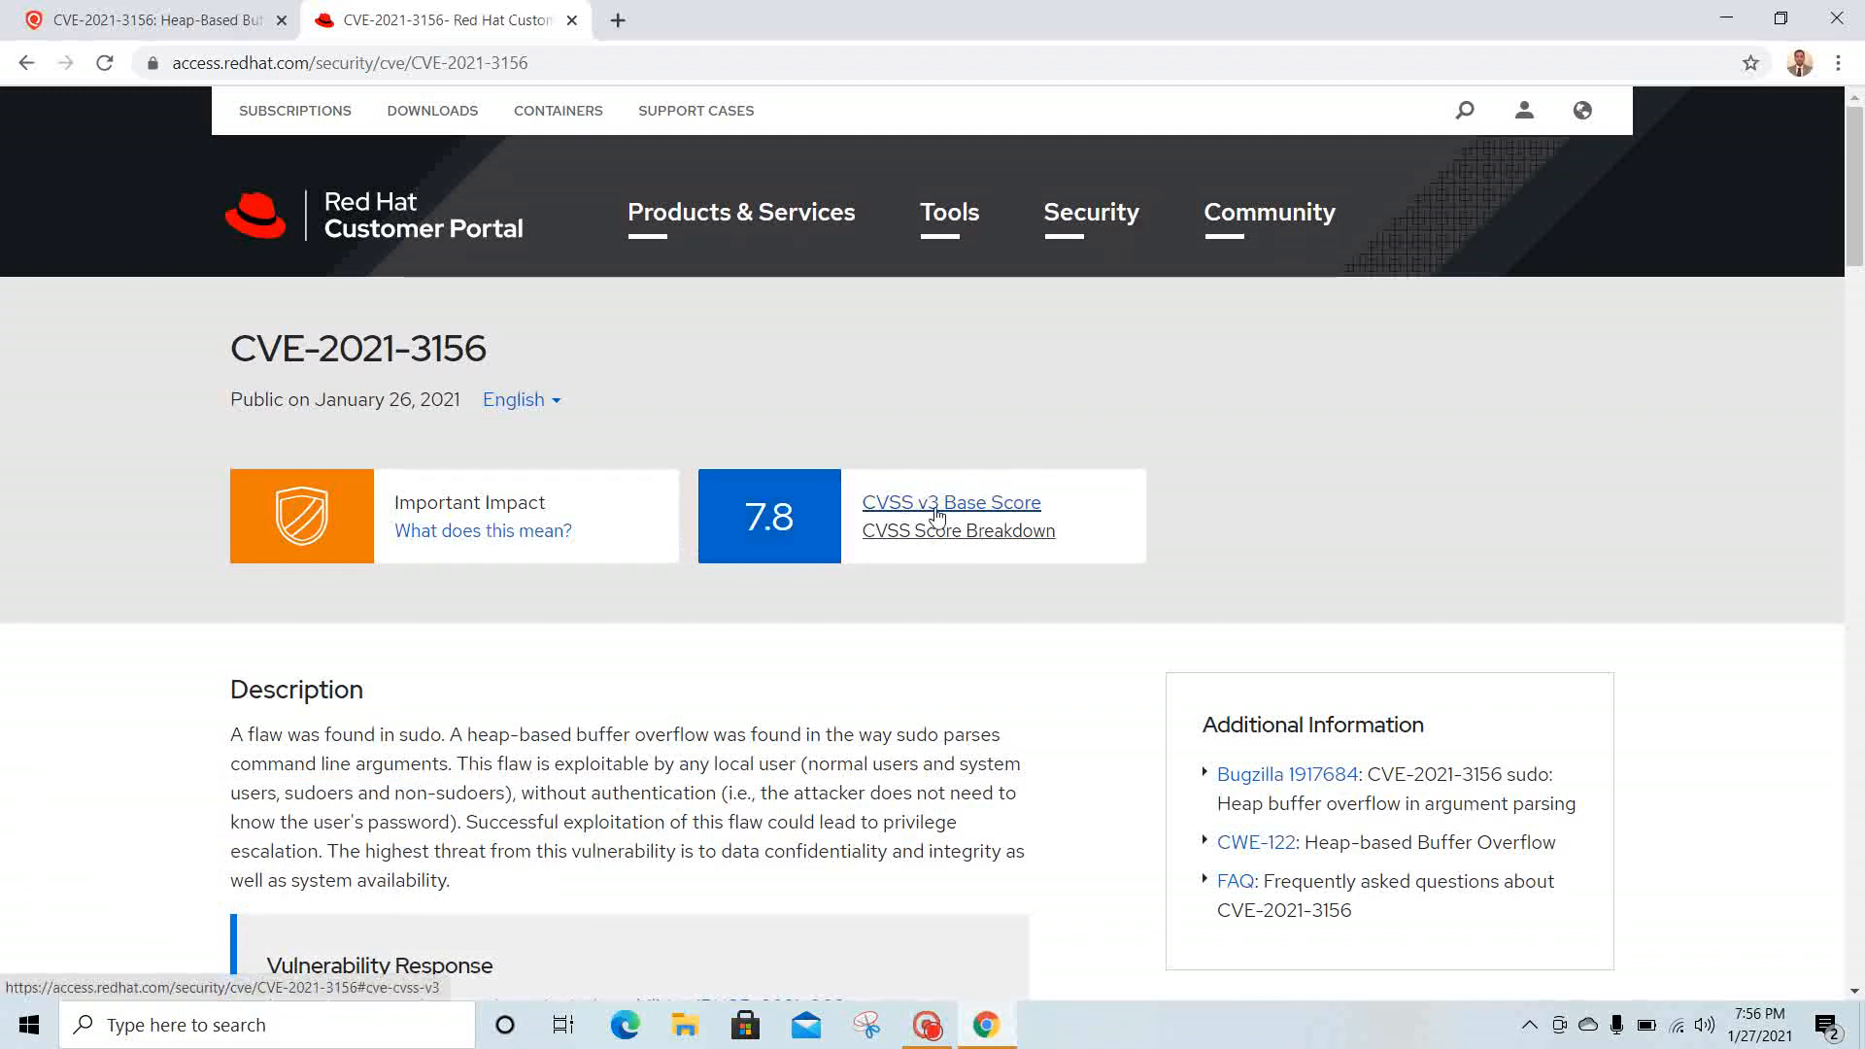
pyautogui.click(959, 530)
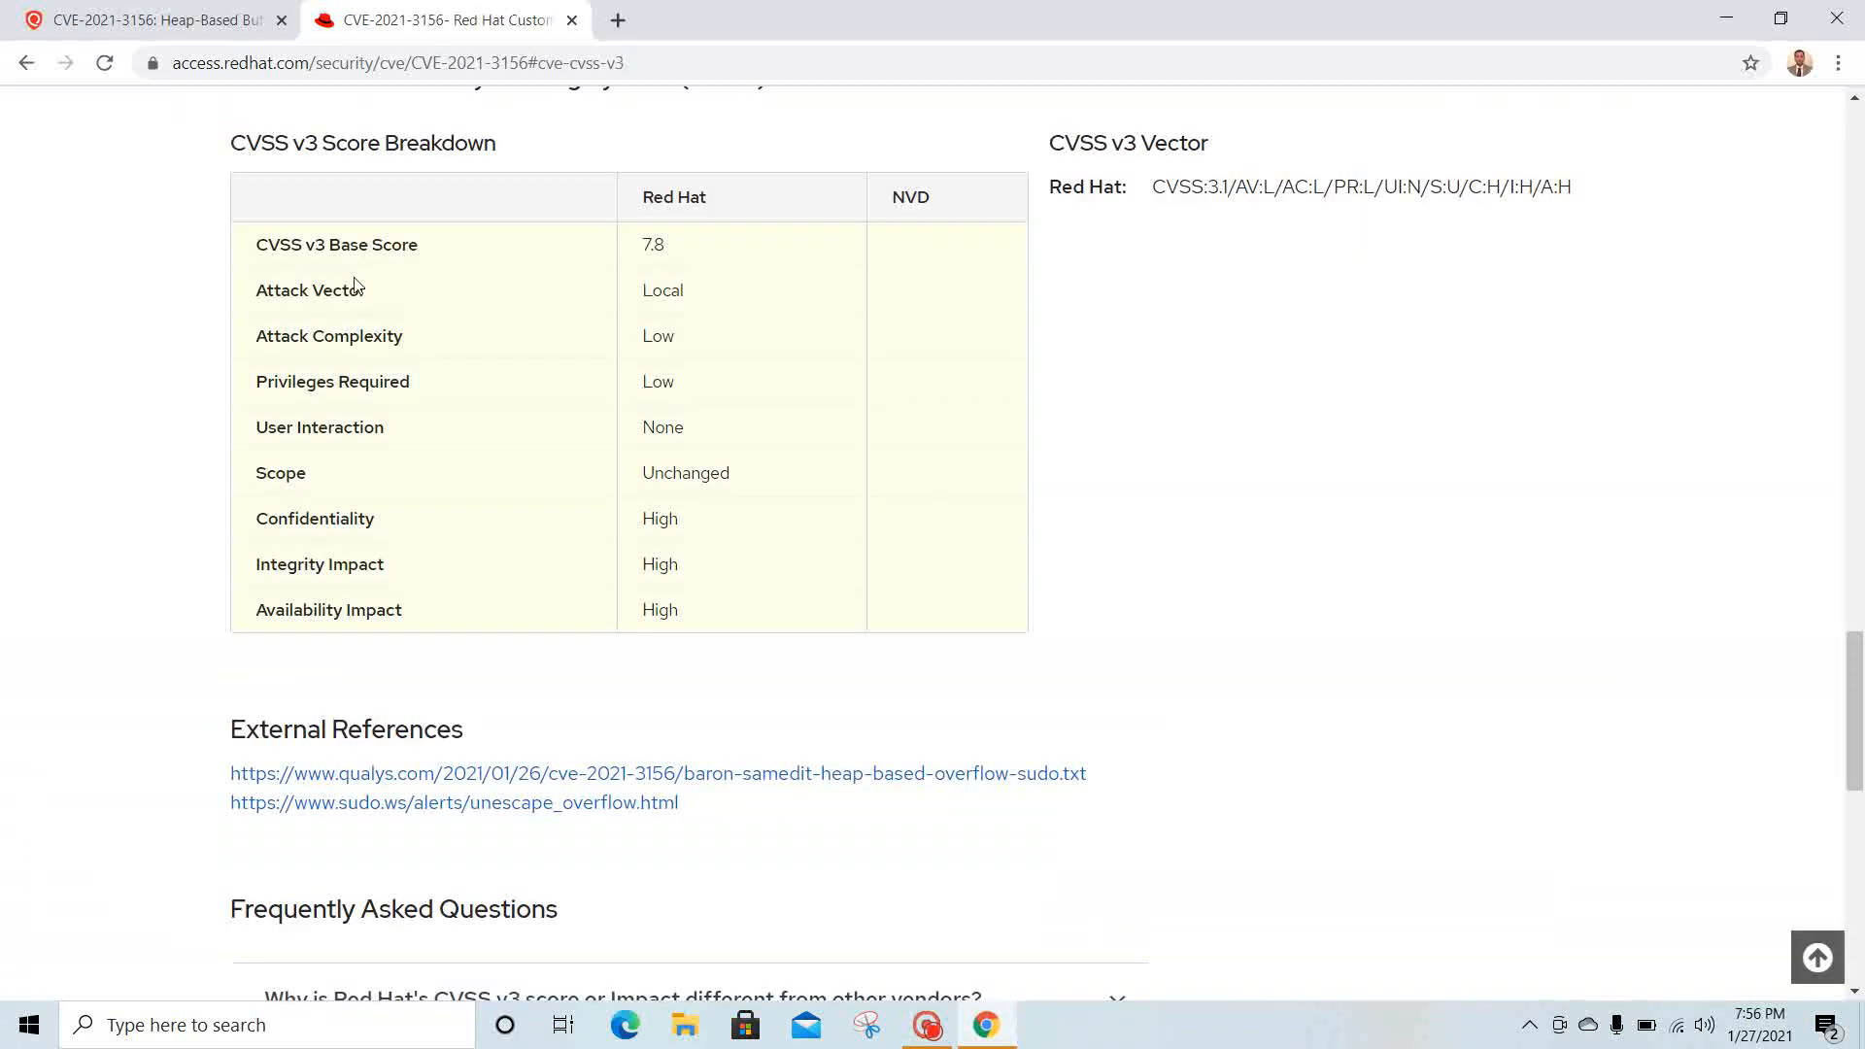
pyautogui.moveTo(641, 327)
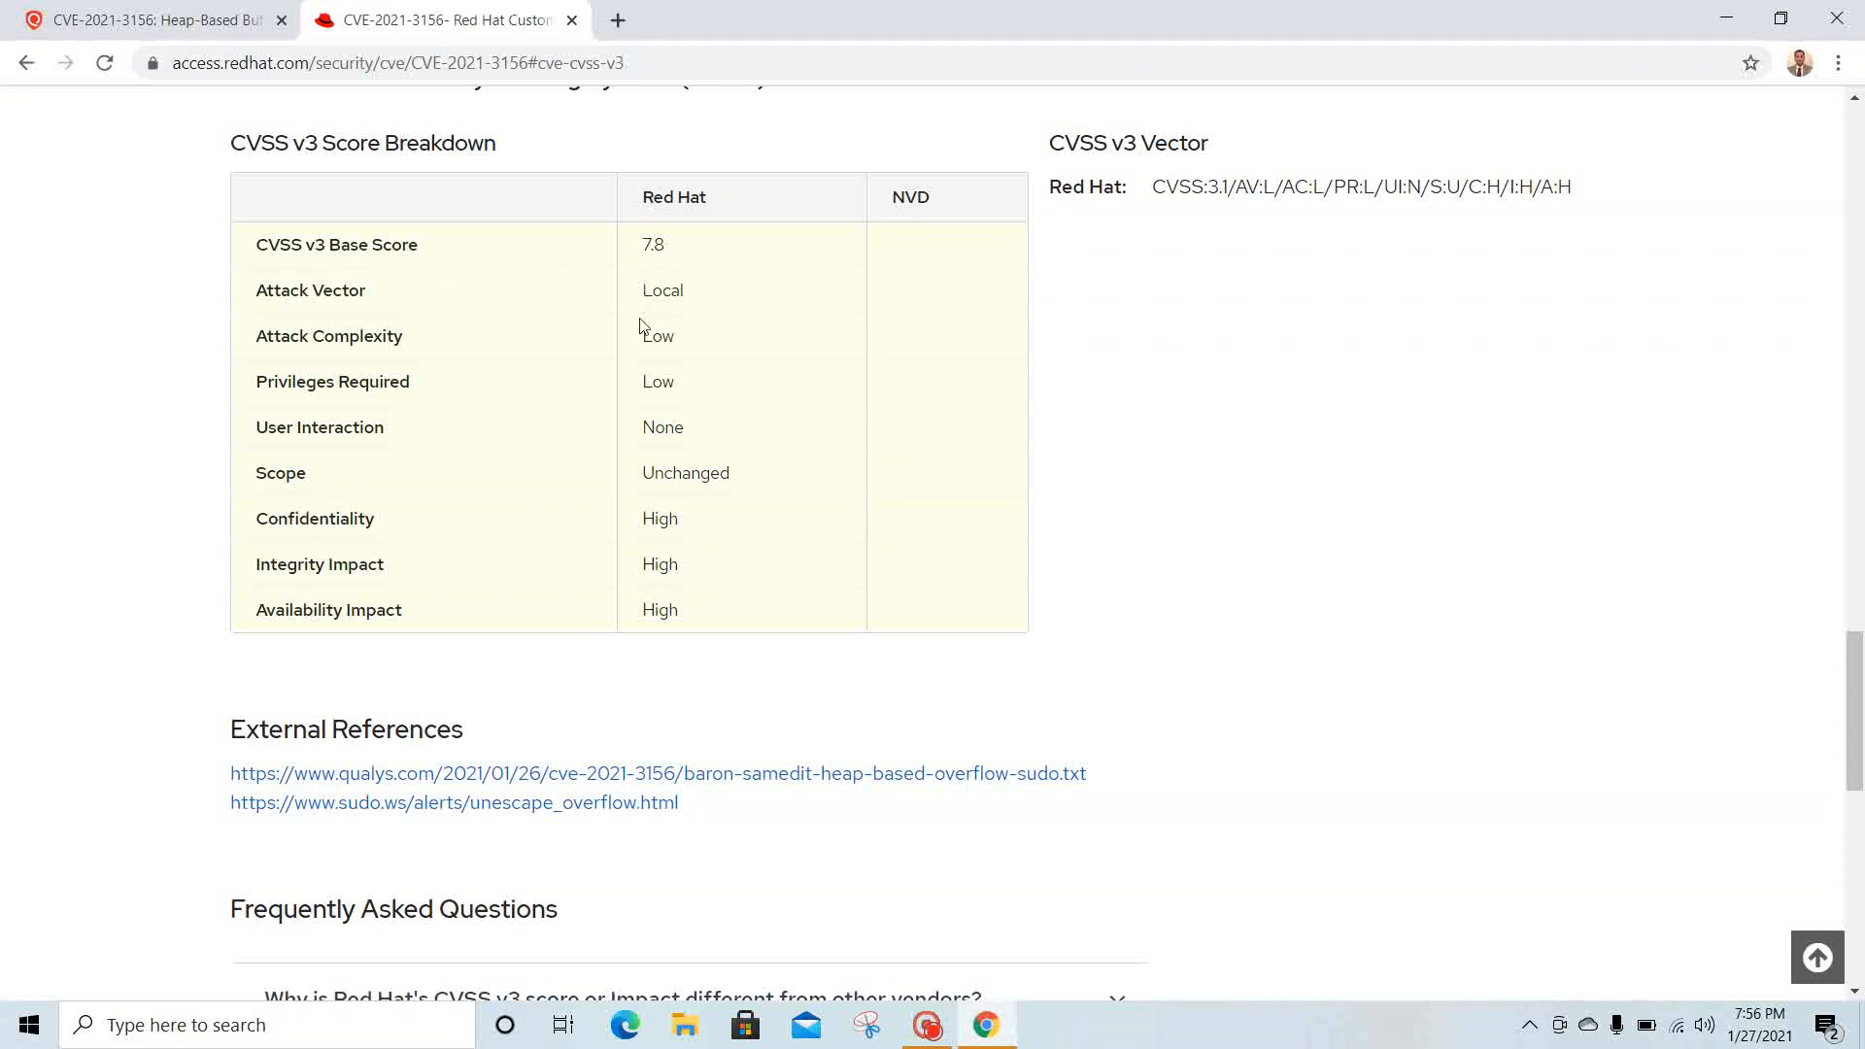
pyautogui.moveTo(664, 353)
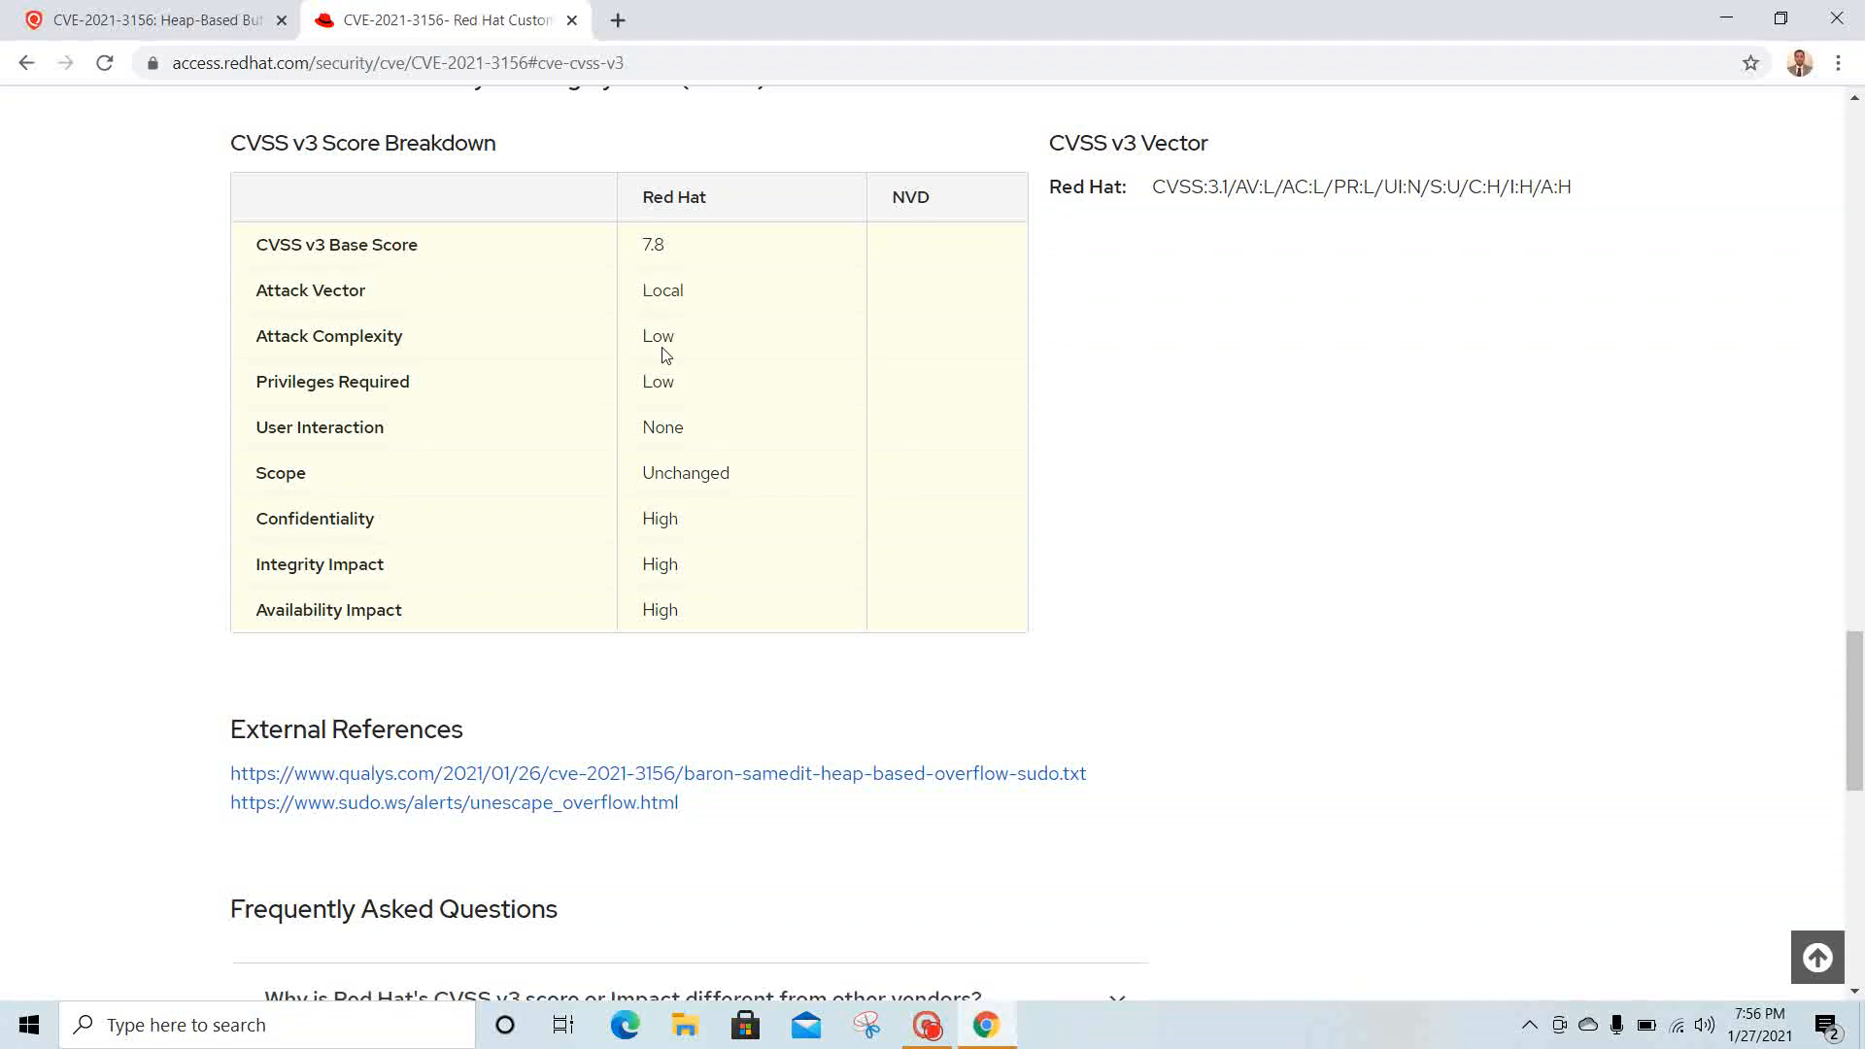
pyautogui.moveTo(473, 462)
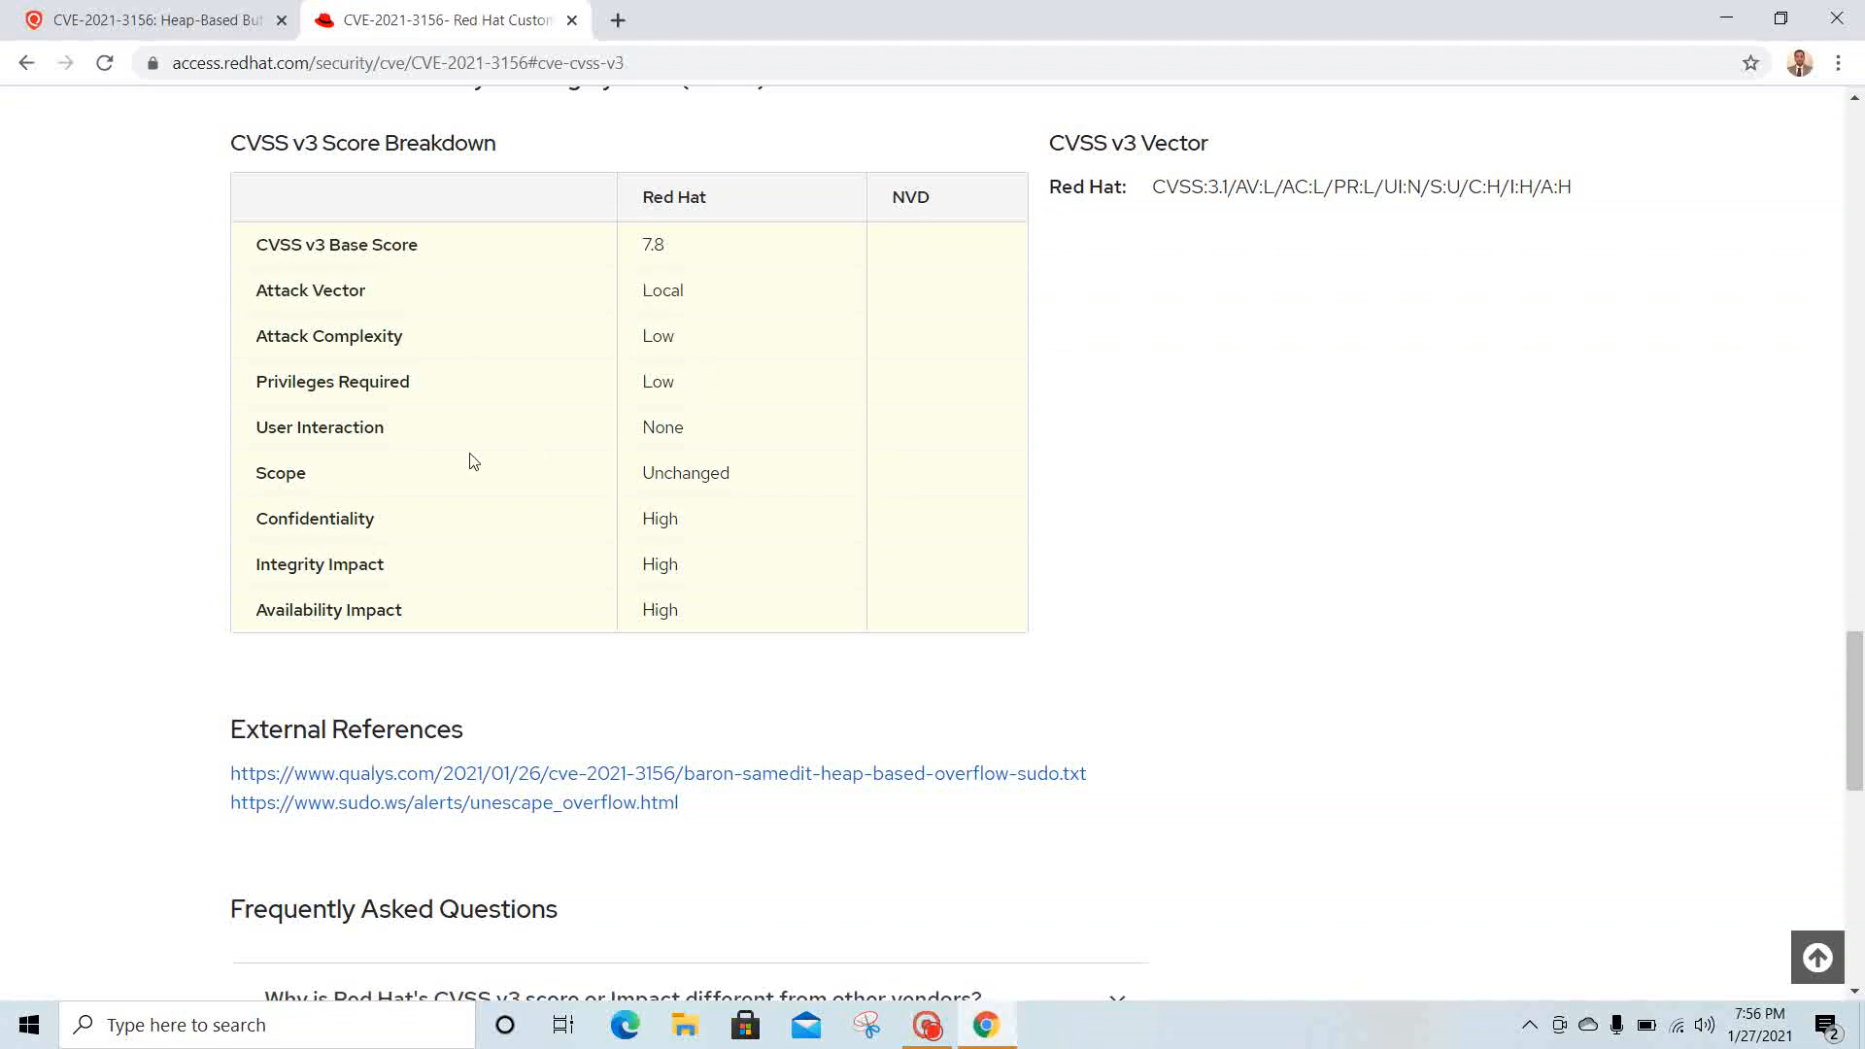
pyautogui.moveTo(724, 520)
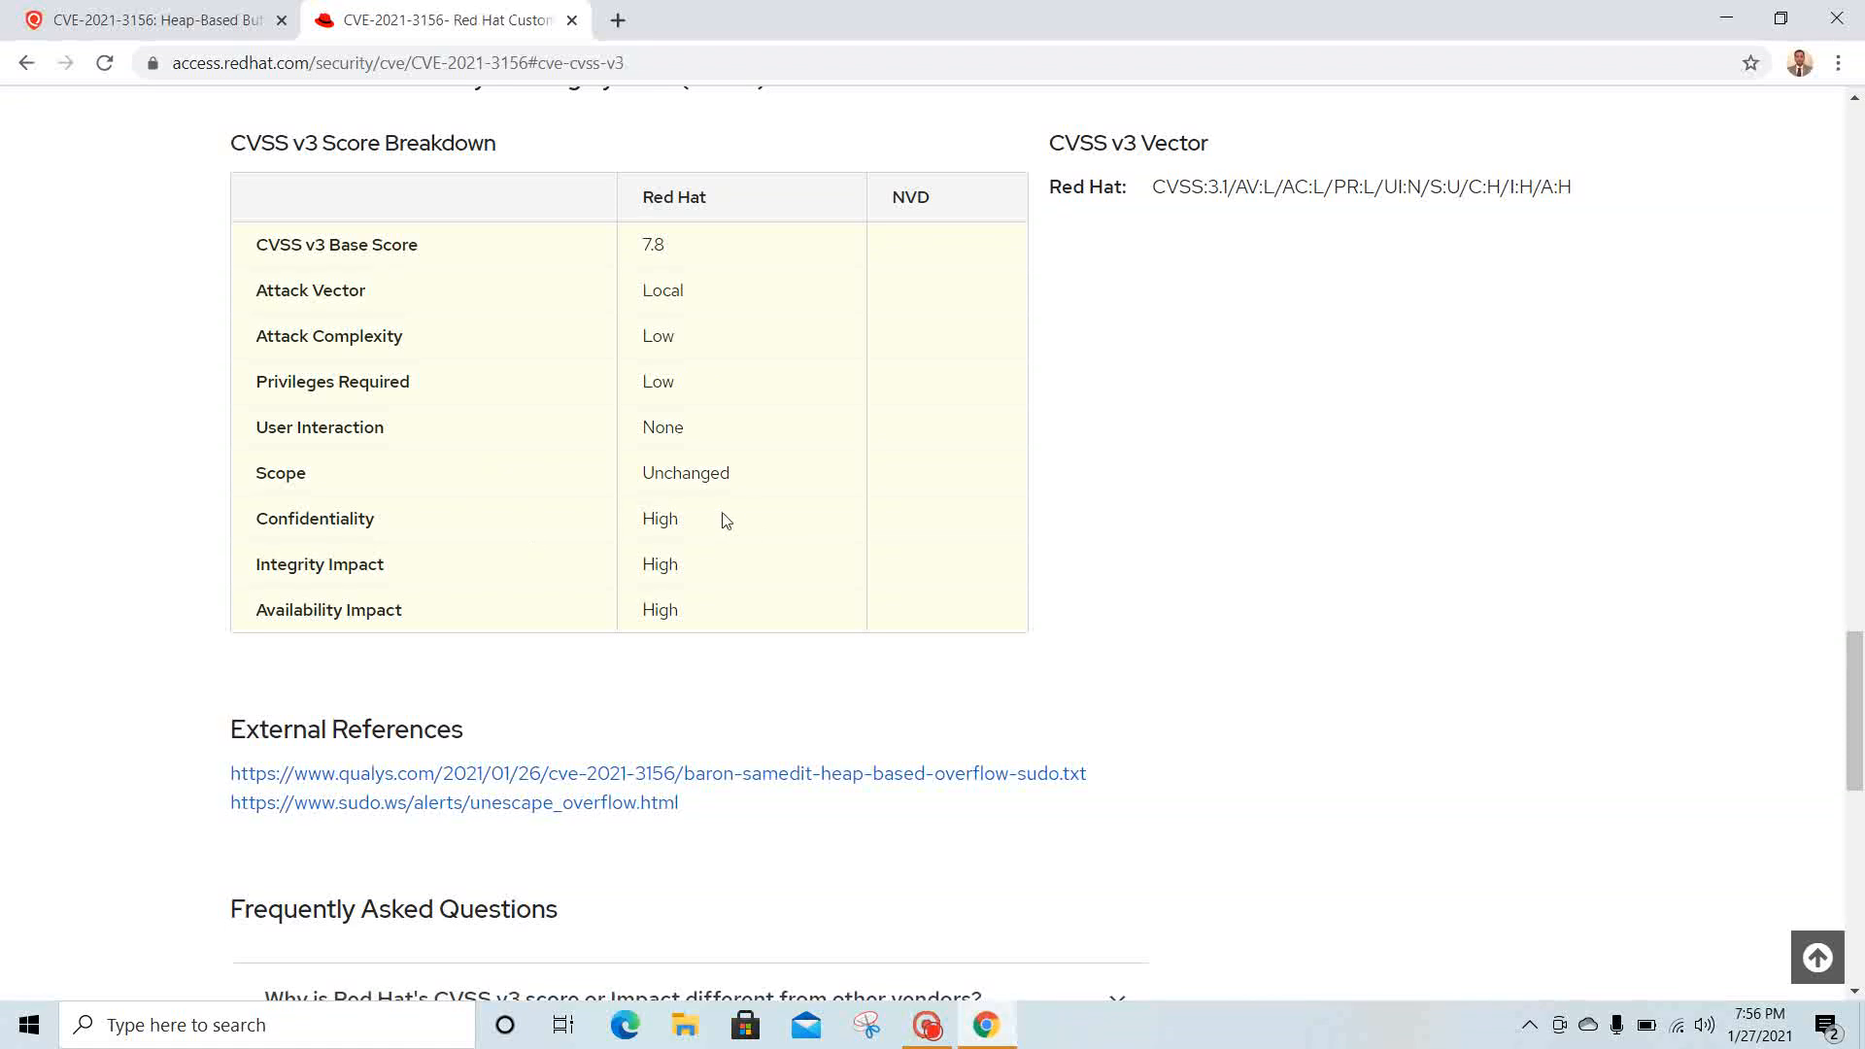
pyautogui.moveTo(477, 633)
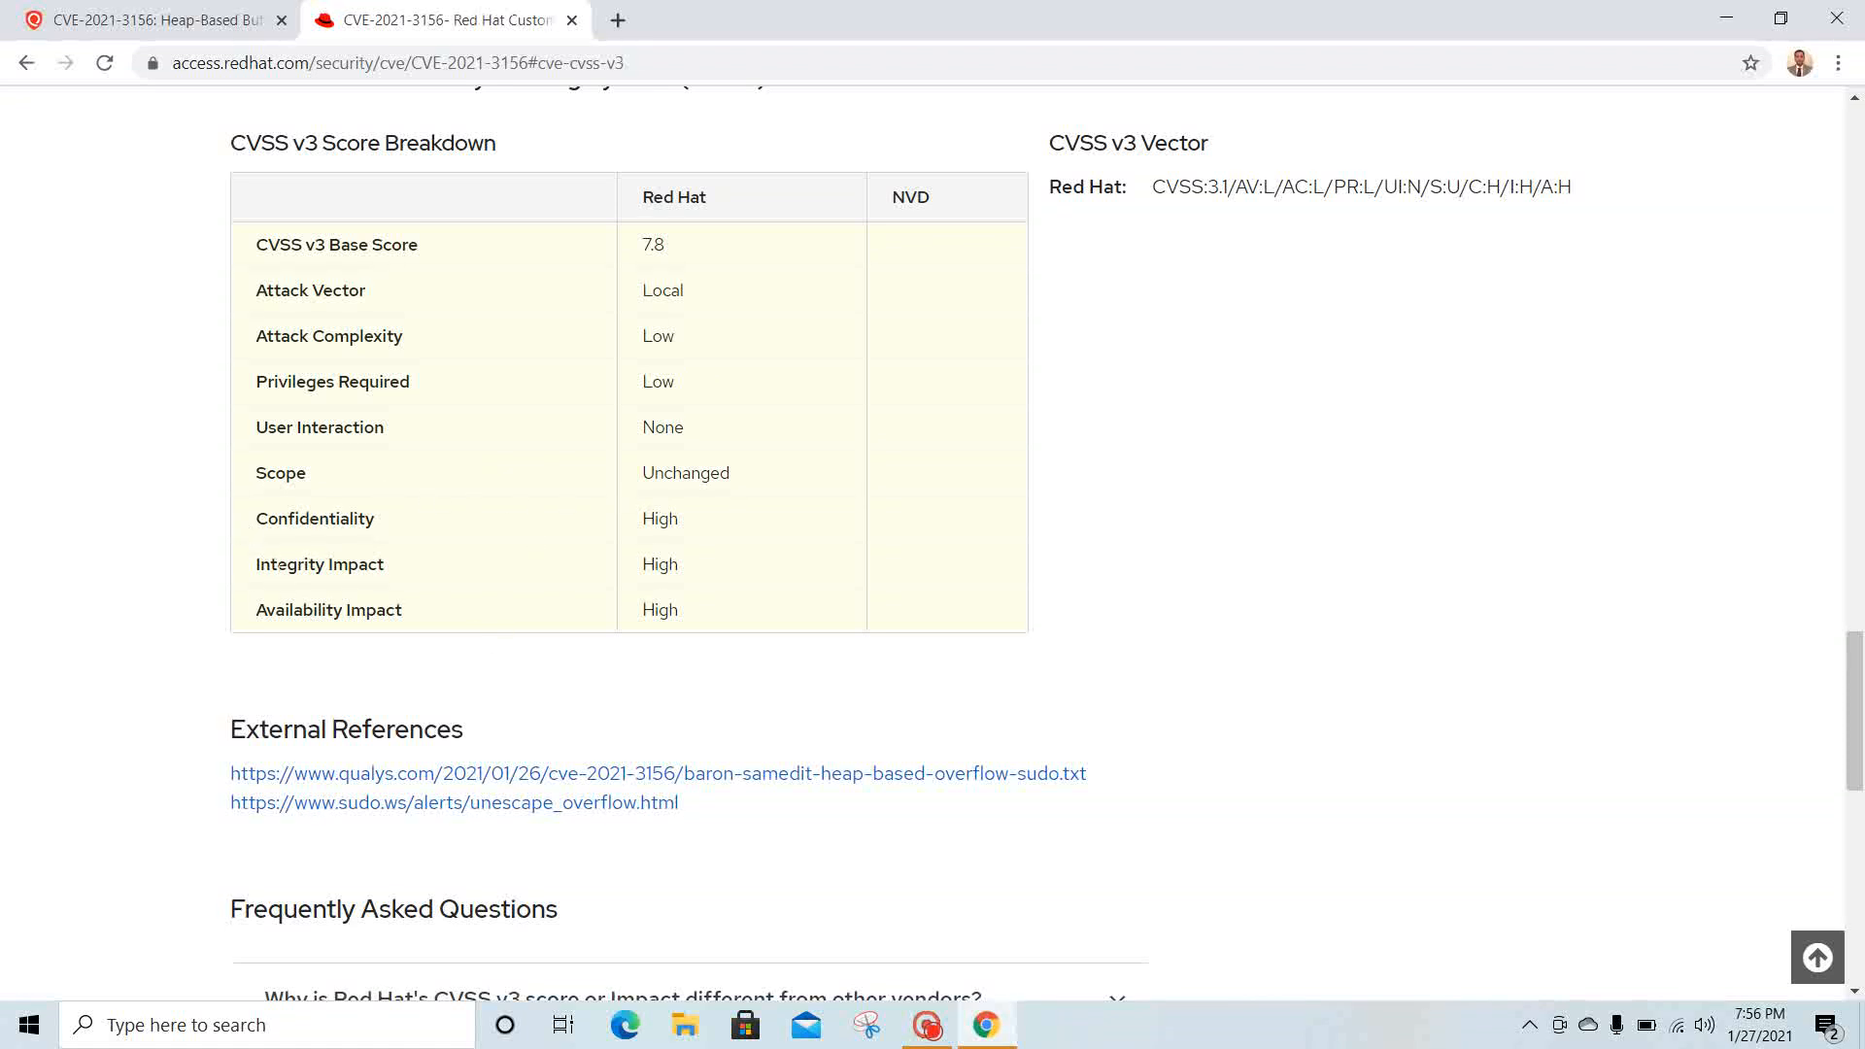
pyautogui.moveTo(729, 597)
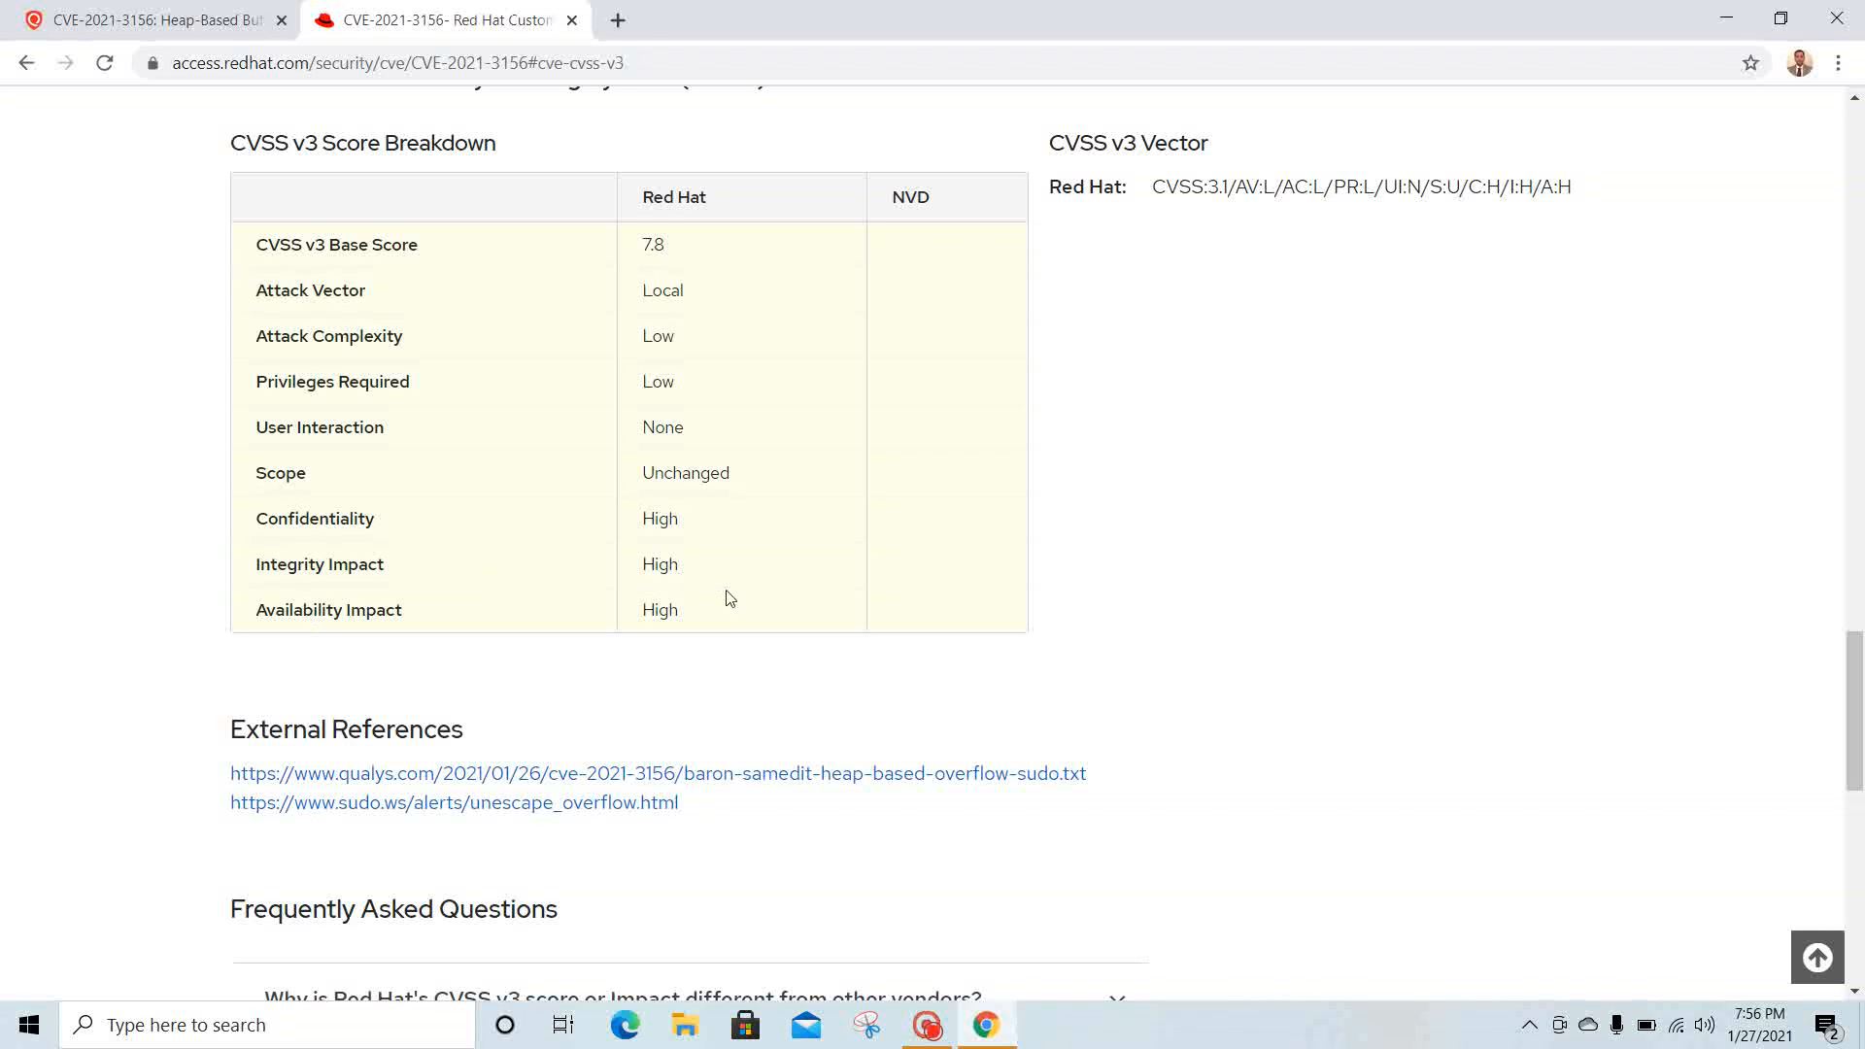
pyautogui.scroll(-3)
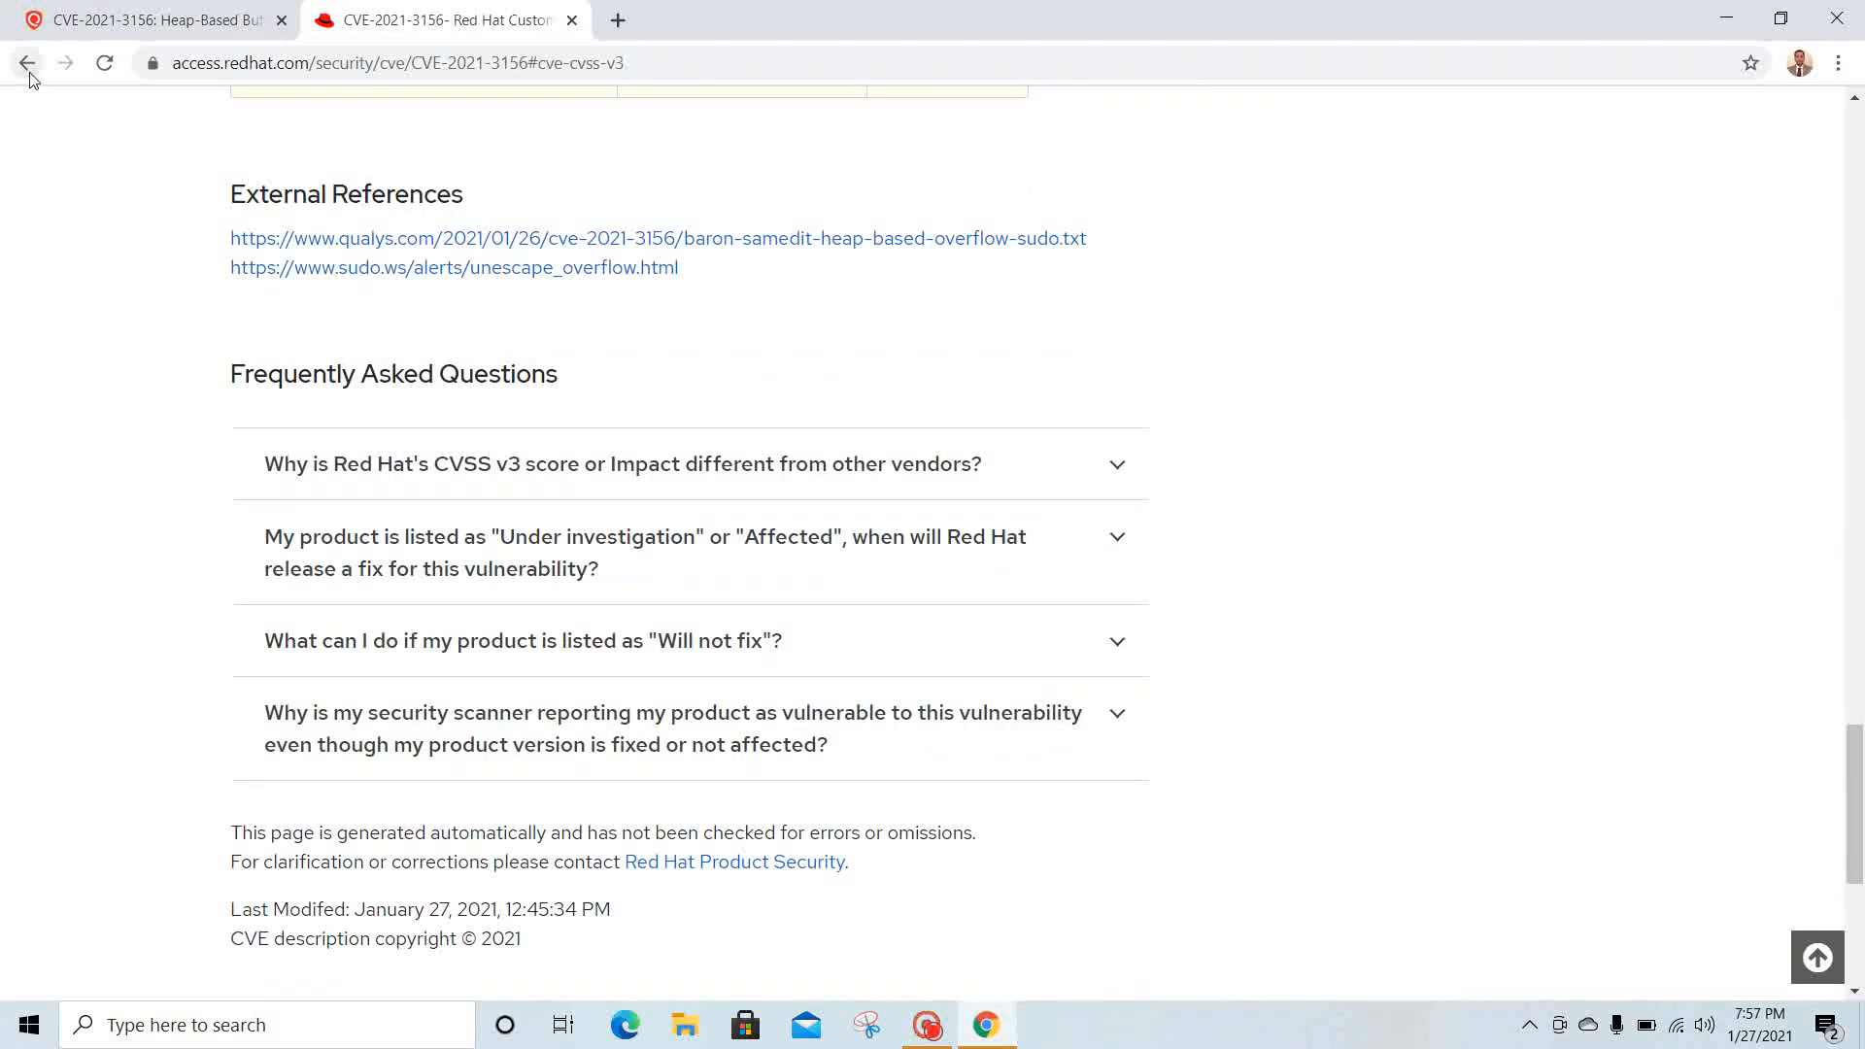
# - Return to the top of the CVE page and scroll past Mitigation to the Affected Packages errata table
pyautogui.click(24, 61)
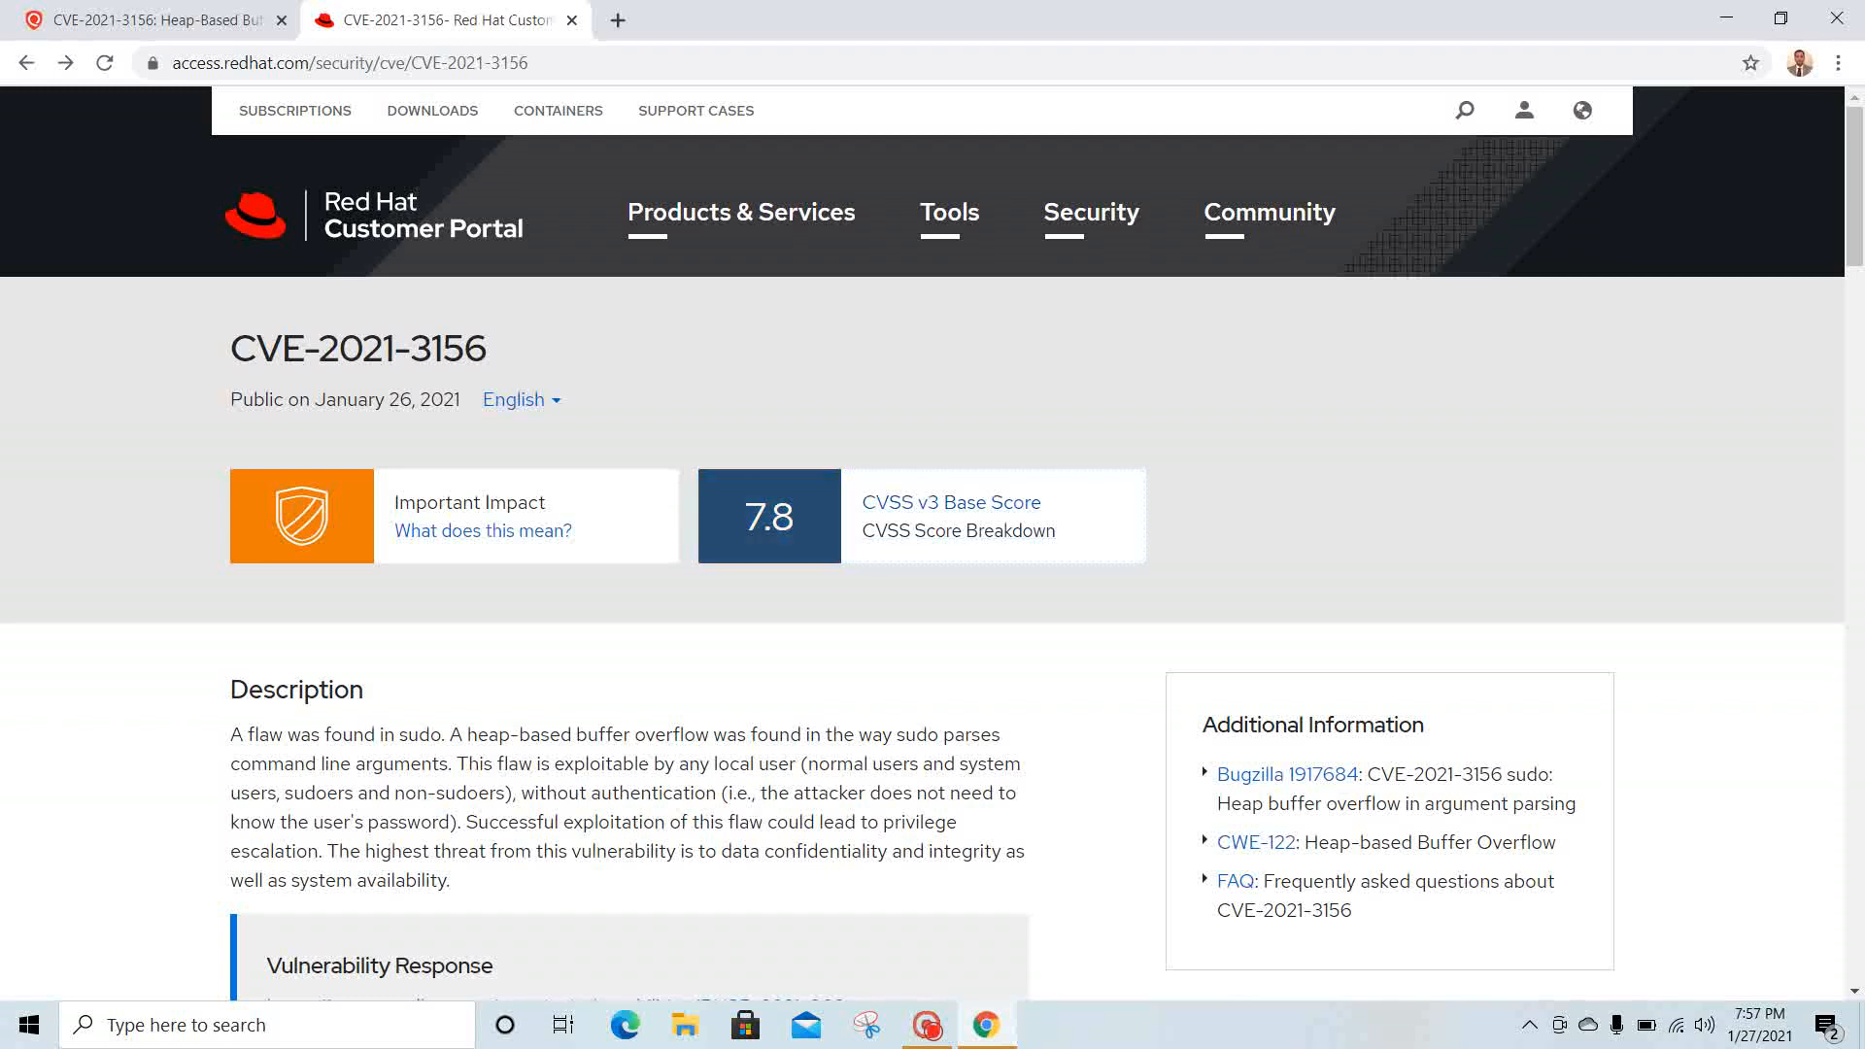
pyautogui.scroll(-3)
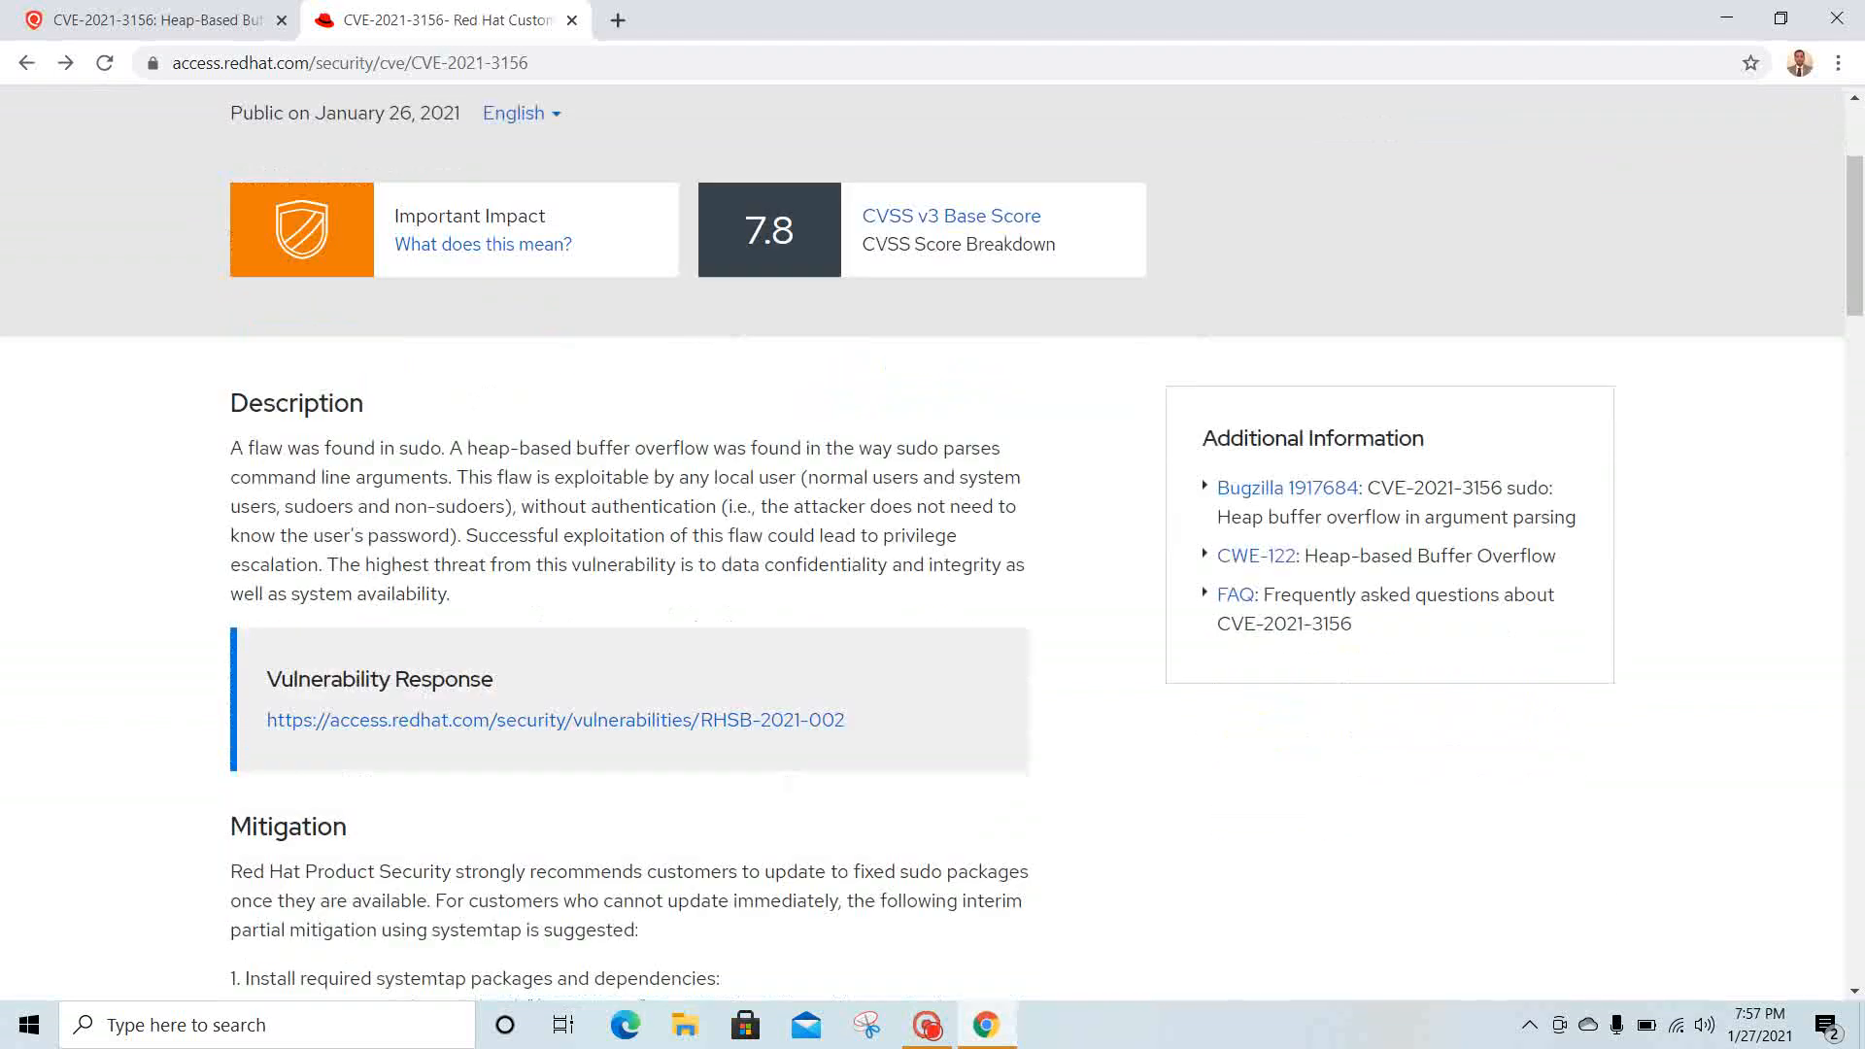
pyautogui.scroll(-3)
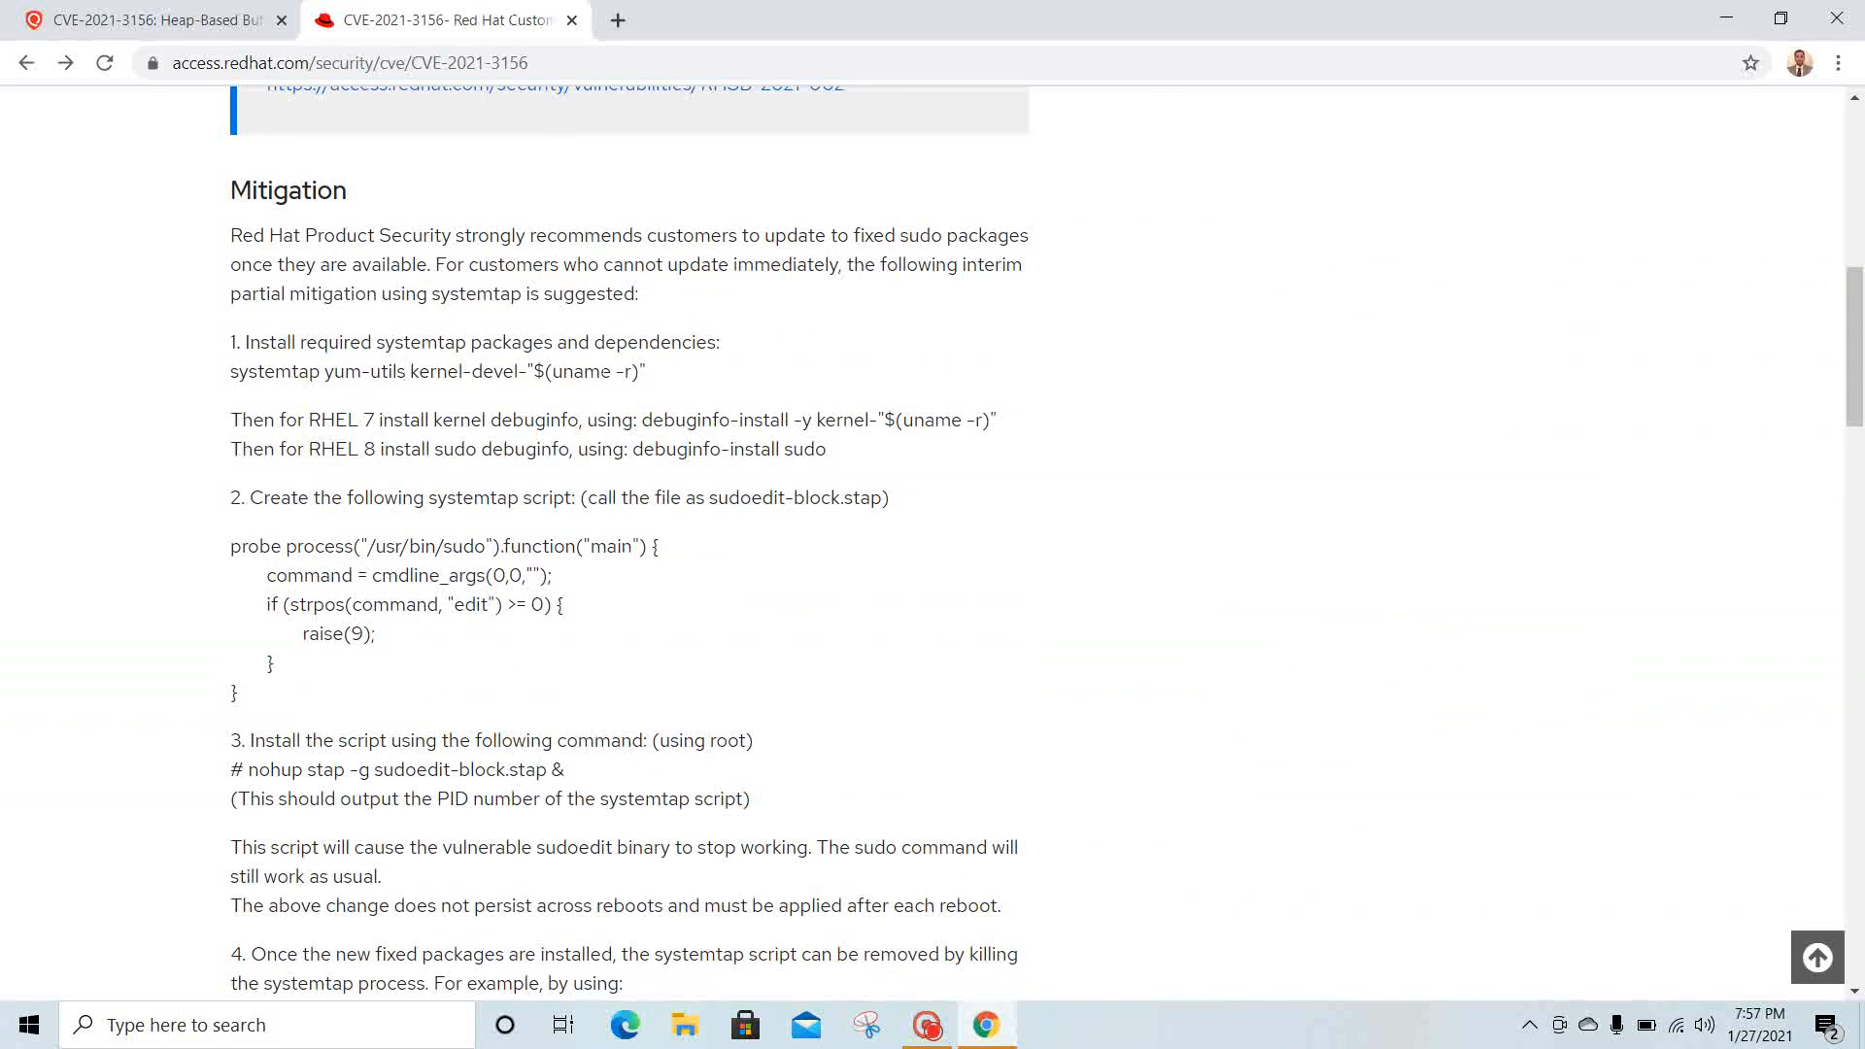
pyautogui.moveTo(360, 549)
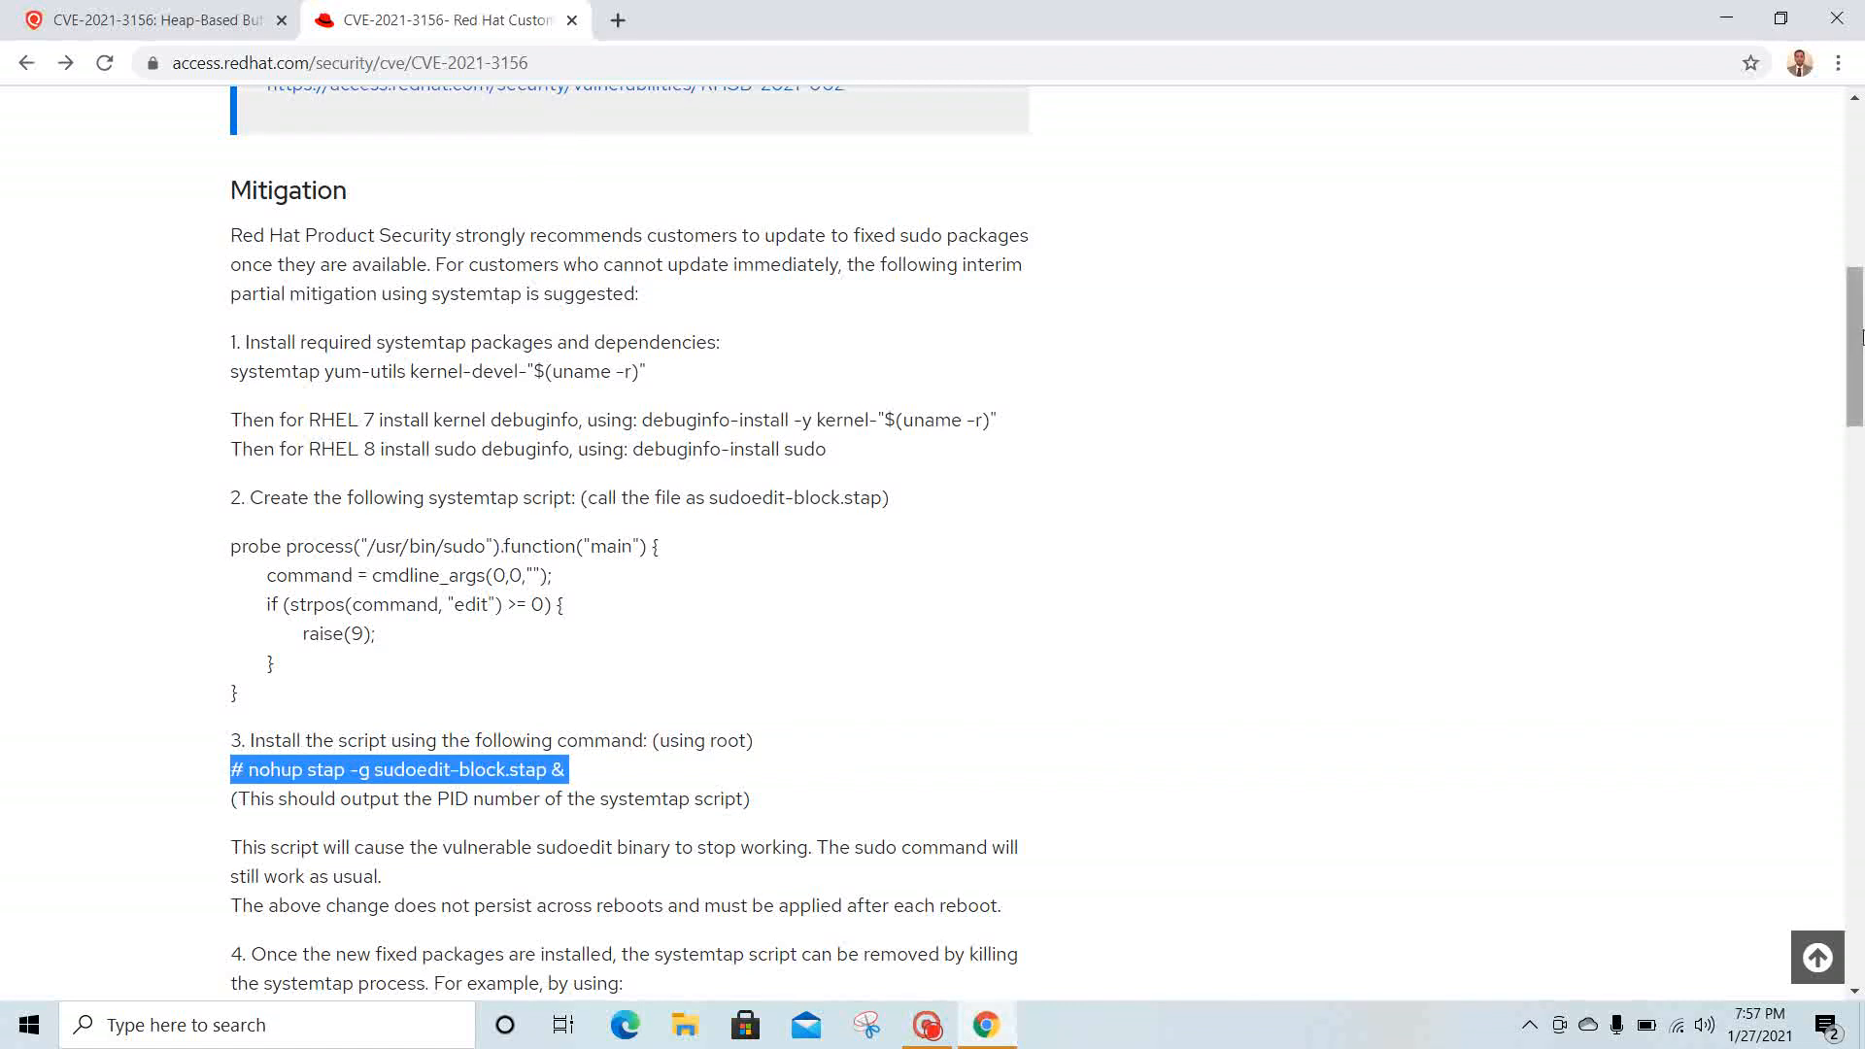
pyautogui.scroll(-3)
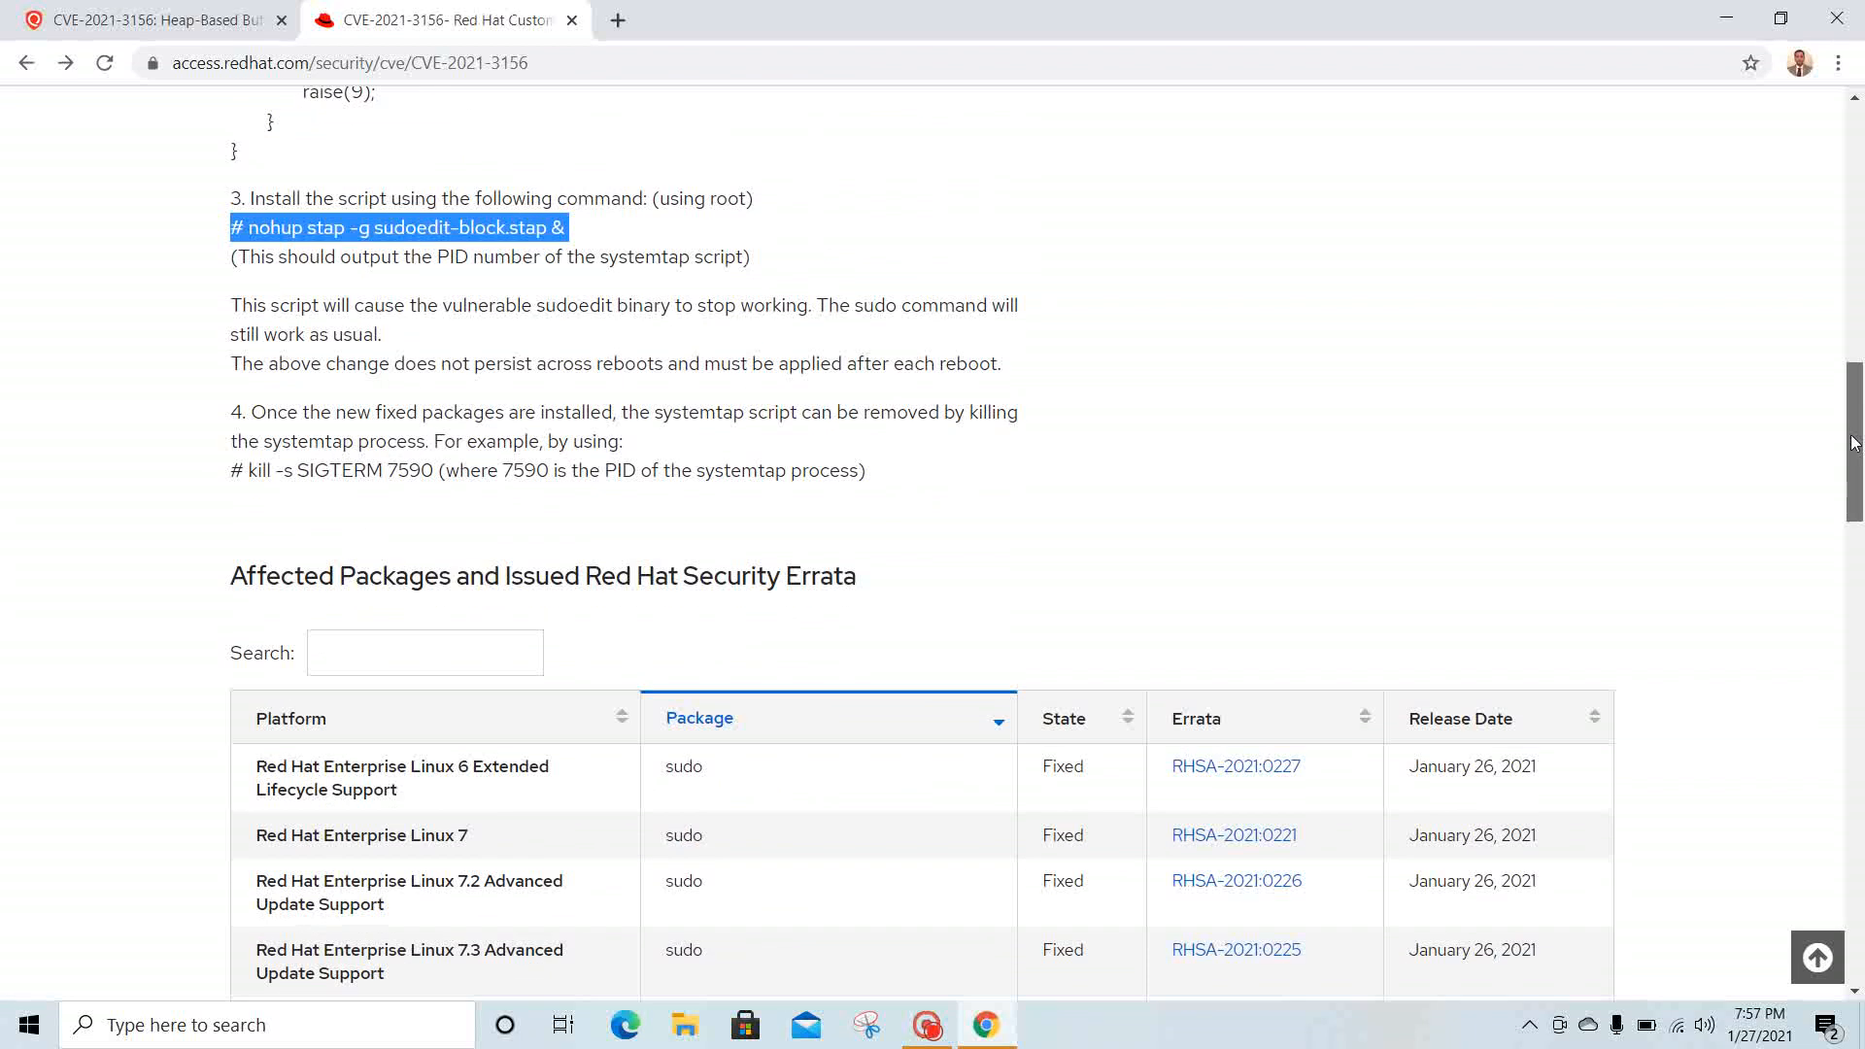
pyautogui.scroll(-3)
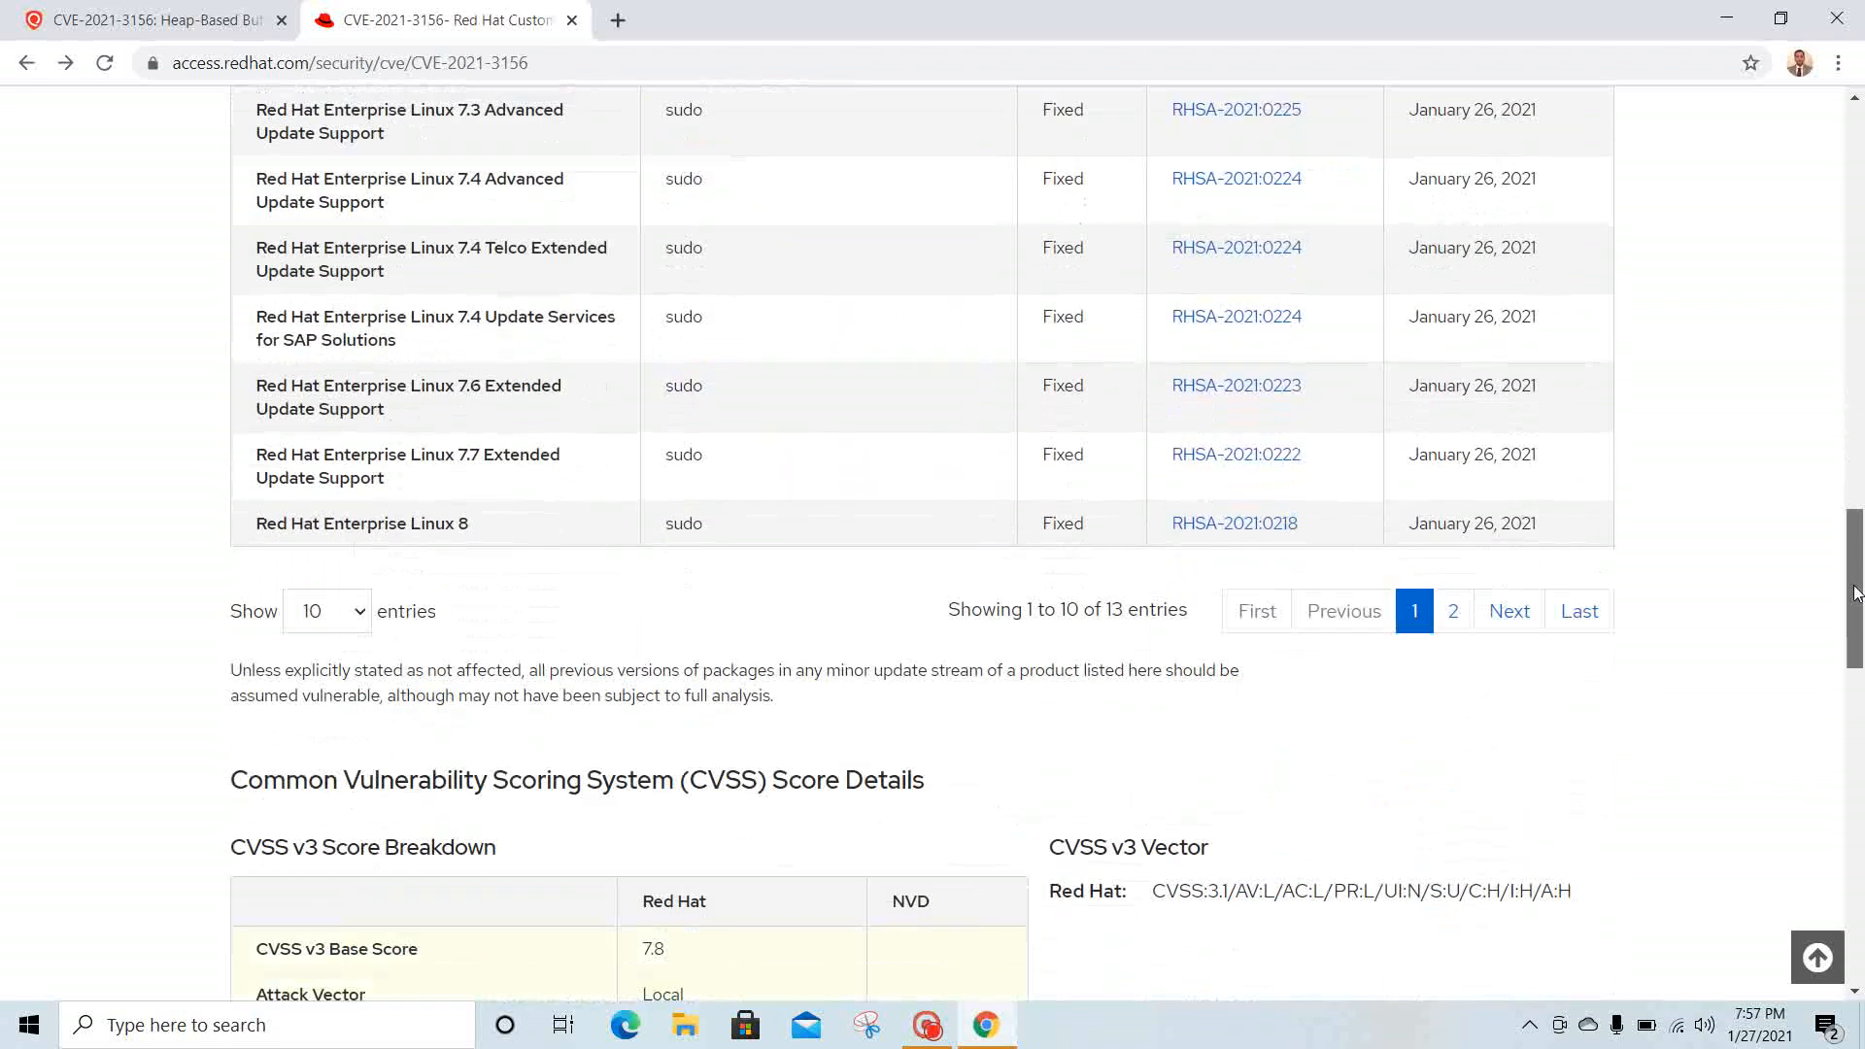
pyautogui.scroll(3)
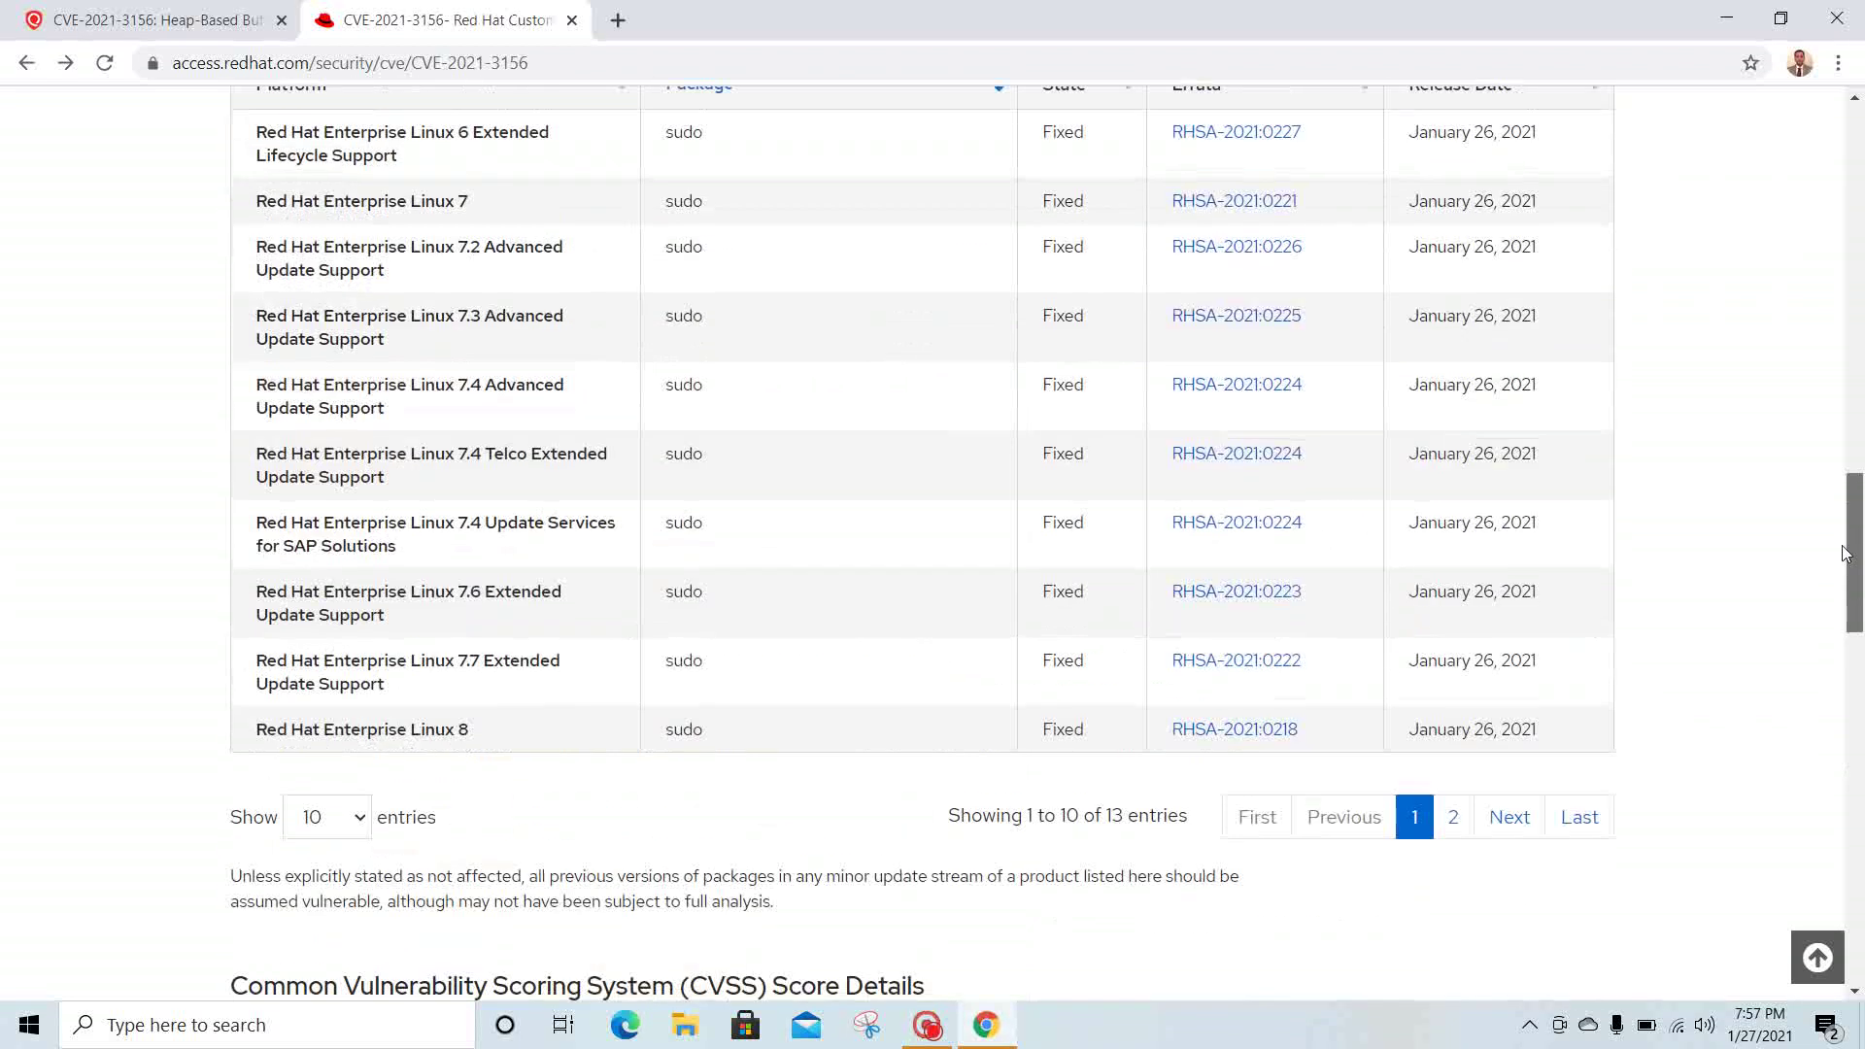